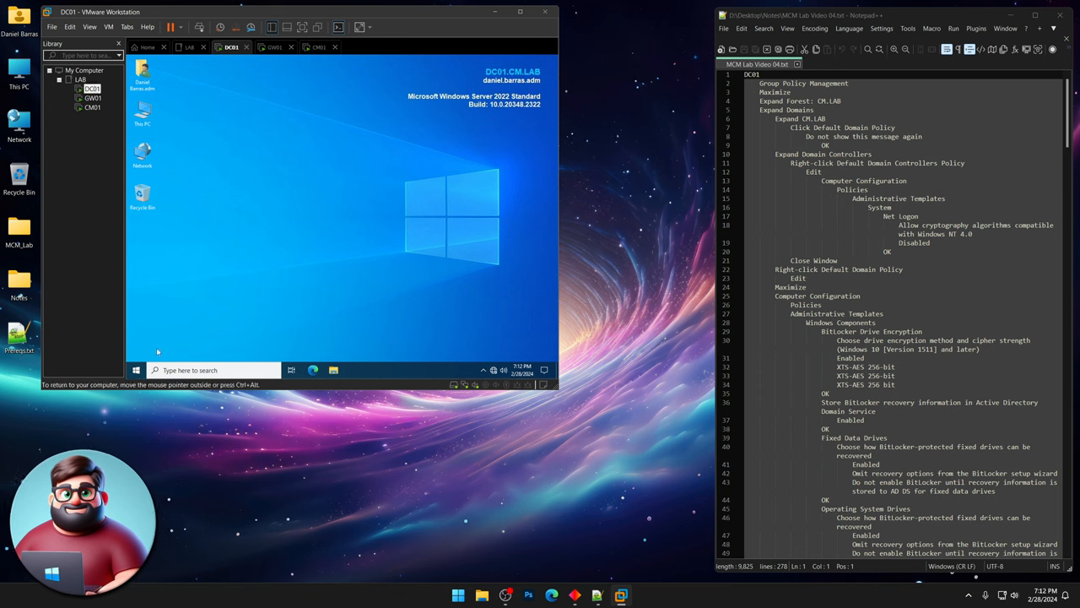
Maximize Group Policy Management, expand CM.LAB, select Default Domain Policy, suppressing the link notice.
click(136, 370)
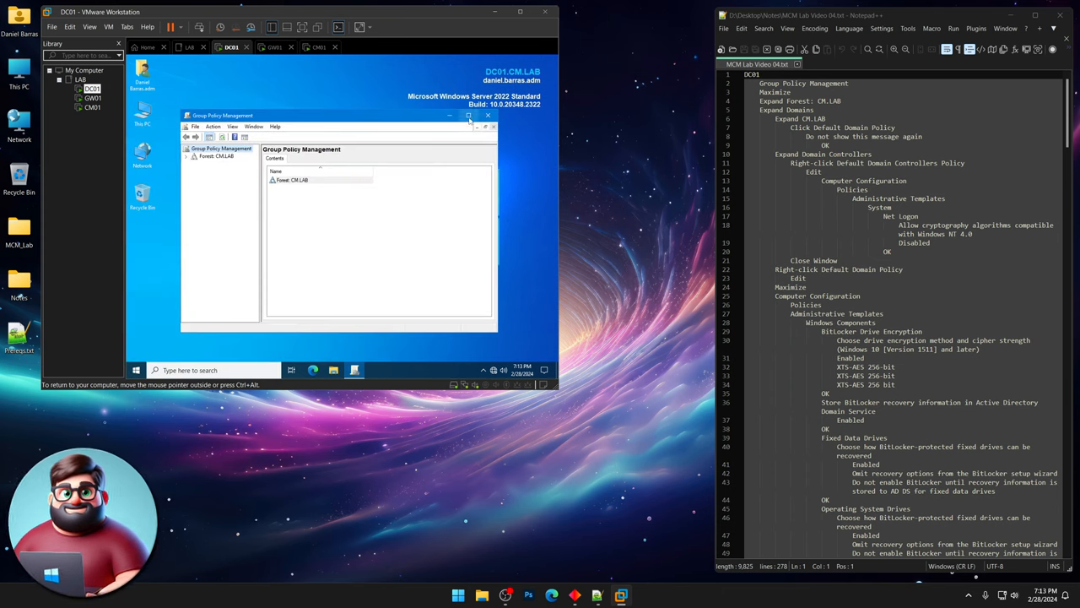
click(479, 115)
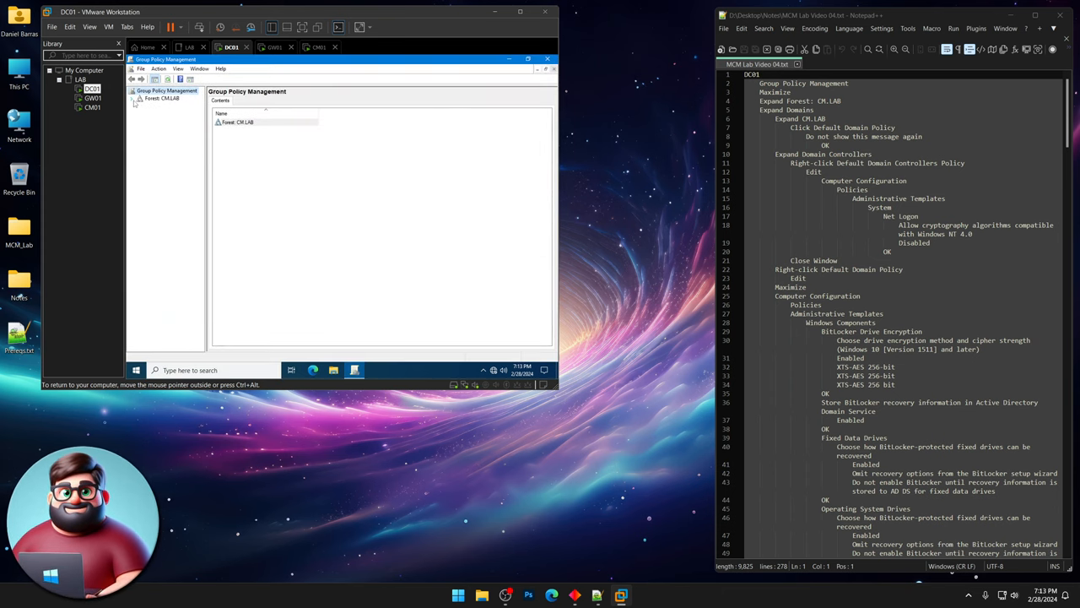
click(139, 98)
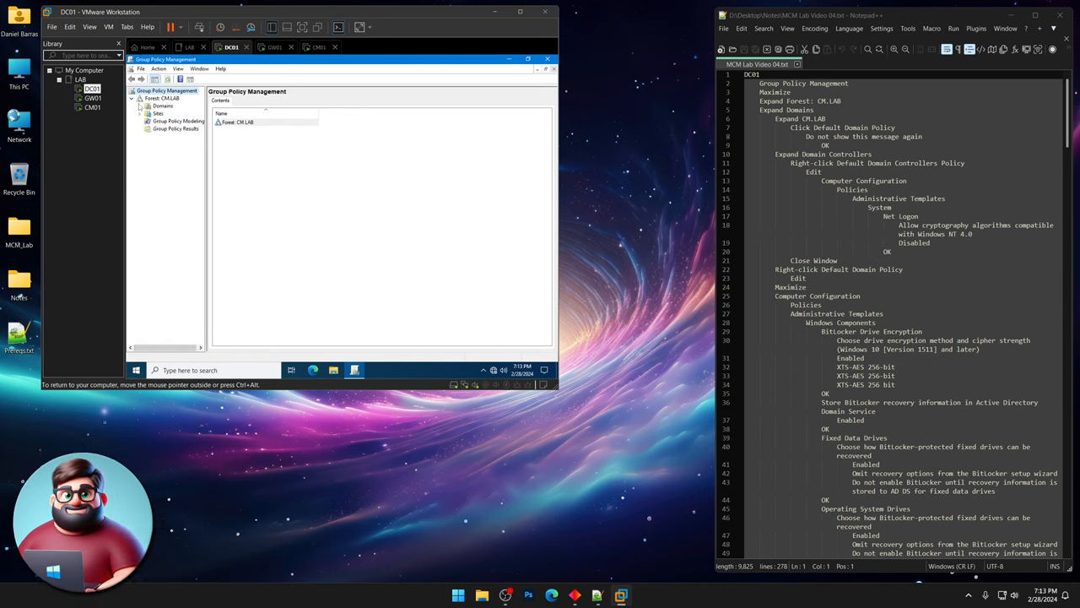
click(140, 113)
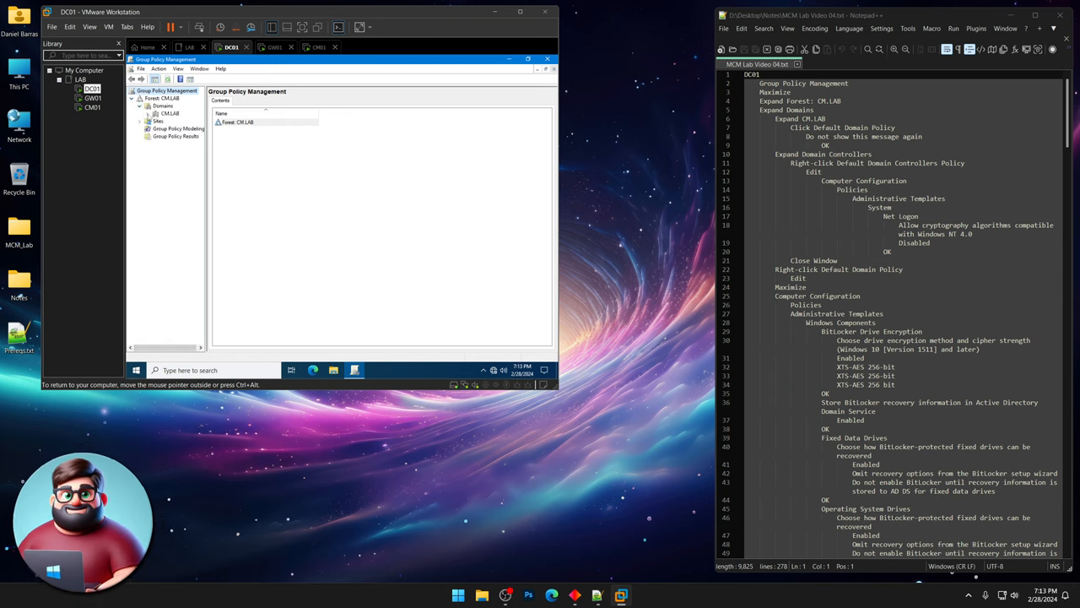
click(140, 113)
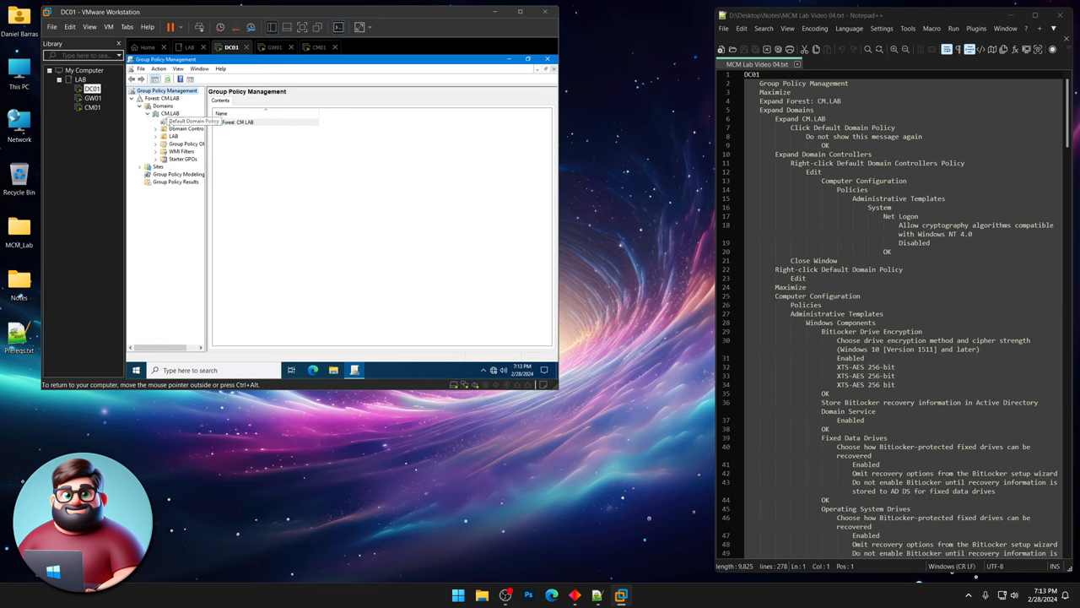
click(188, 121)
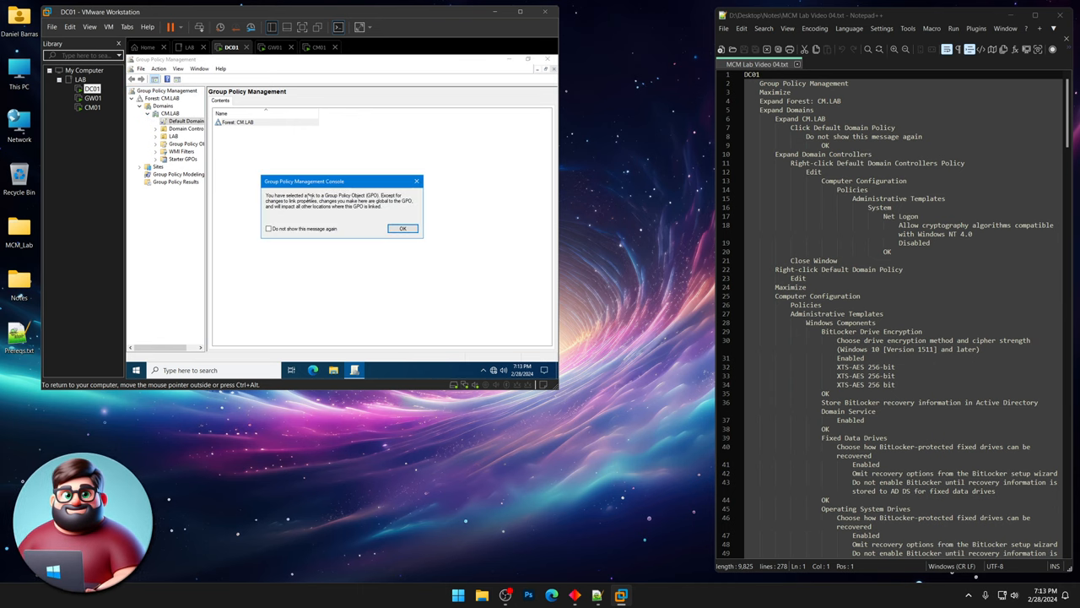
click(270, 229)
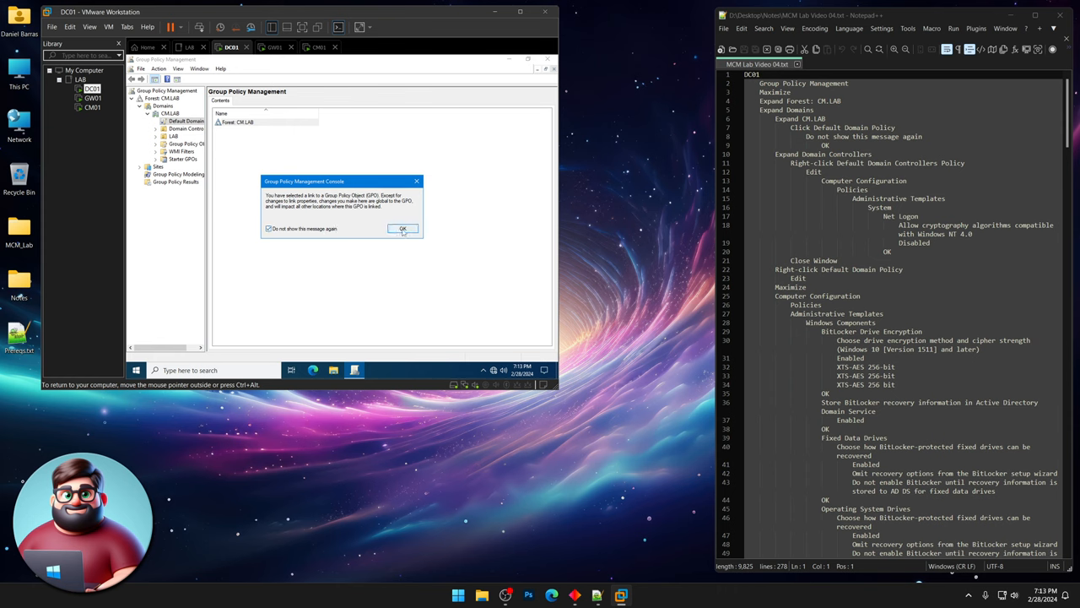
click(402, 229)
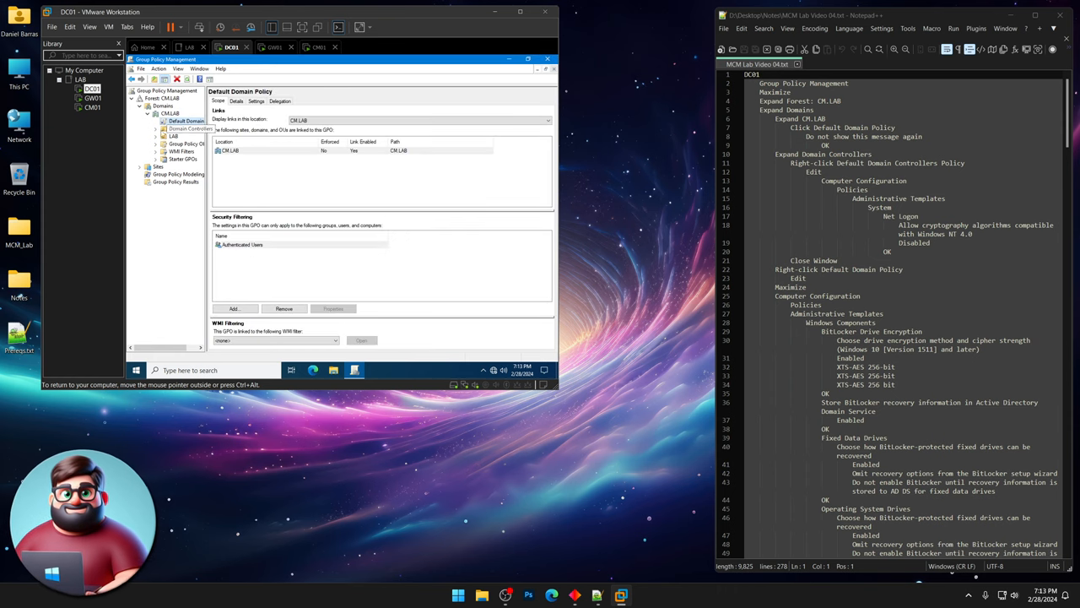
Open the Default Domain Controllers Policy in the policy editor.
click(186, 136)
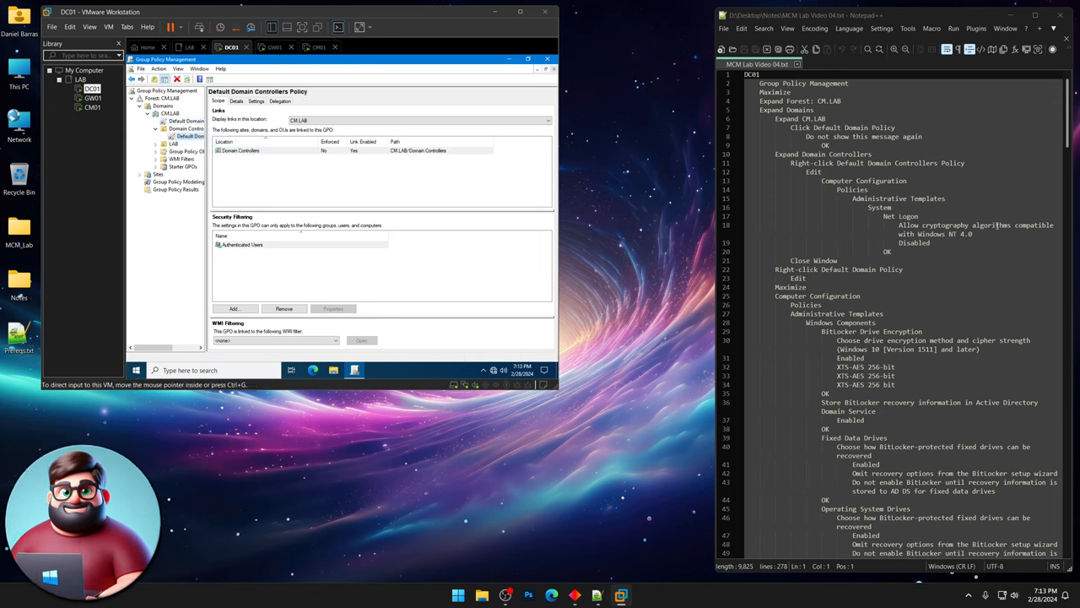
click(203, 136)
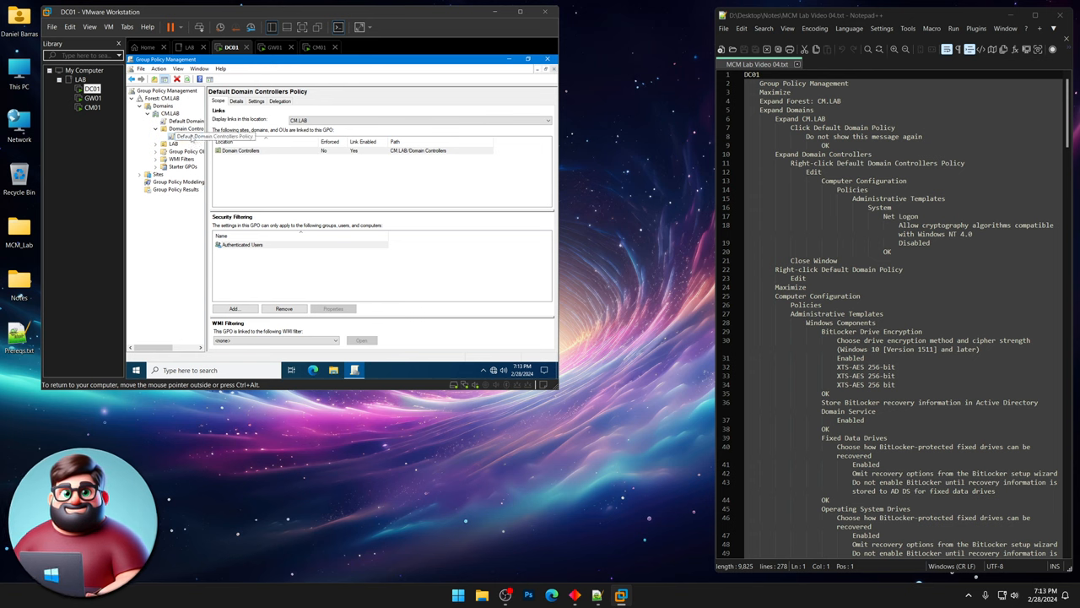
right_click(188, 136)
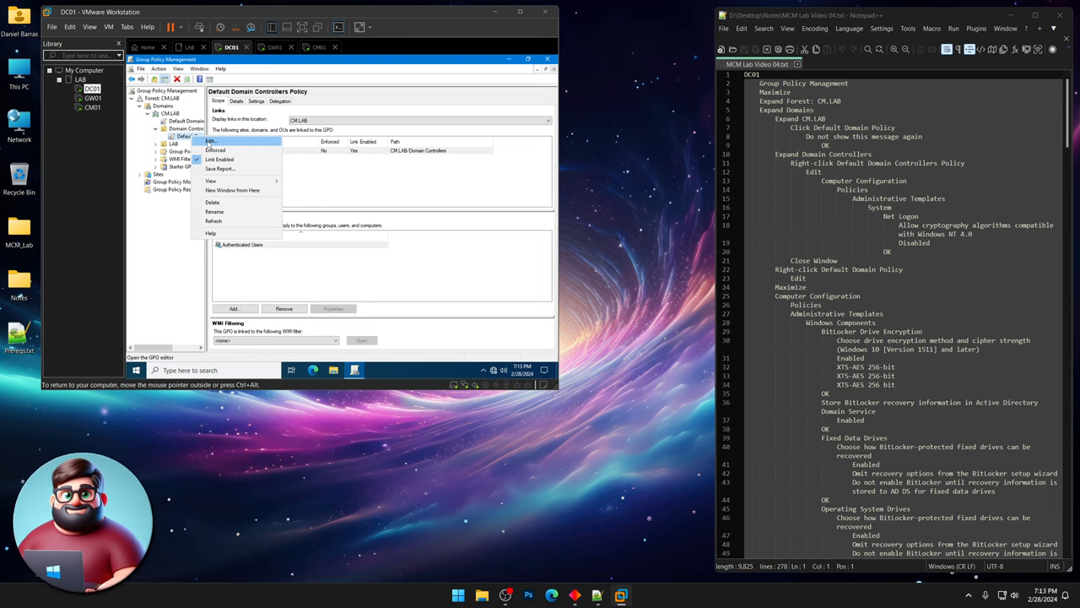
click(211, 140)
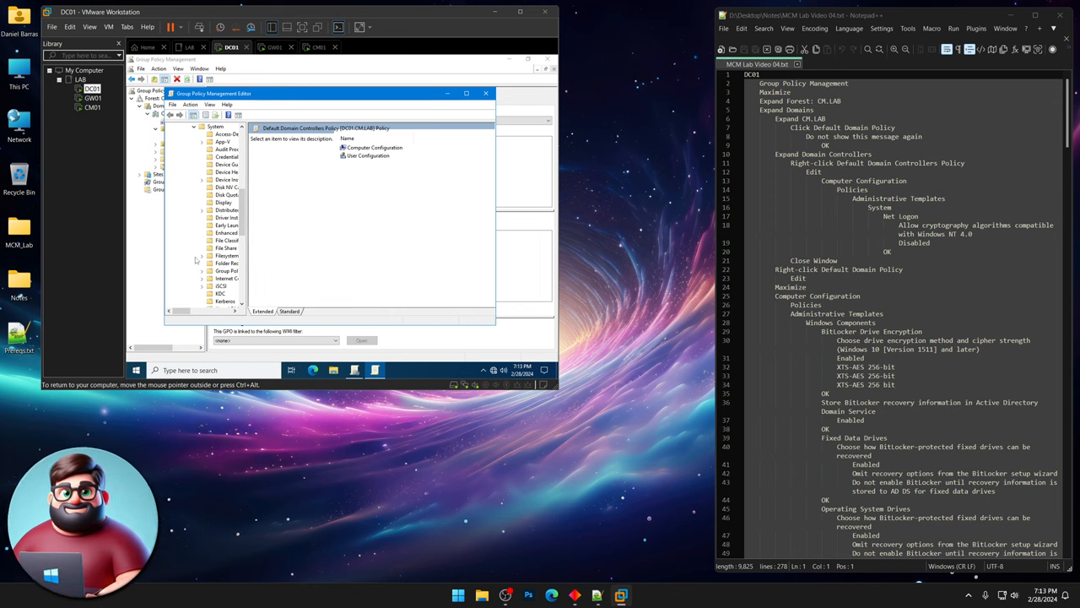
Set Net Logon's NT 4.0-compatible cryptography setting to Disabled and close the editor.
click(226, 255)
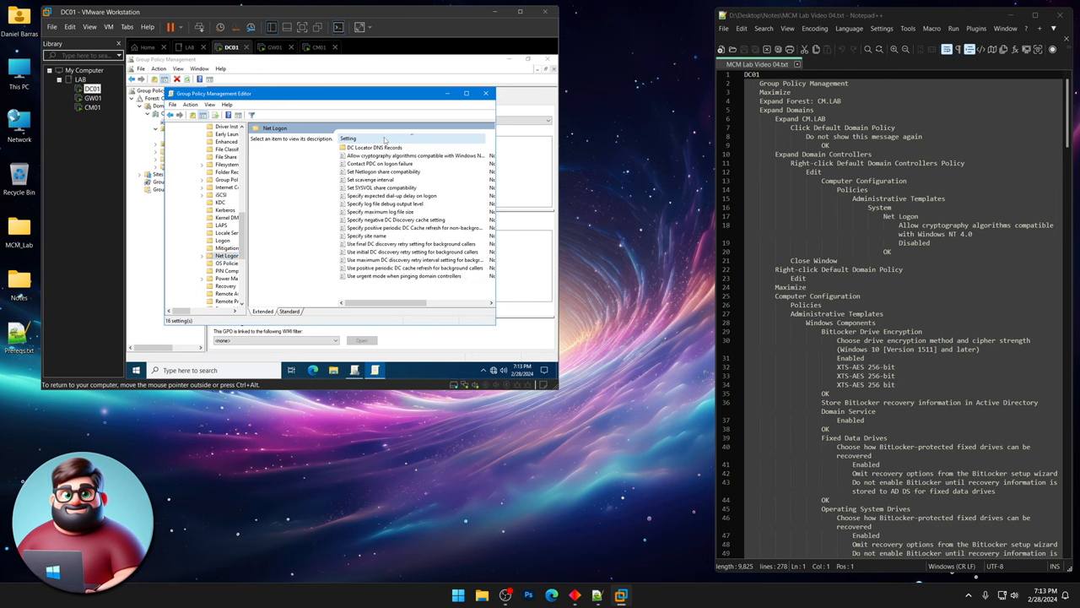
click(396, 155)
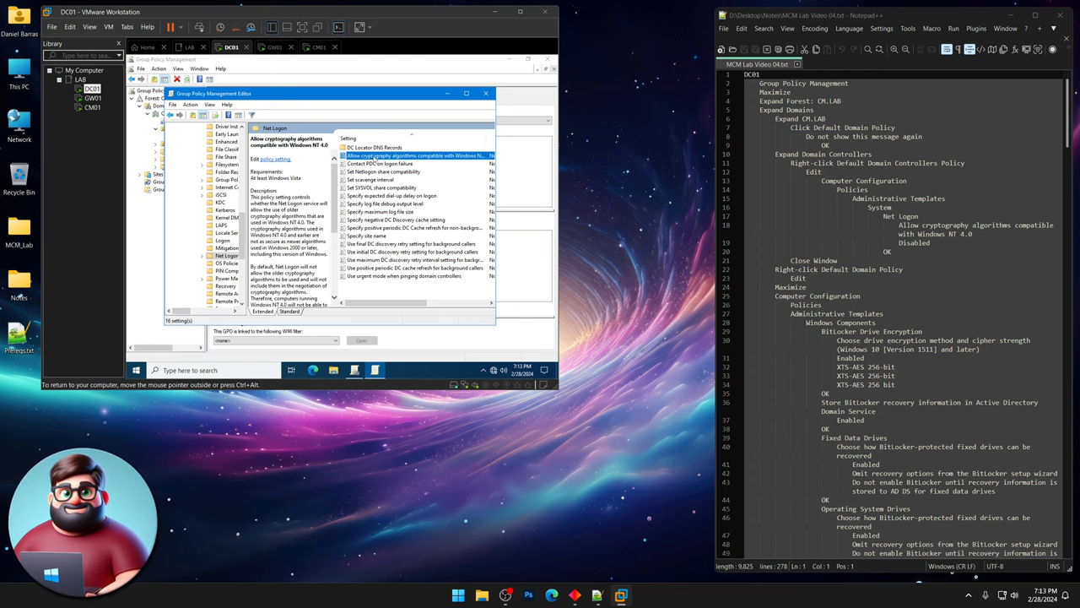
double_click(413, 156)
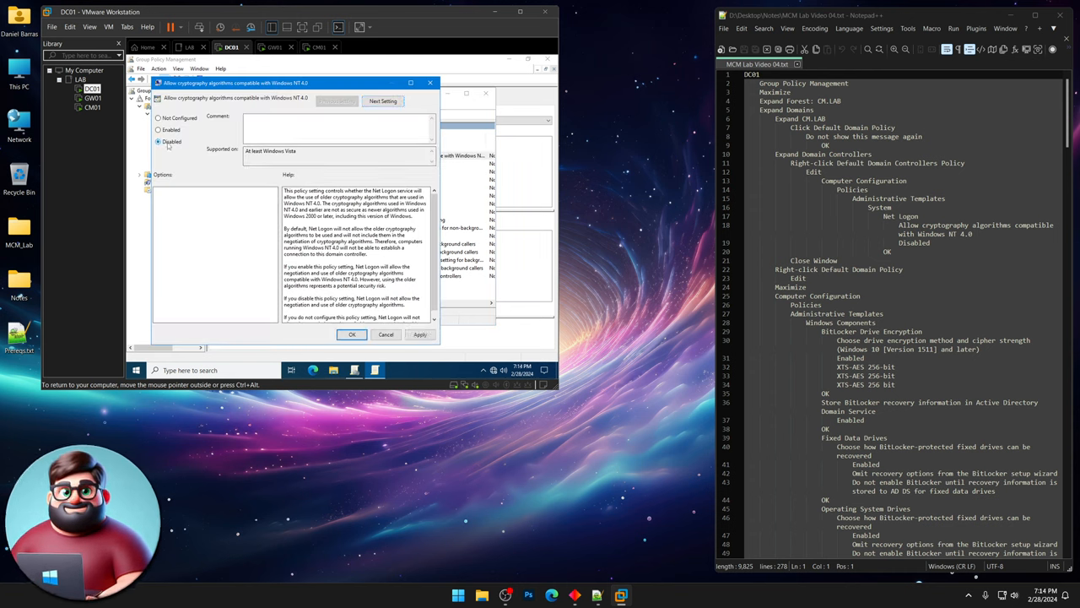
click(352, 334)
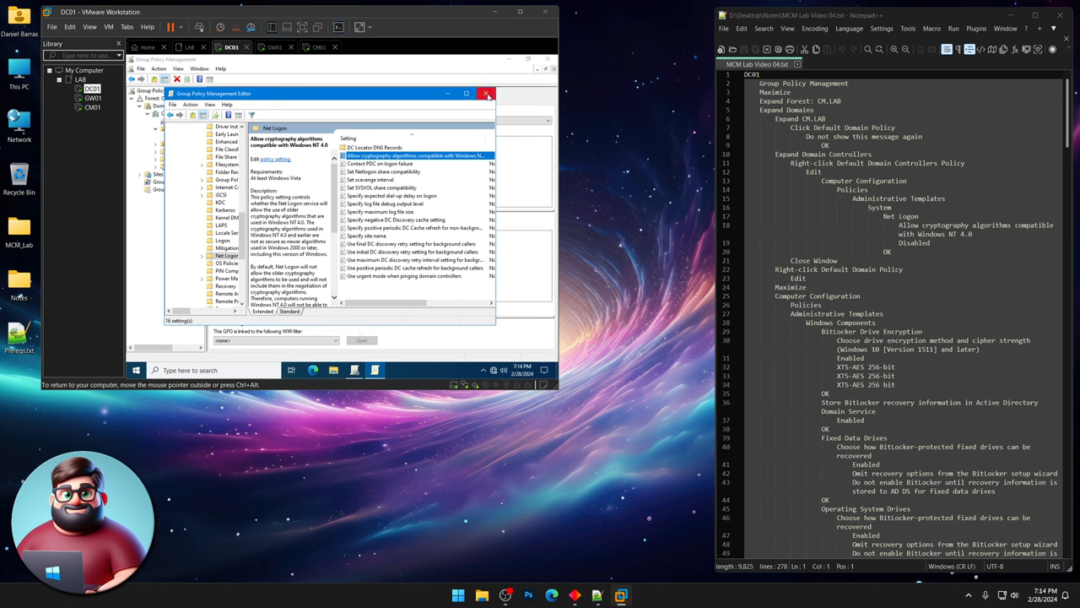
click(487, 93)
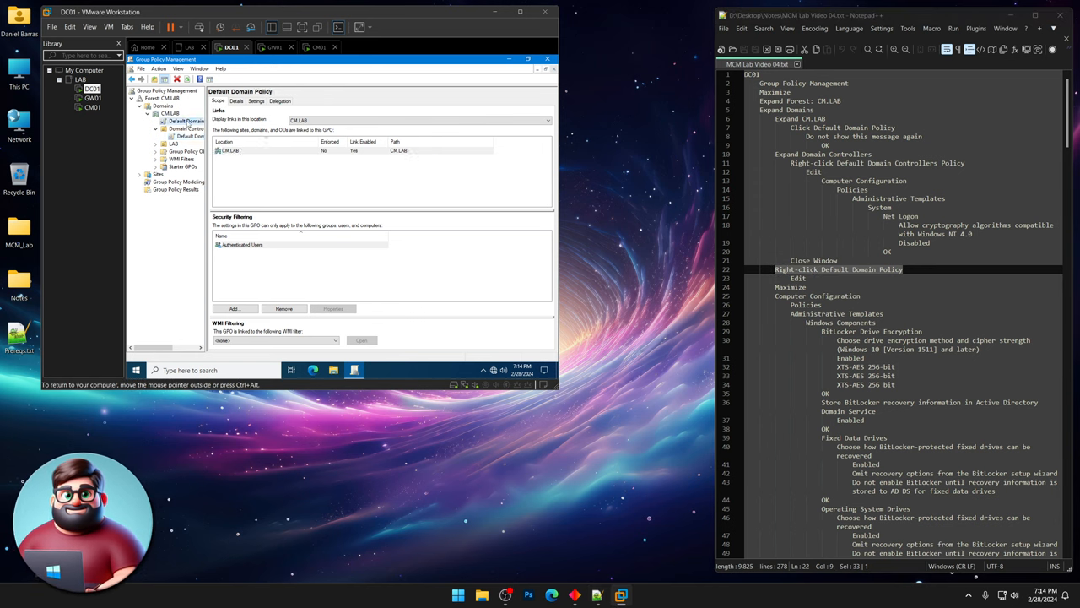
Edit Default Domain Policy and browse Administrative Templates to BitLocker Drive Encryption settings.
right_click(177, 121)
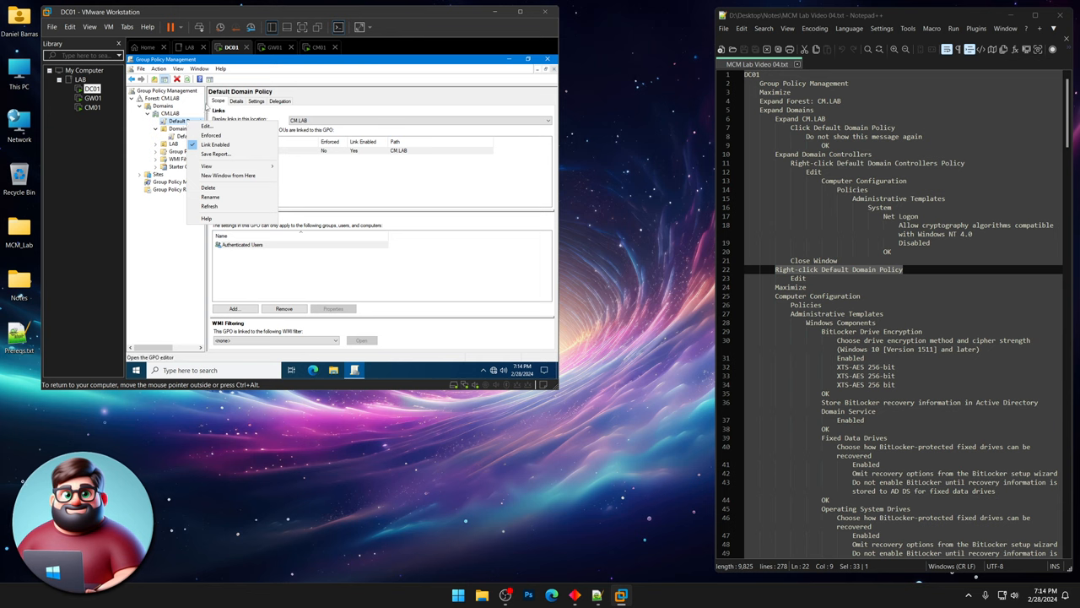
mouse_move(208, 125)
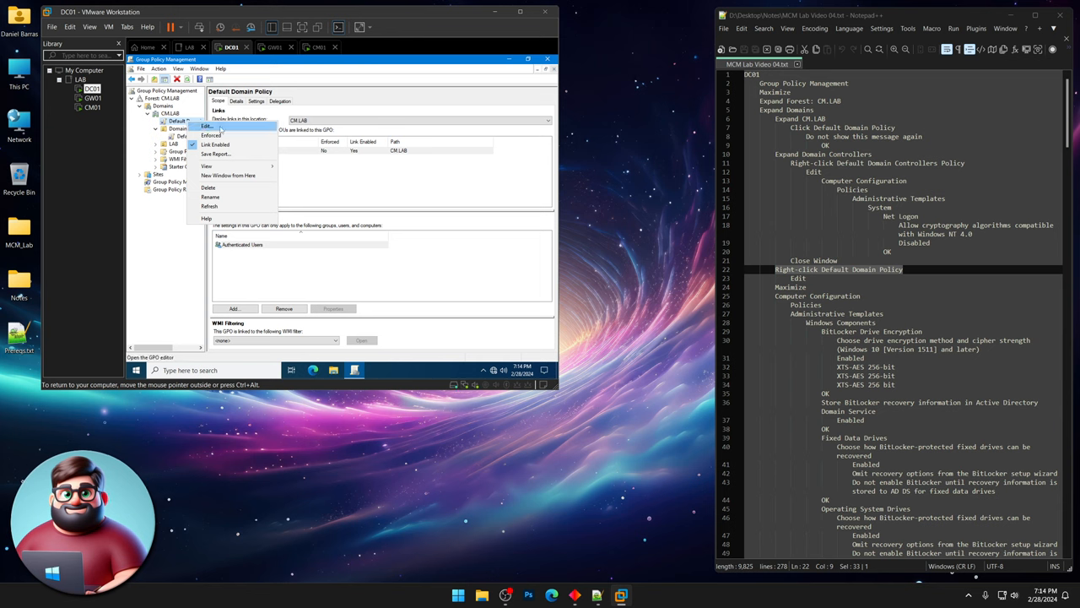
click(207, 126)
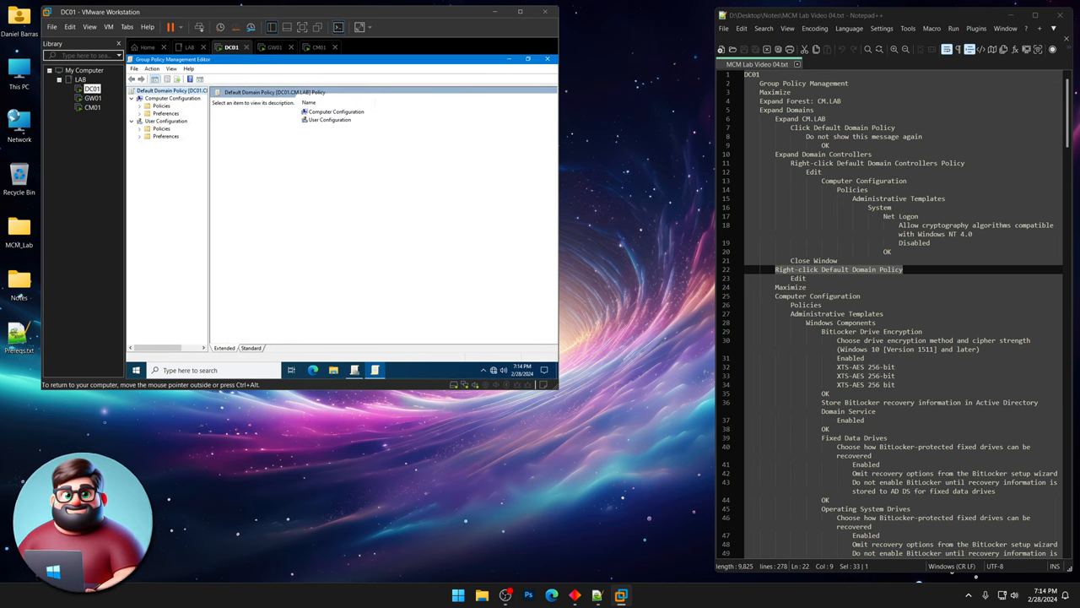
click(139, 106)
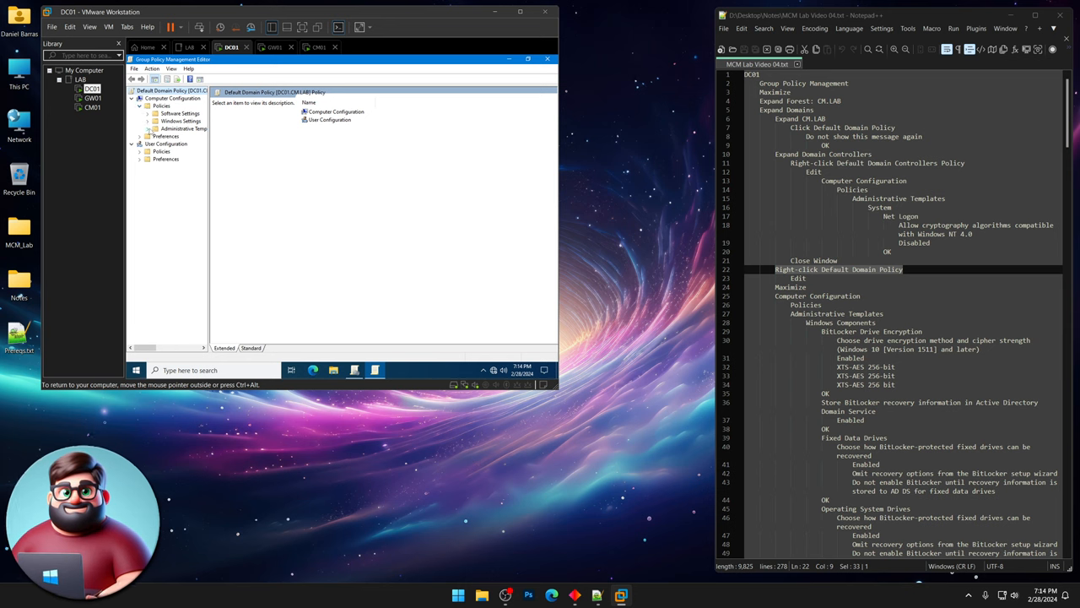
click(148, 128)
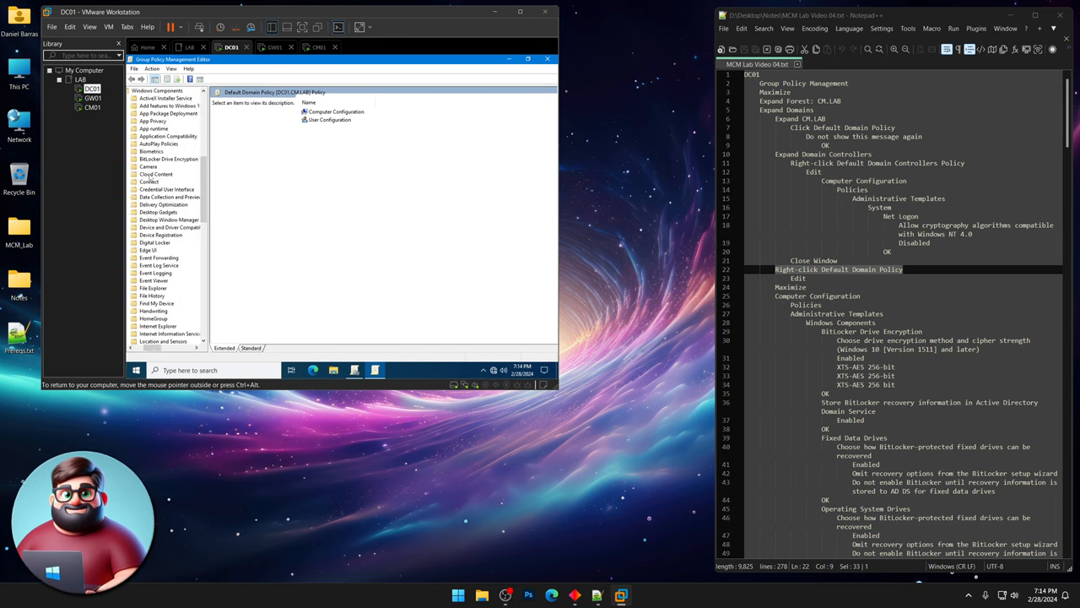
click(168, 159)
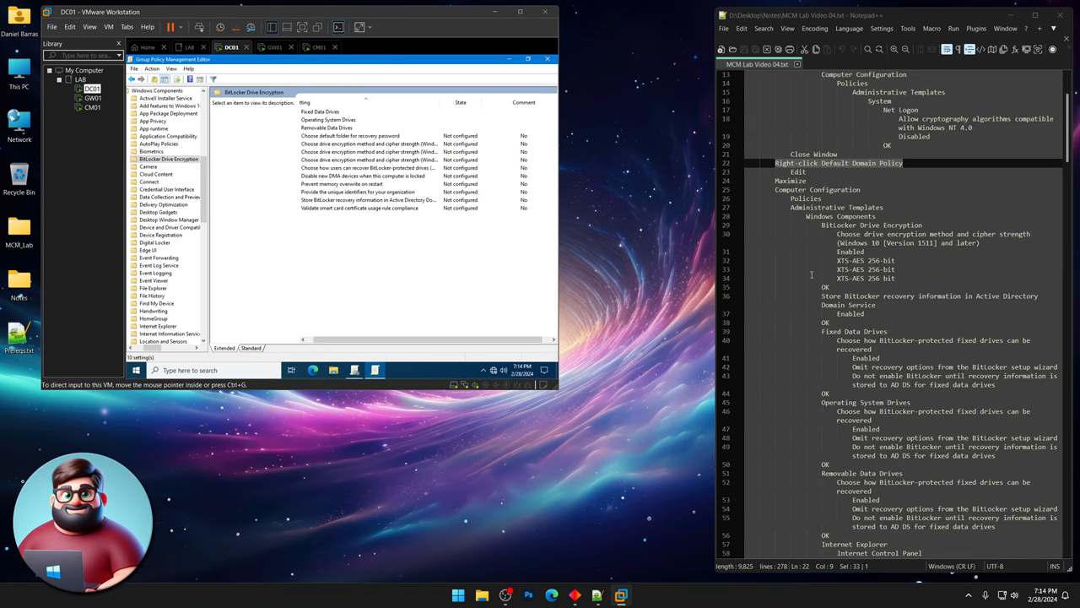
scroll(down, 3)
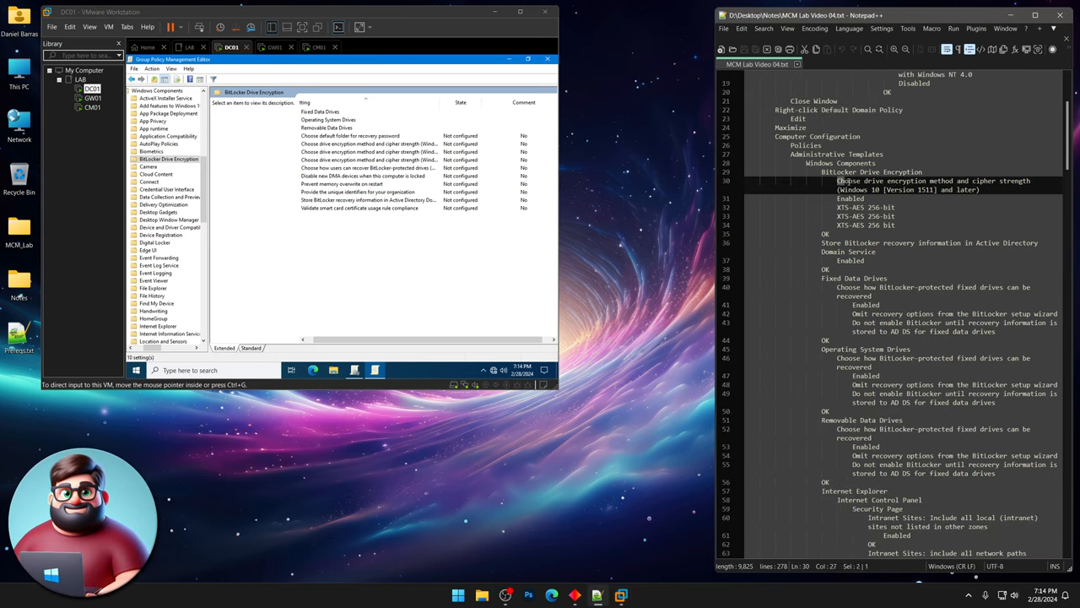
drag(838, 180, 980, 190)
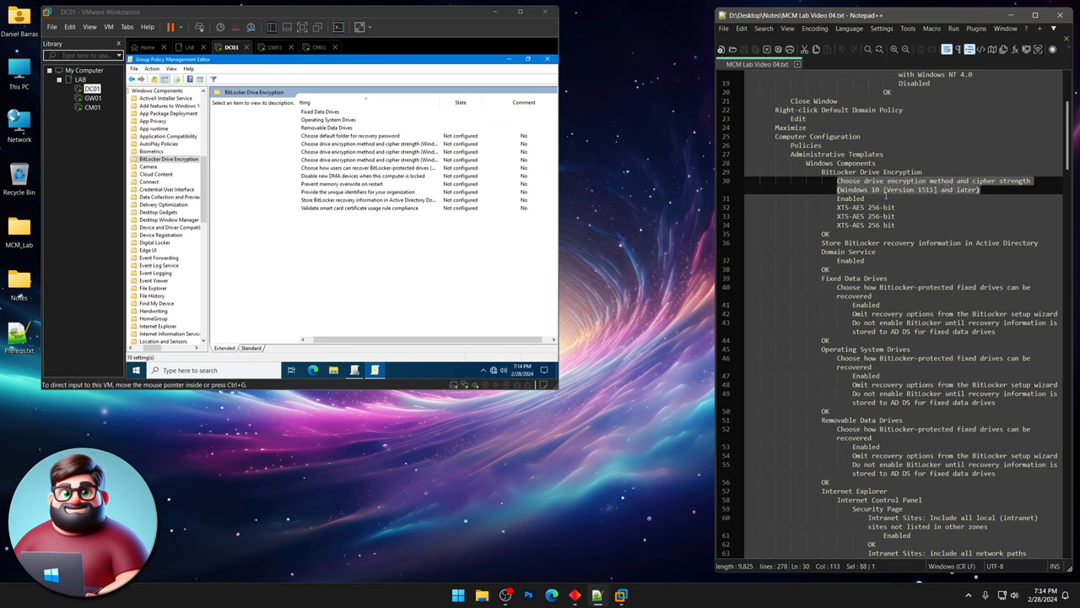
mouse_move(416, 103)
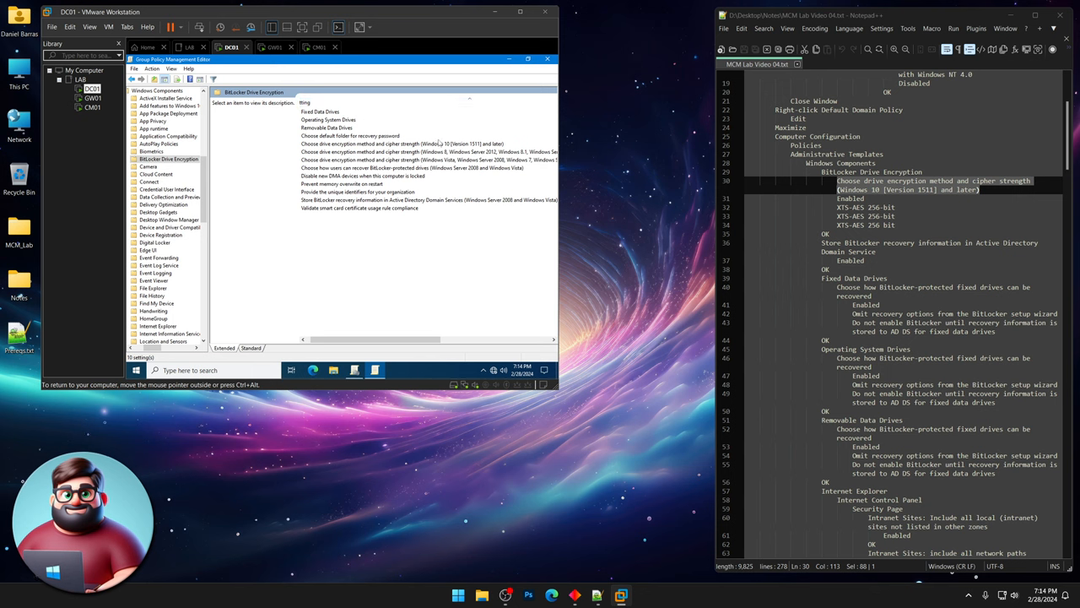
Enable 'Store BitLocker recovery information in AD DS' with backup to AD DS required.
click(405, 143)
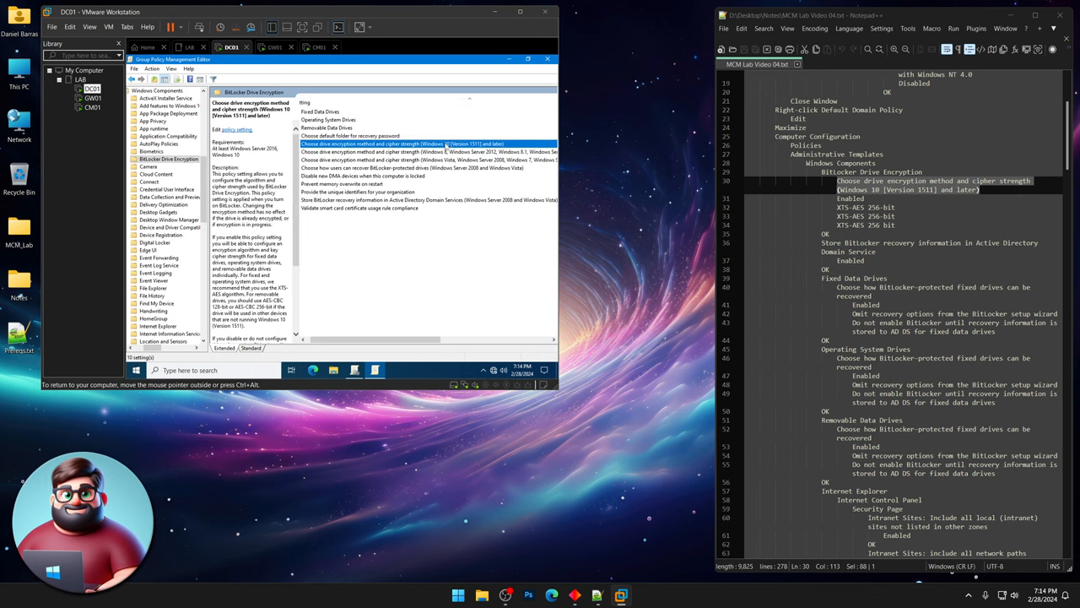
double_click(396, 144)
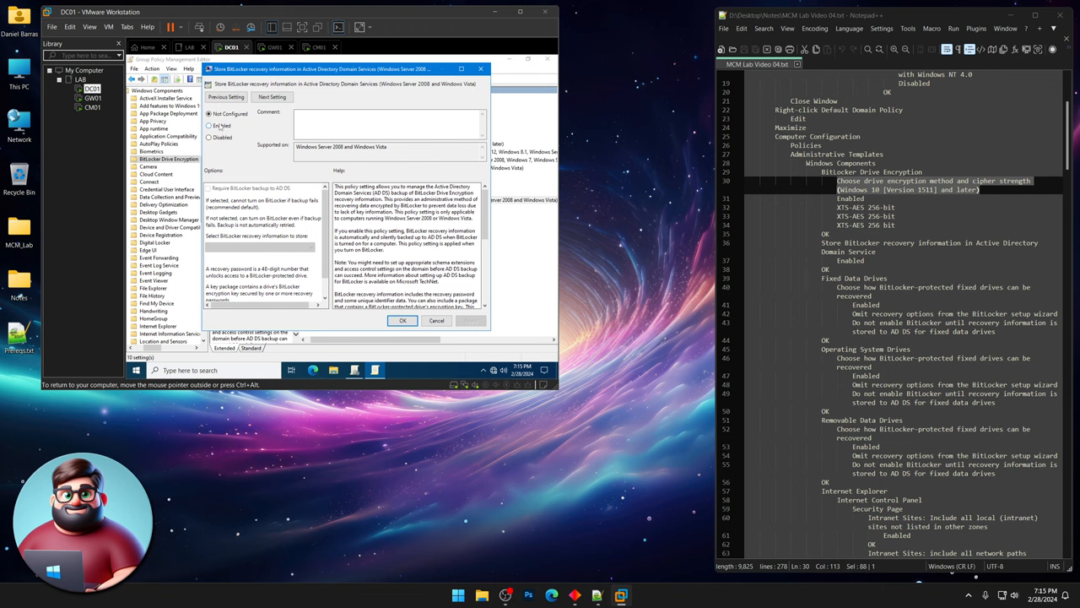
click(209, 125)
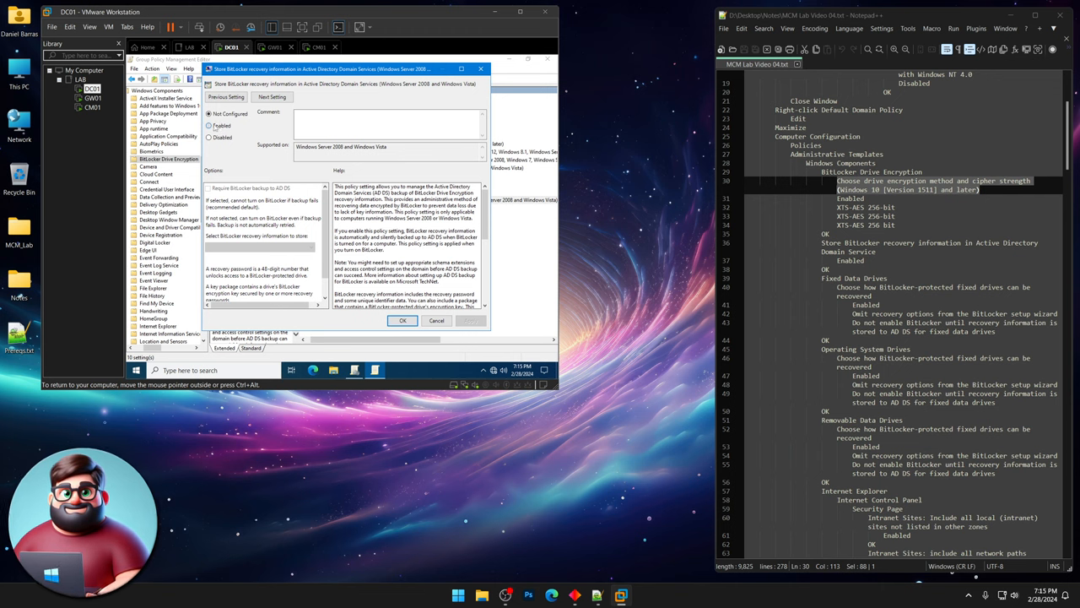
click(210, 125)
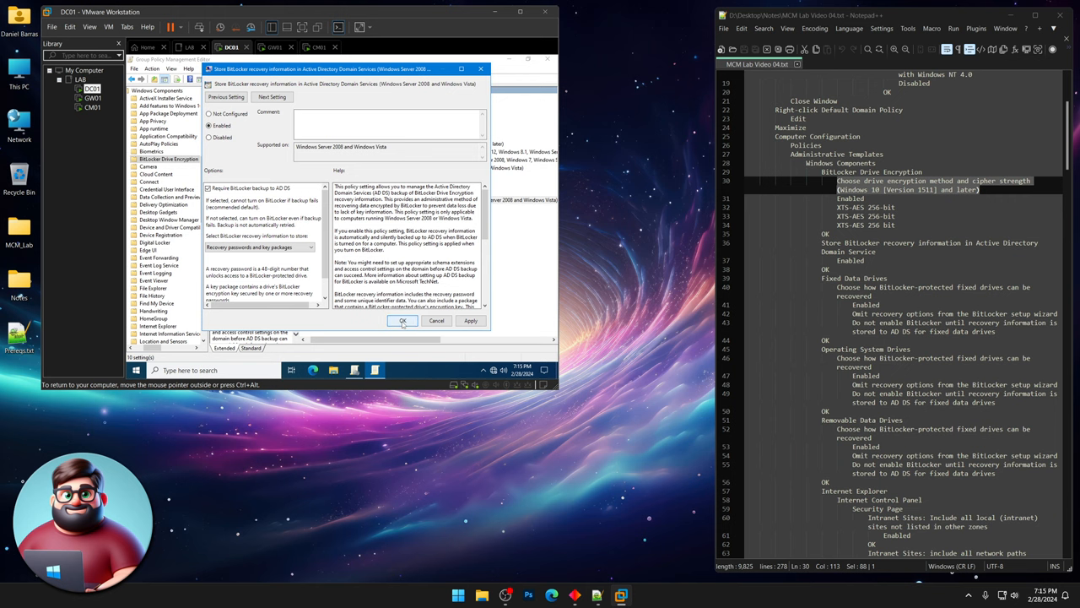
click(403, 321)
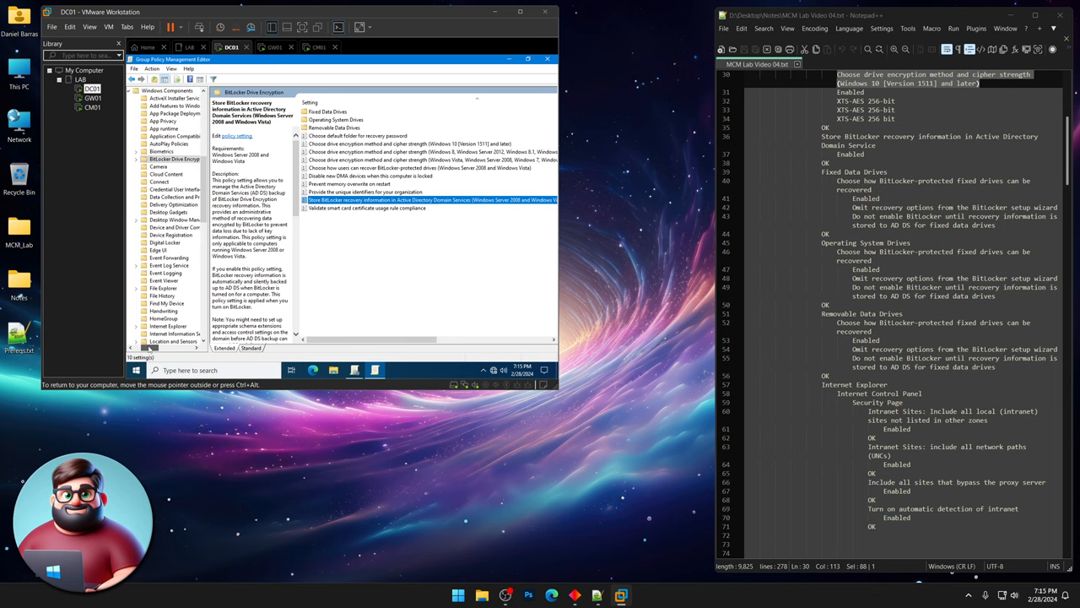
Open the Fixed Data Drives recovery policy 'Choose how BitLocker-protected drives can be recovered'.
click(178, 166)
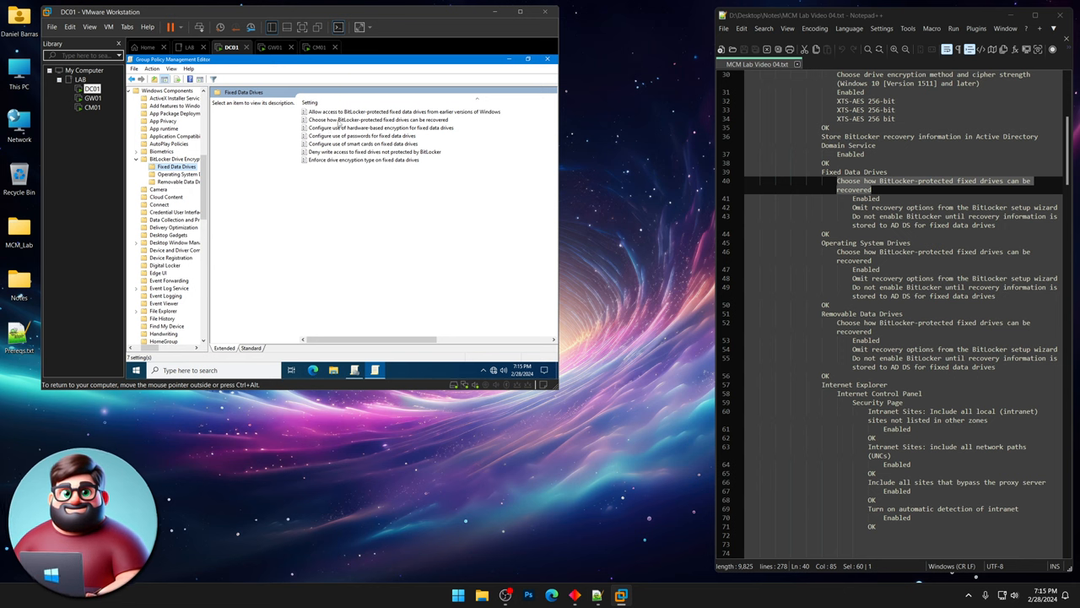
double_click(382, 119)
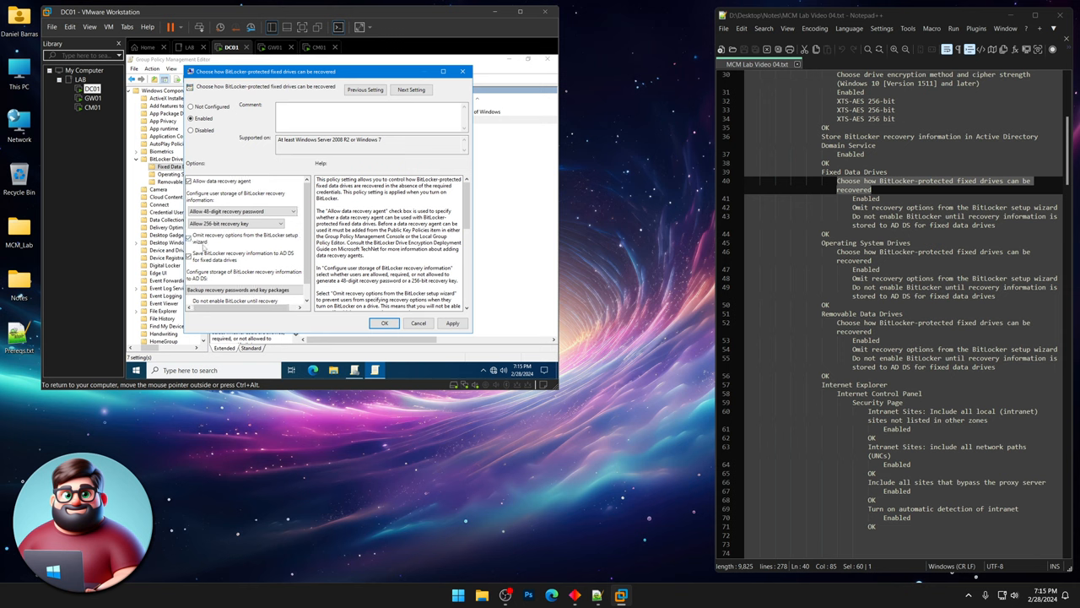
scroll(down, 3)
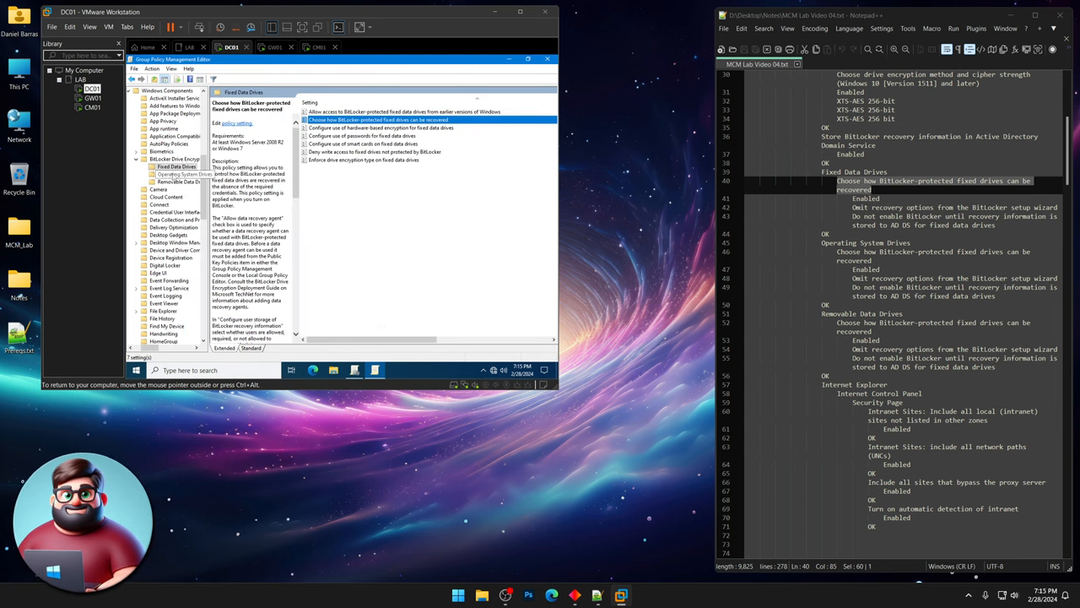
Enable the Operating System Drives recovery policy for BitLocker-protected drives.
click(183, 174)
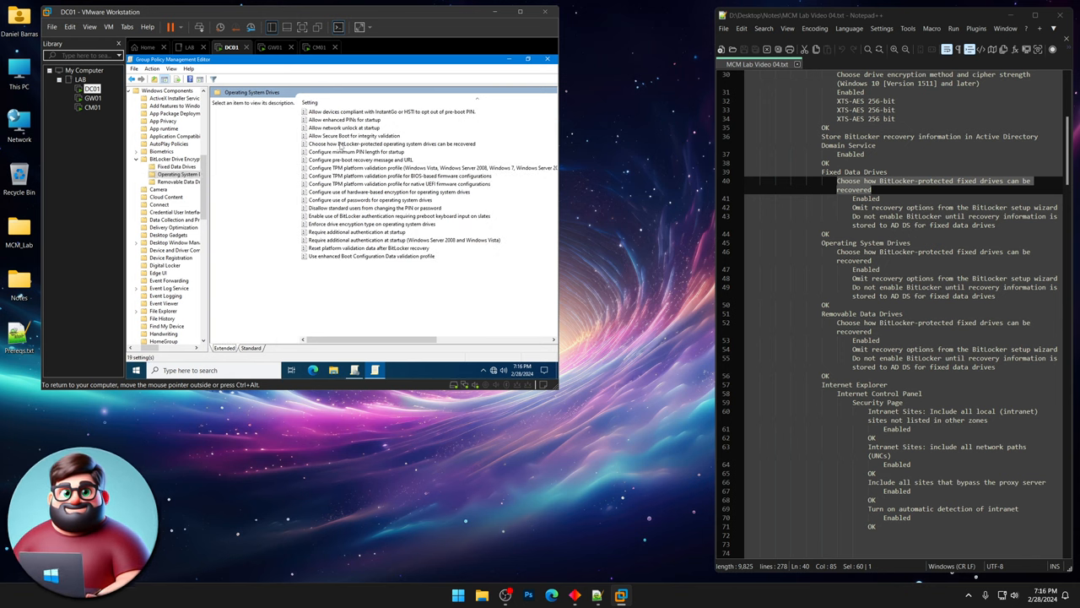
double_click(391, 144)
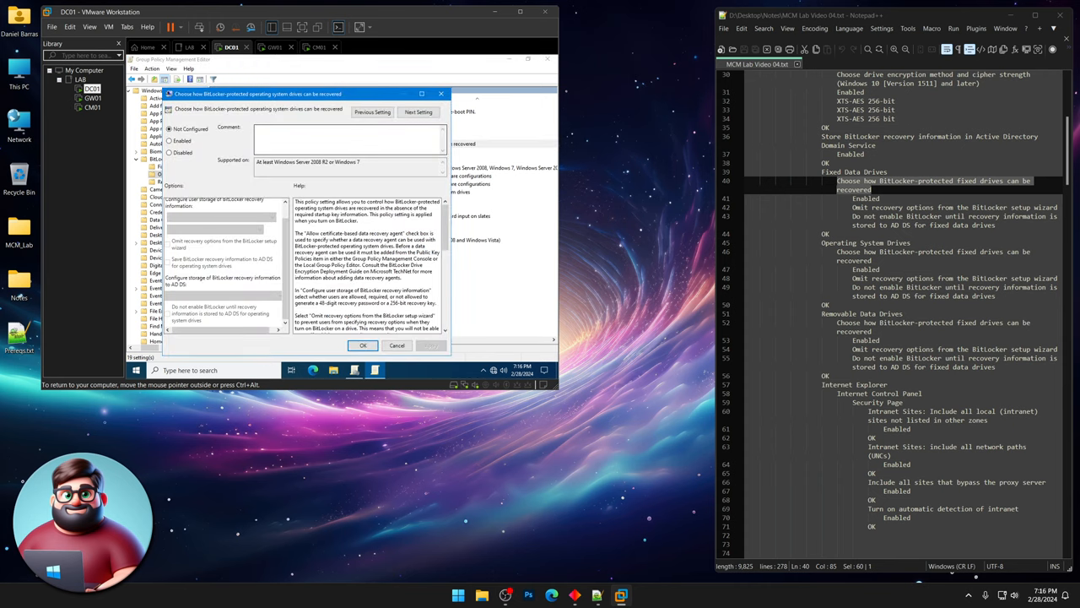
click(170, 140)
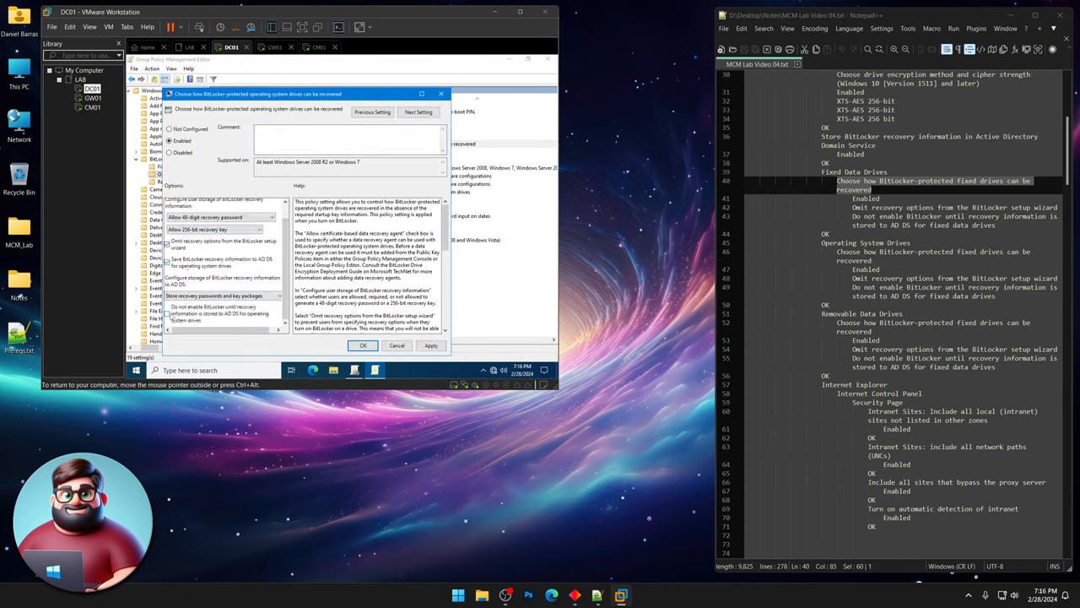
click(166, 313)
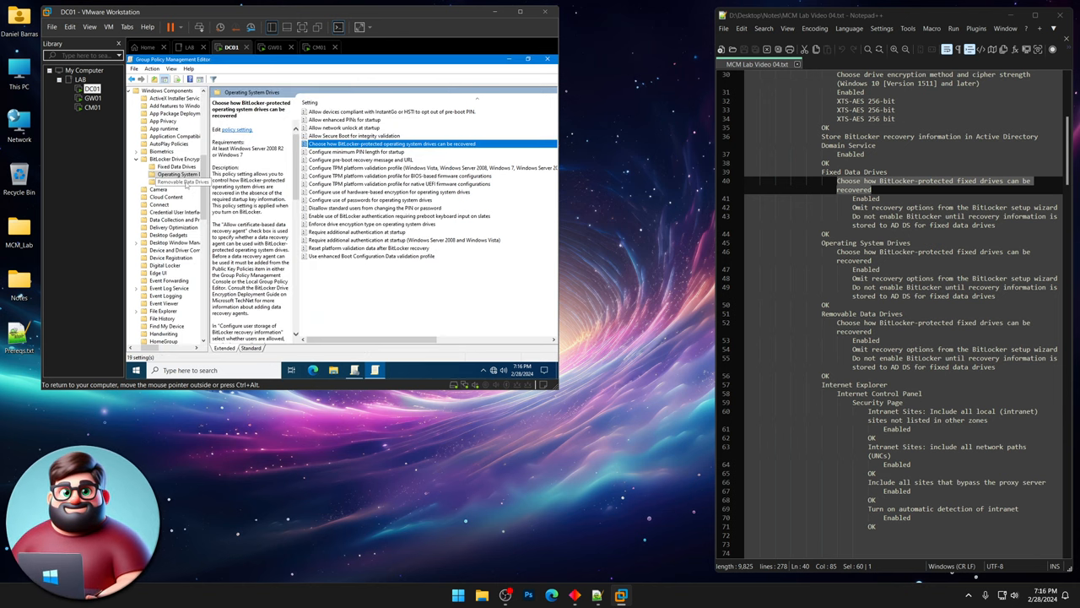
Select the Removable Data Drives folder under BitLocker Drive Encryption.
click(182, 181)
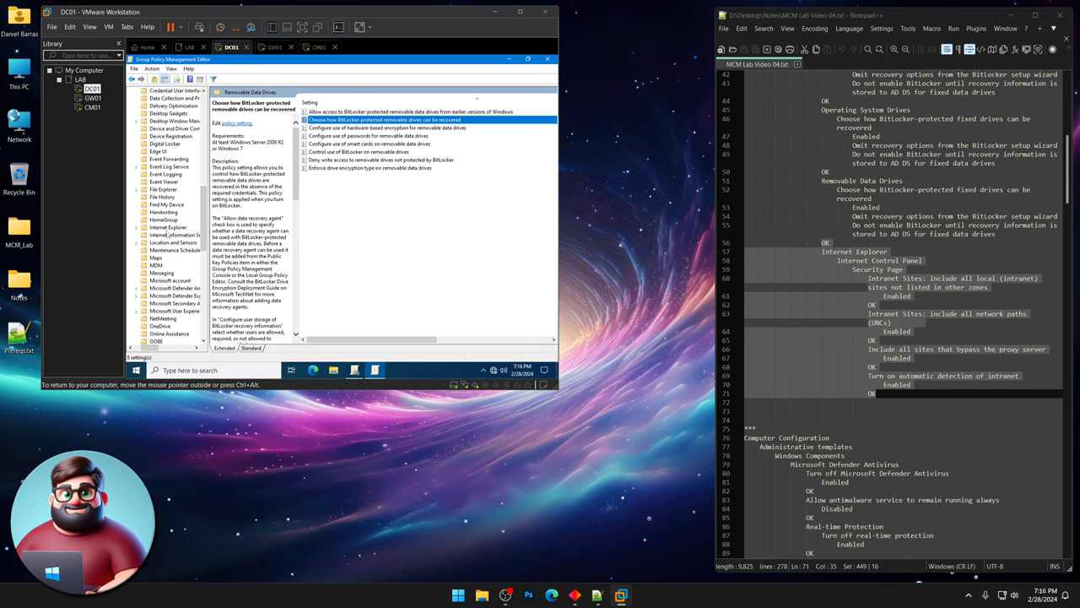
Enable the Security Page Intranet Sites policy including all network paths.
click(137, 228)
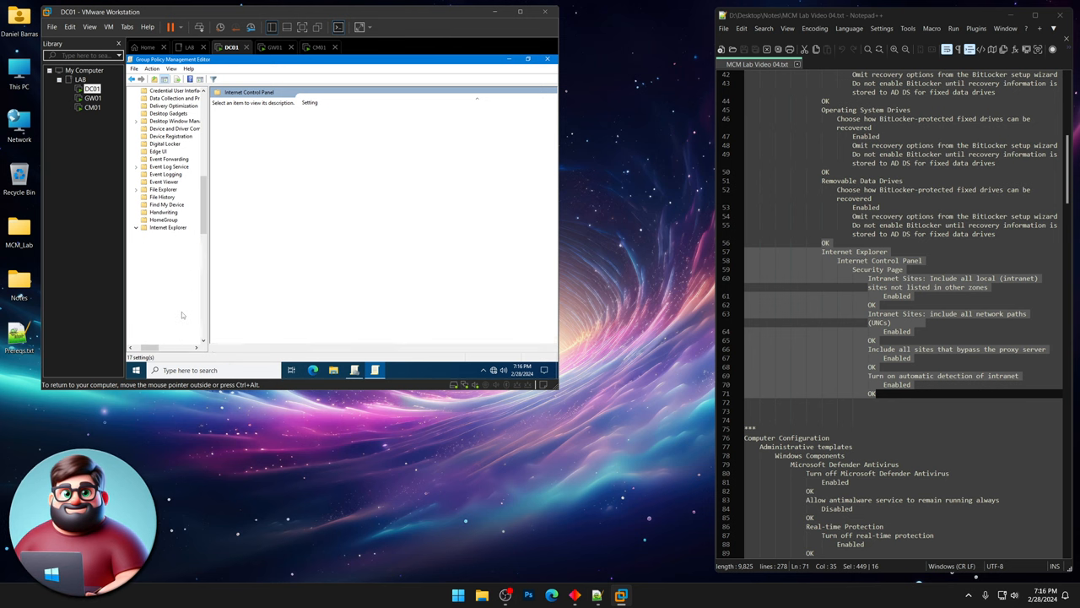
click(179, 310)
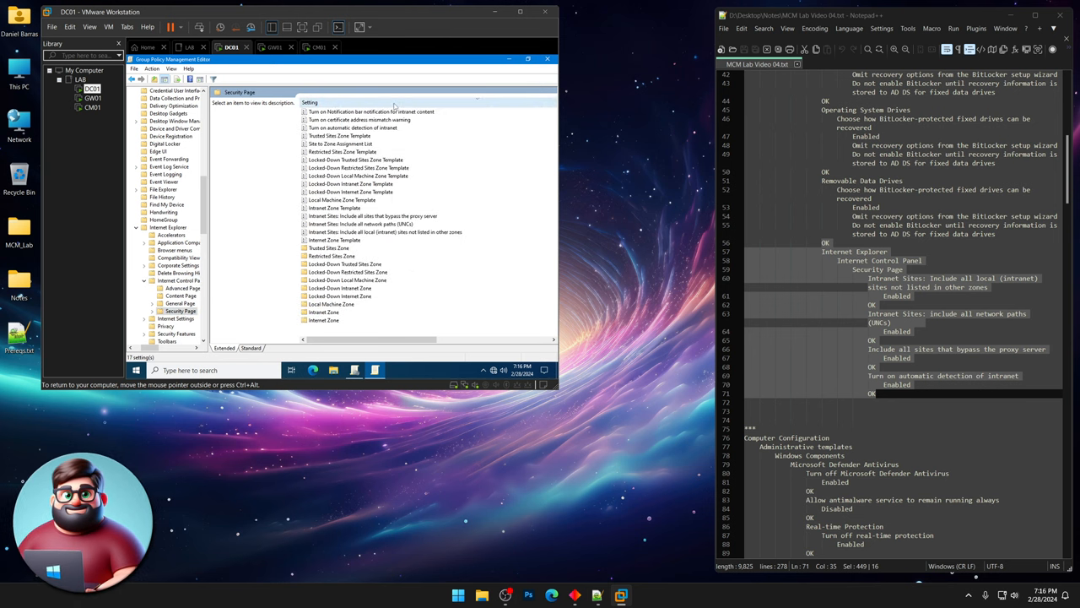
click(310, 102)
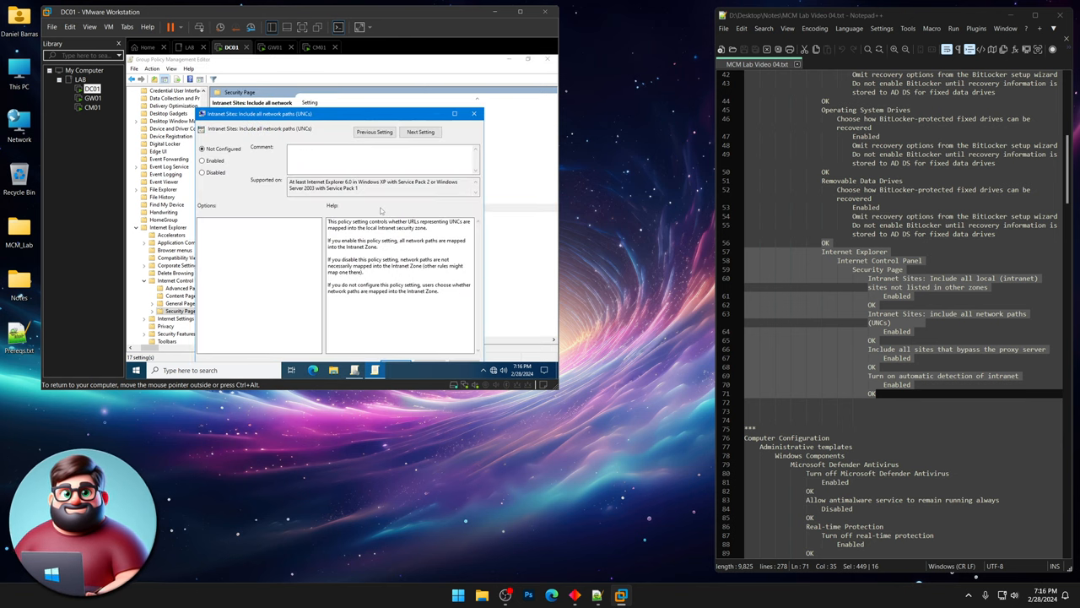
click(202, 139)
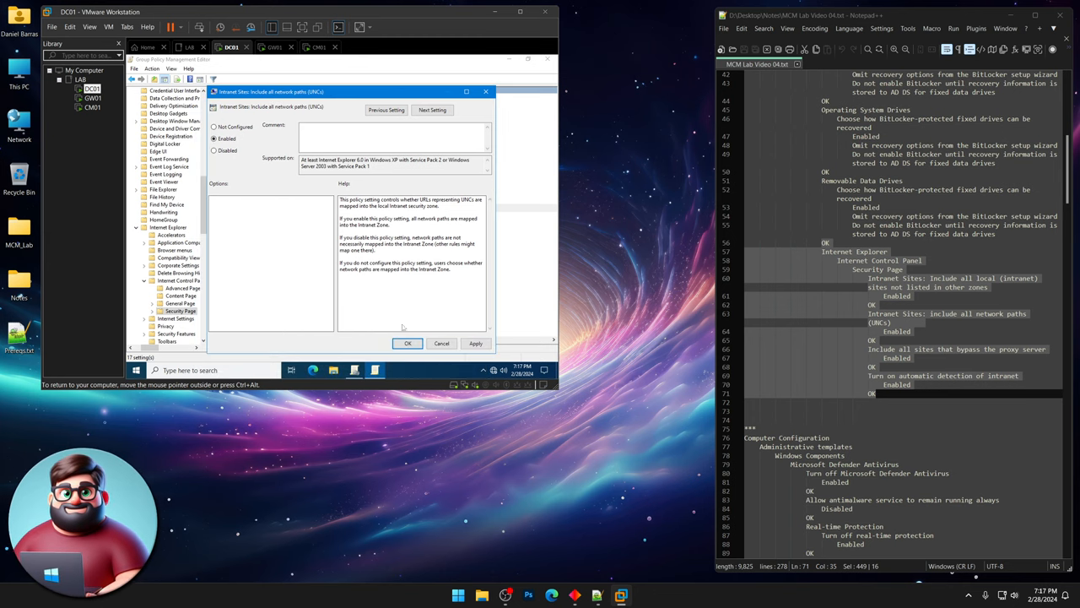
click(408, 342)
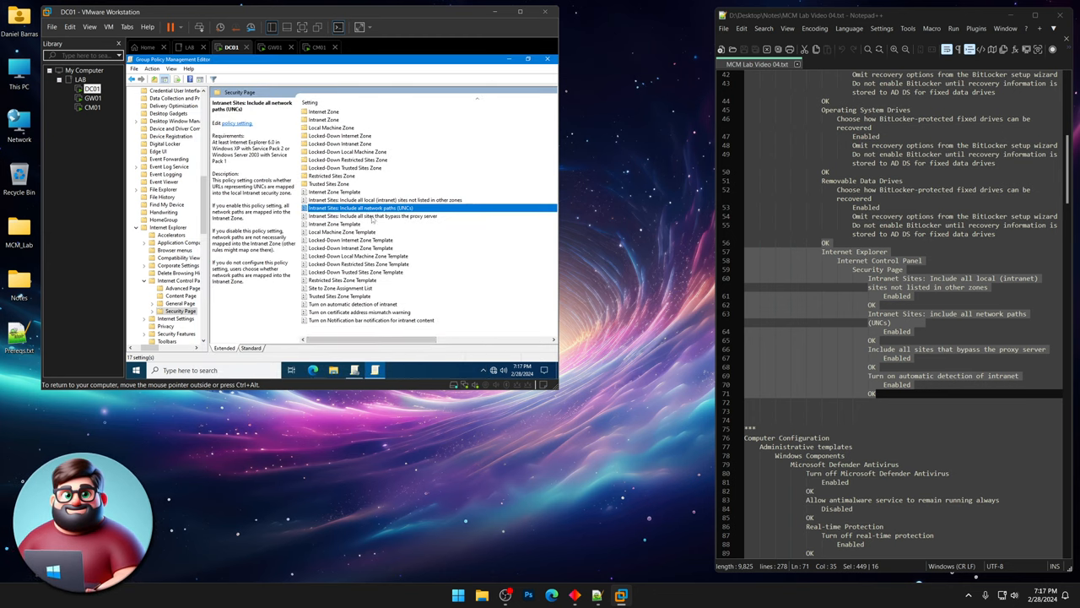
Enable 'Turn on automatic detection of intranet' in the Security Page policies.
double_click(373, 216)
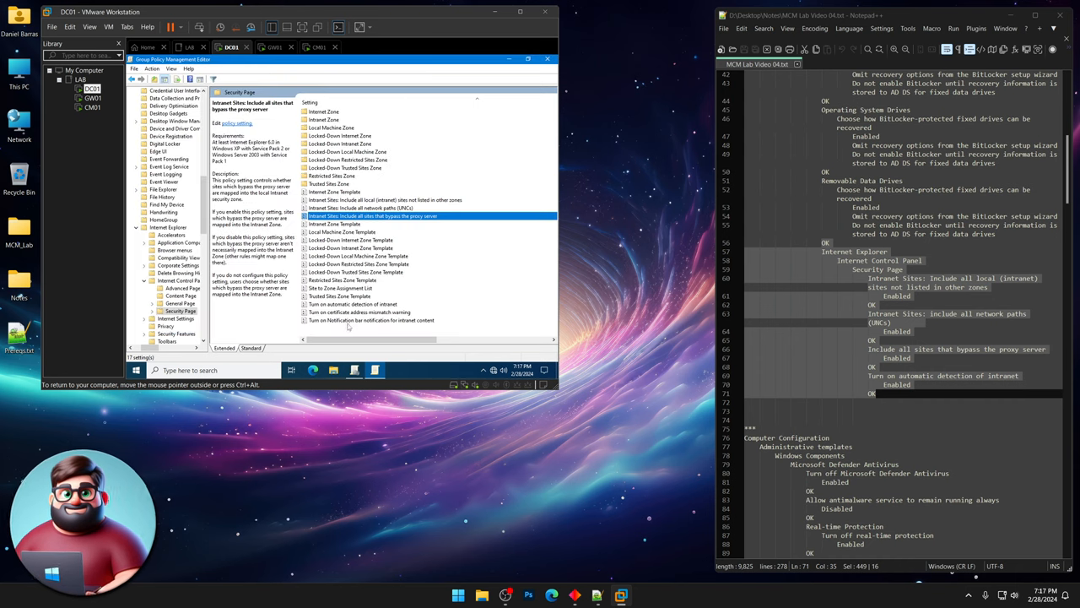
click(352, 304)
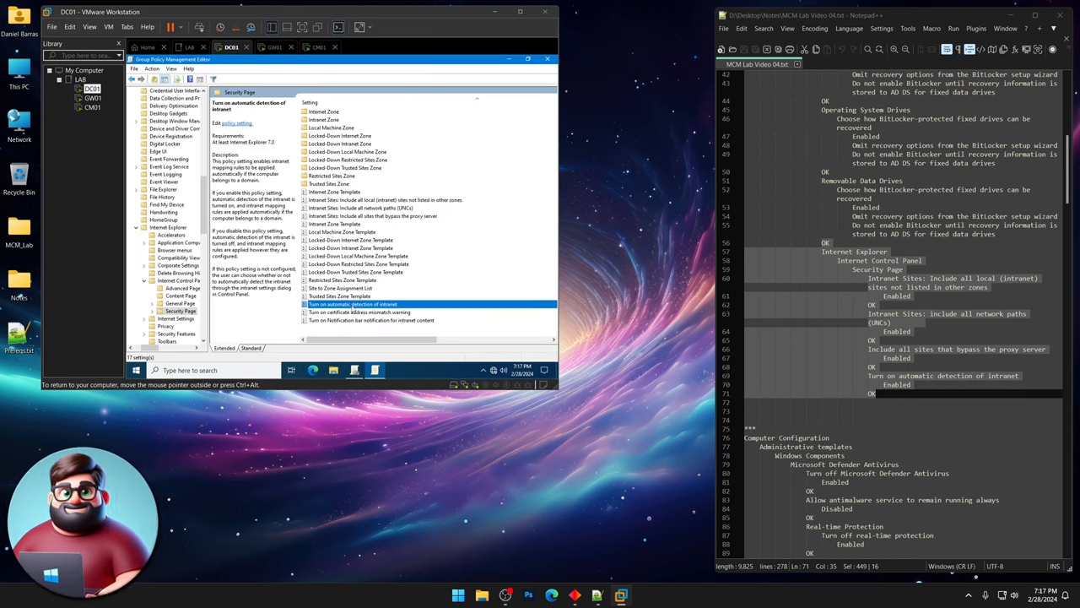
double_click(352, 304)
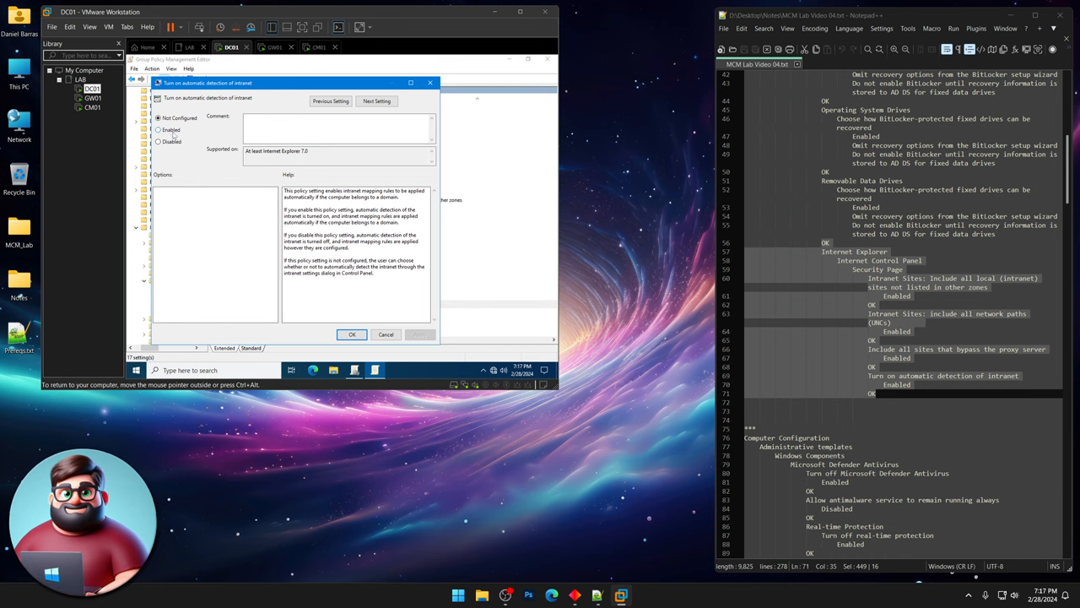
click(352, 334)
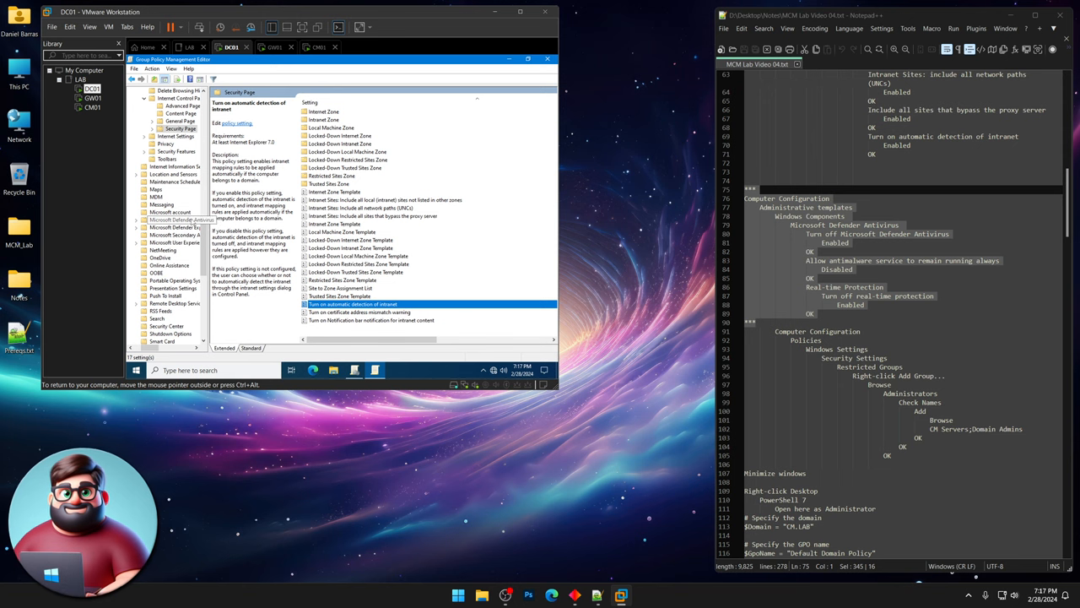
Enable 'Turn off Microsoft Defender Antivirus' in the Defender Antivirus policies.
click(140, 219)
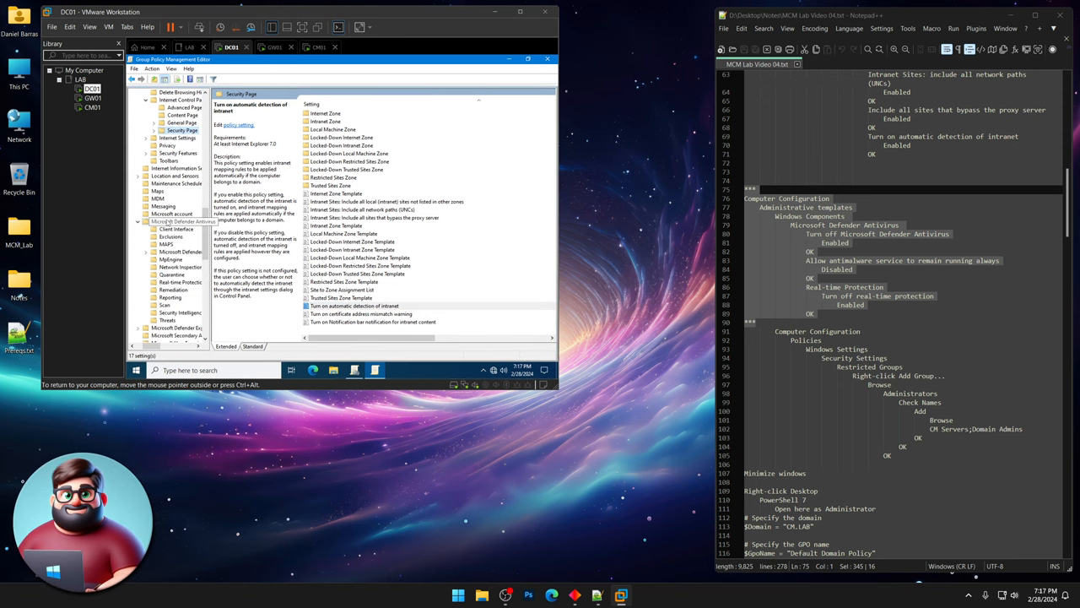
click(181, 221)
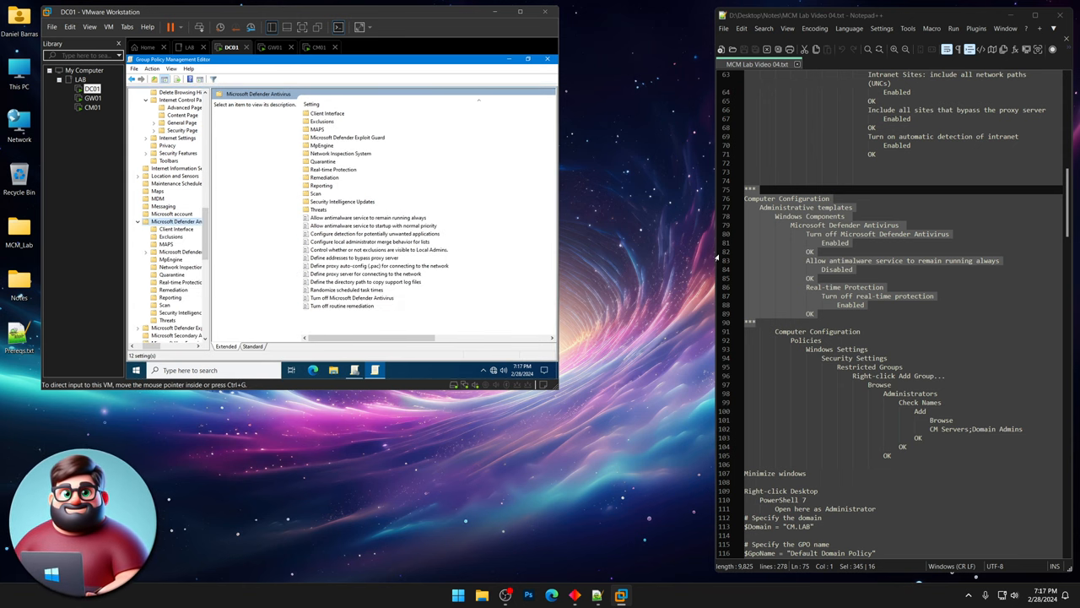
mouse_move(363, 253)
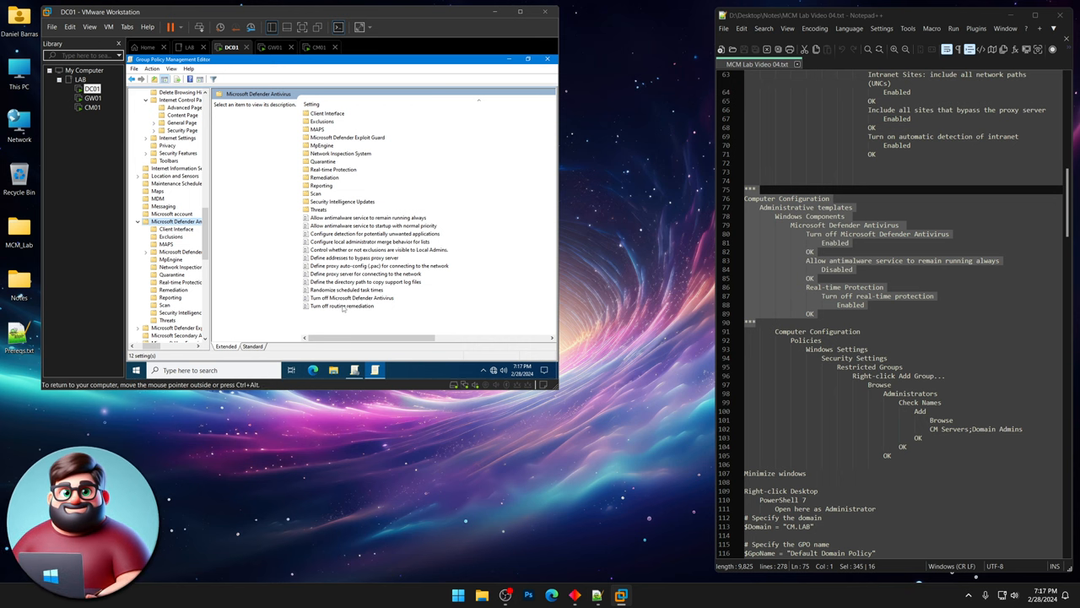
double_click(352, 297)
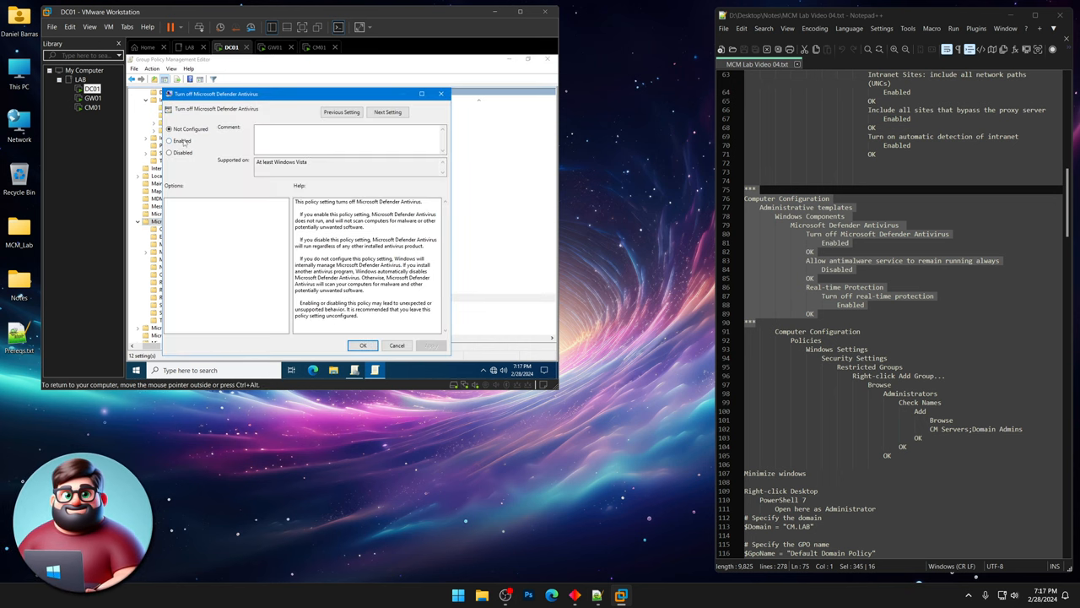
click(363, 345)
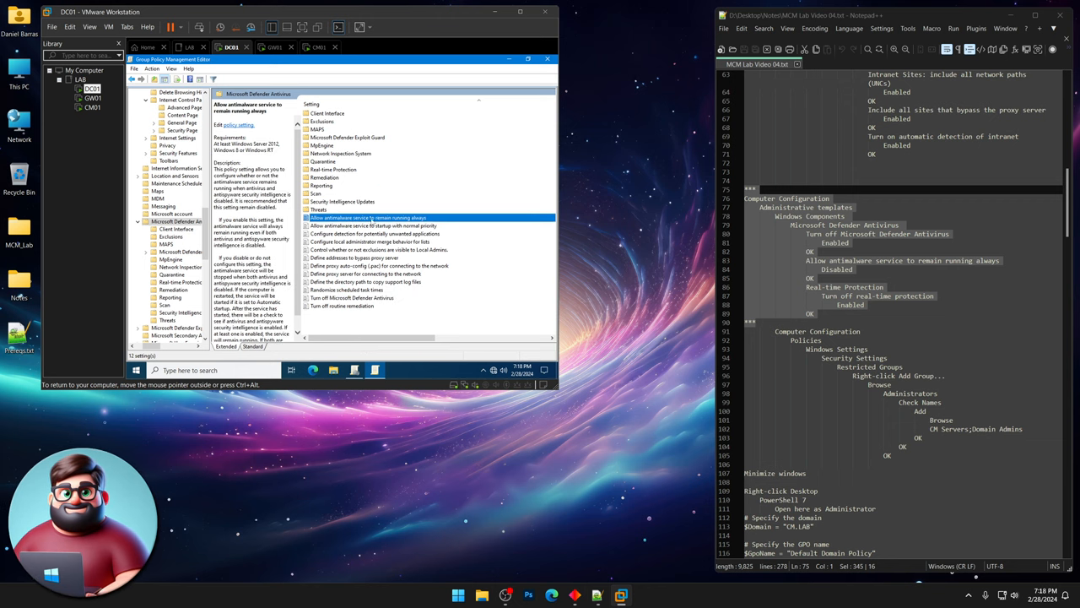
Open the keep-antimalware-service-running policy, then the Real-time Protection settings.
double_click(367, 218)
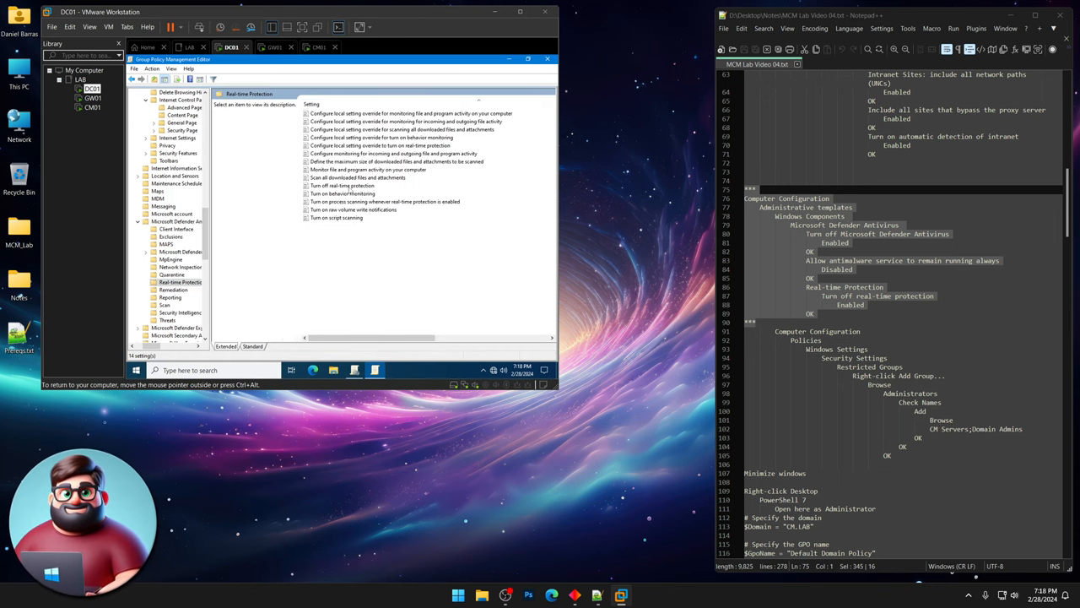
double_click(342, 186)
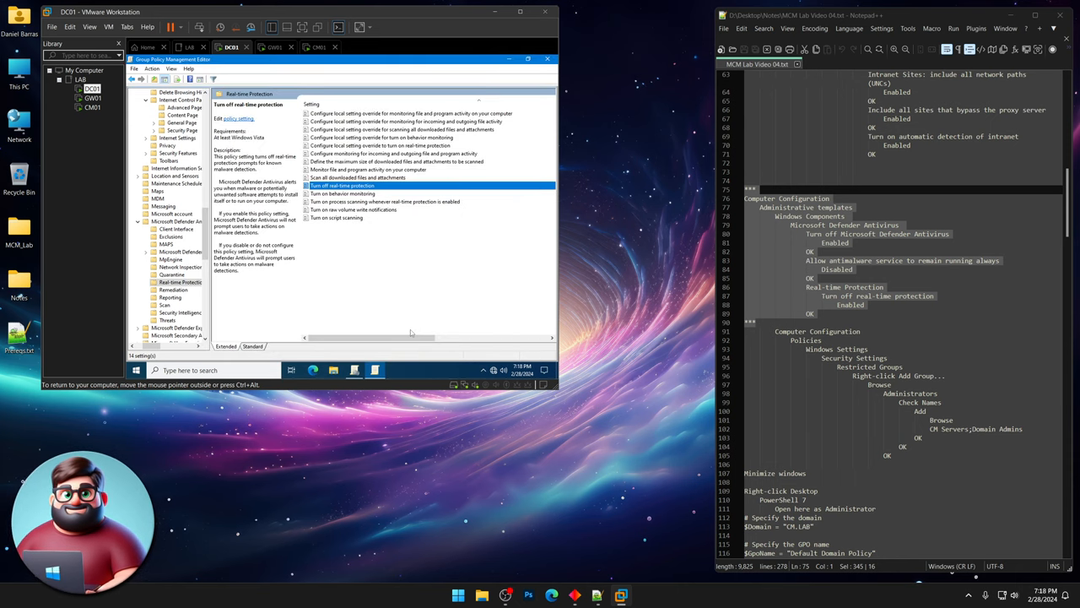
scroll(down, 3)
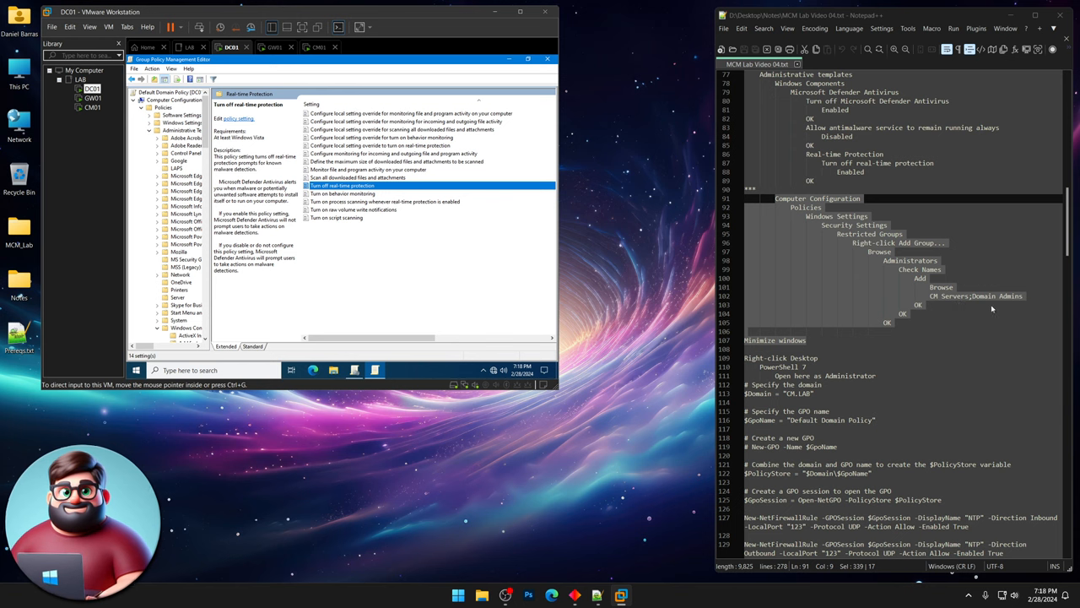
mouse_move(1007, 306)
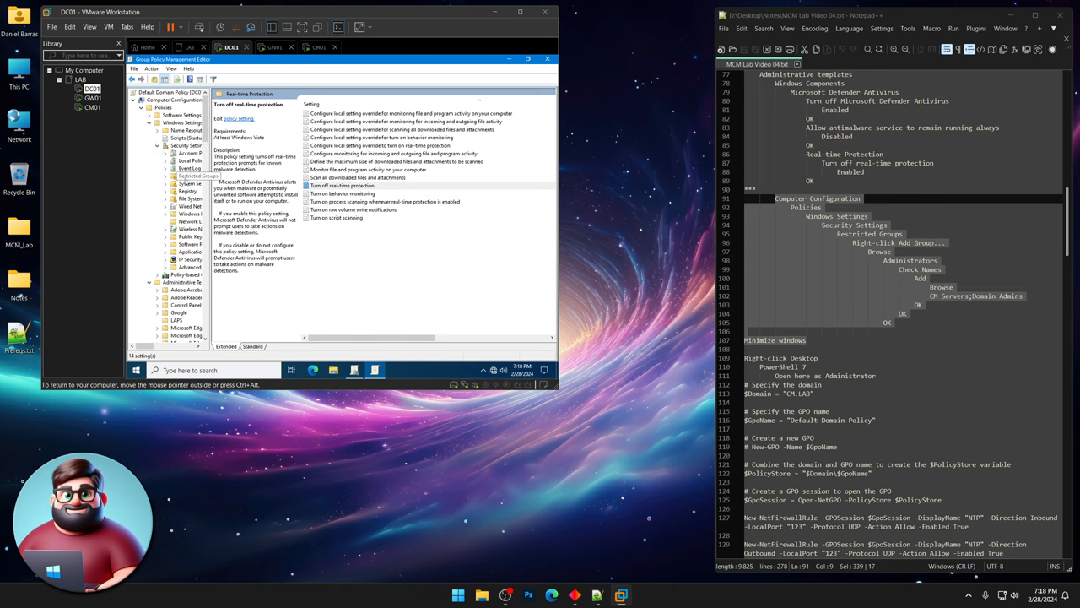
Add Administrators as a group under Restricted Groups.
right_click(189, 176)
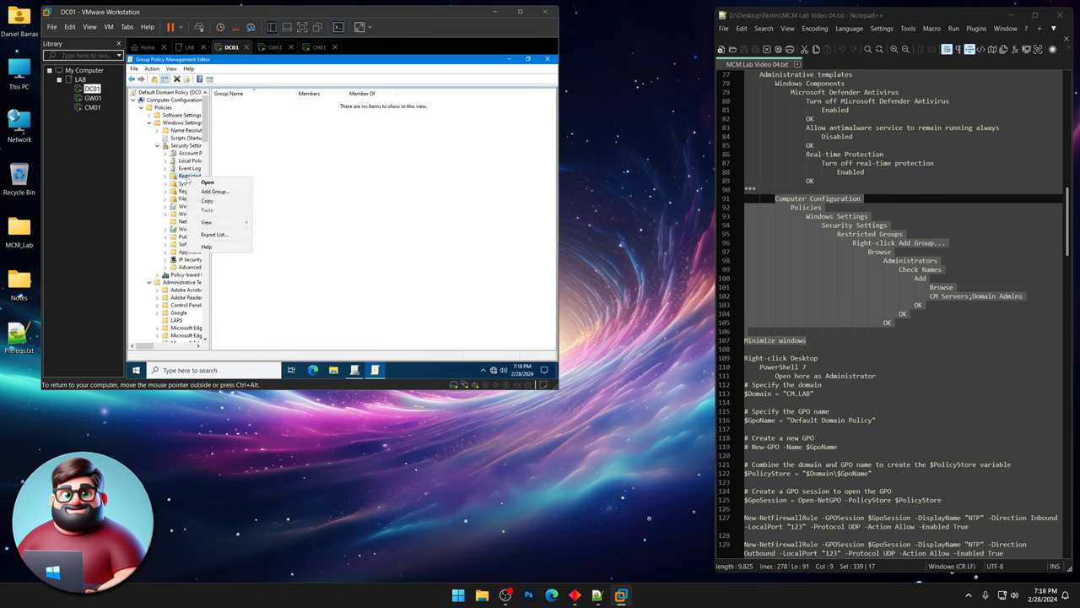
click(215, 191)
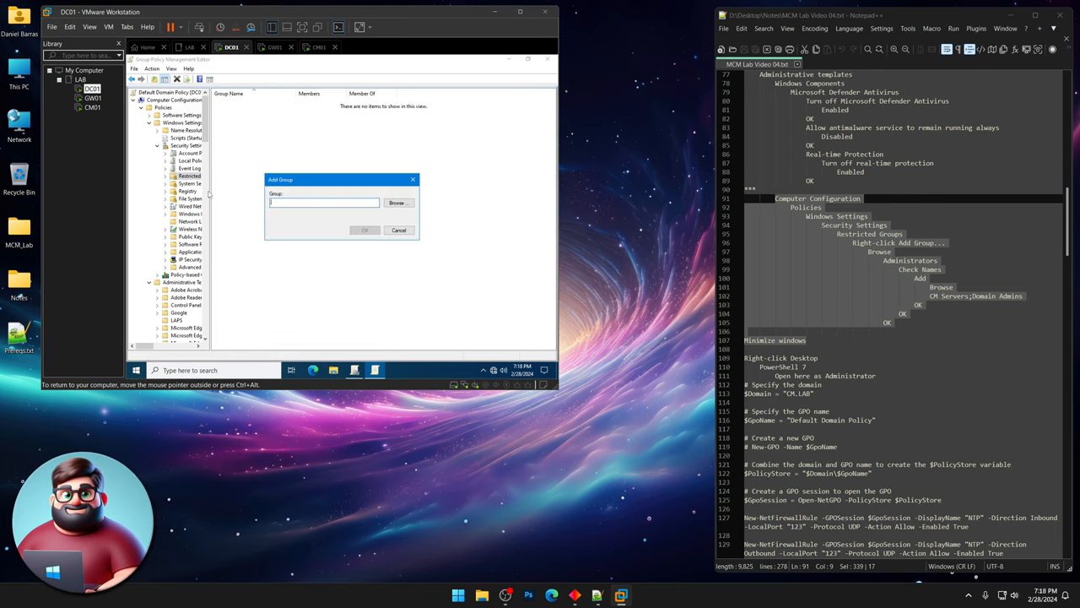
click(399, 203)
text(Administr)
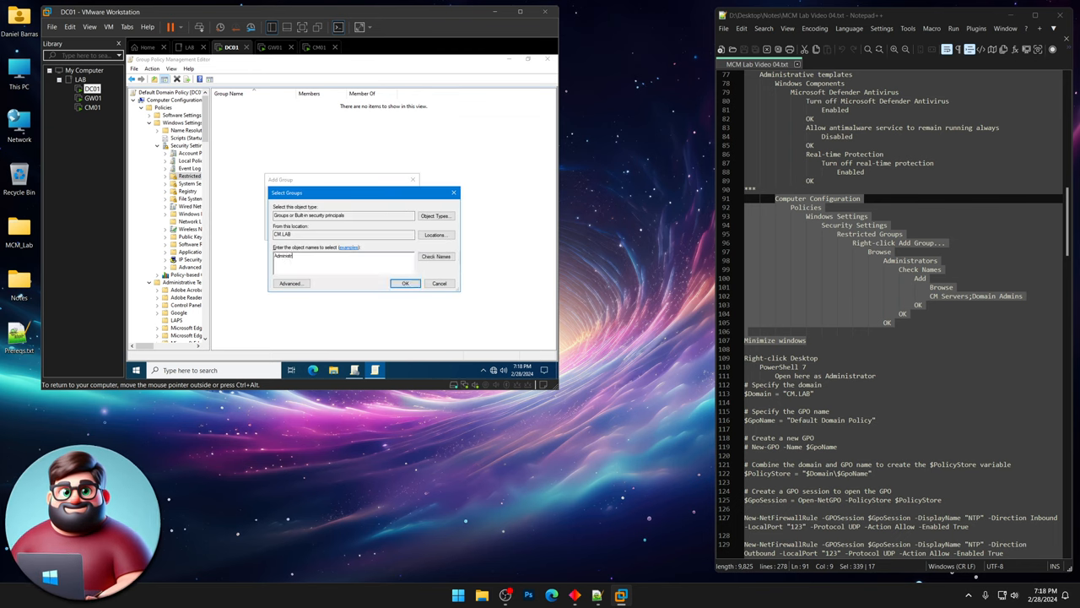
click(435, 257)
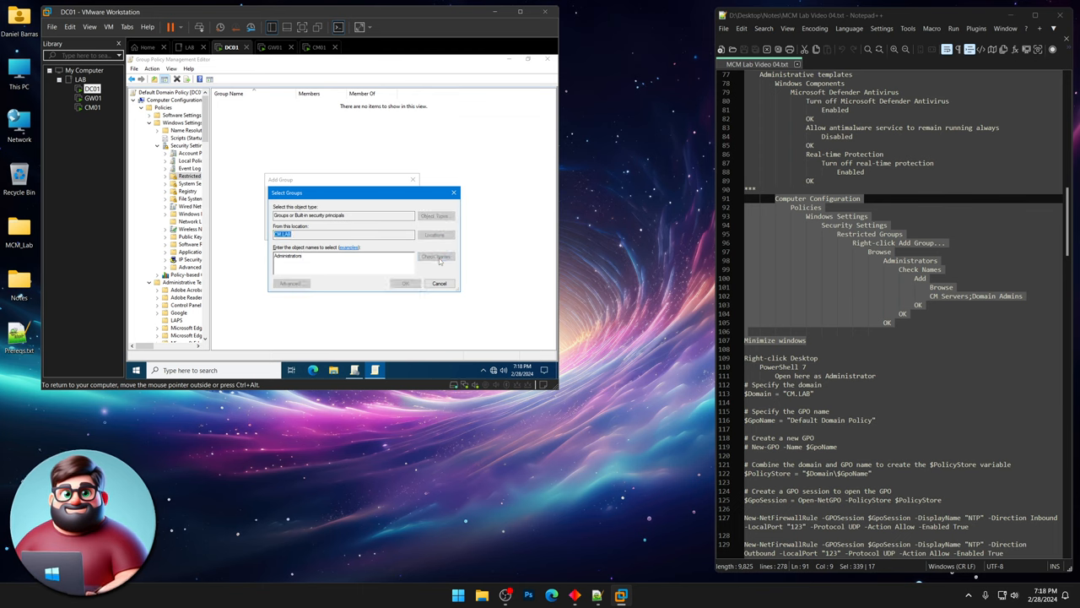
click(406, 282)
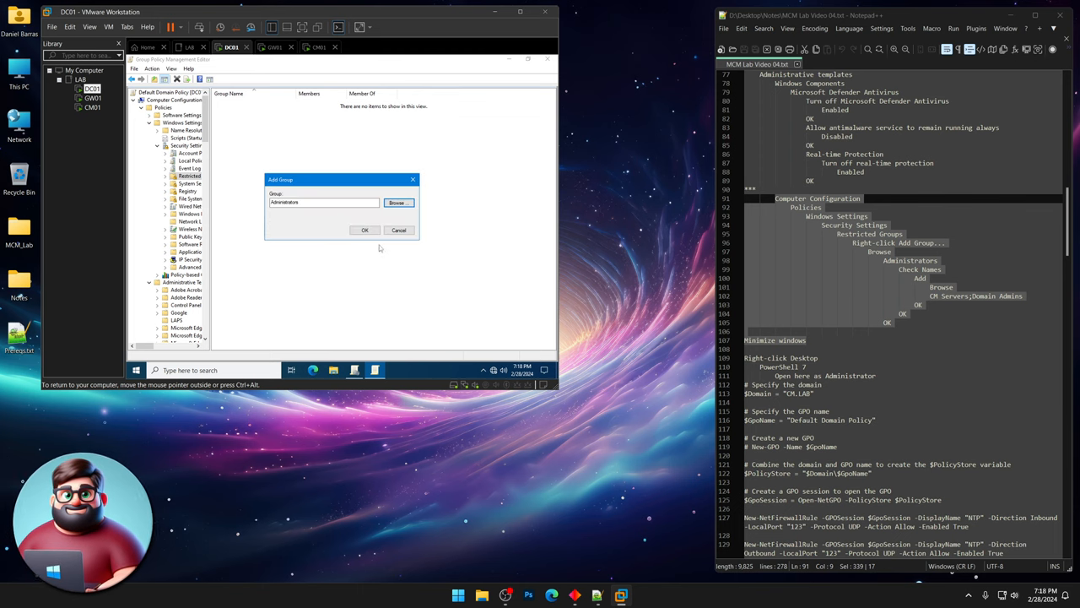
click(365, 230)
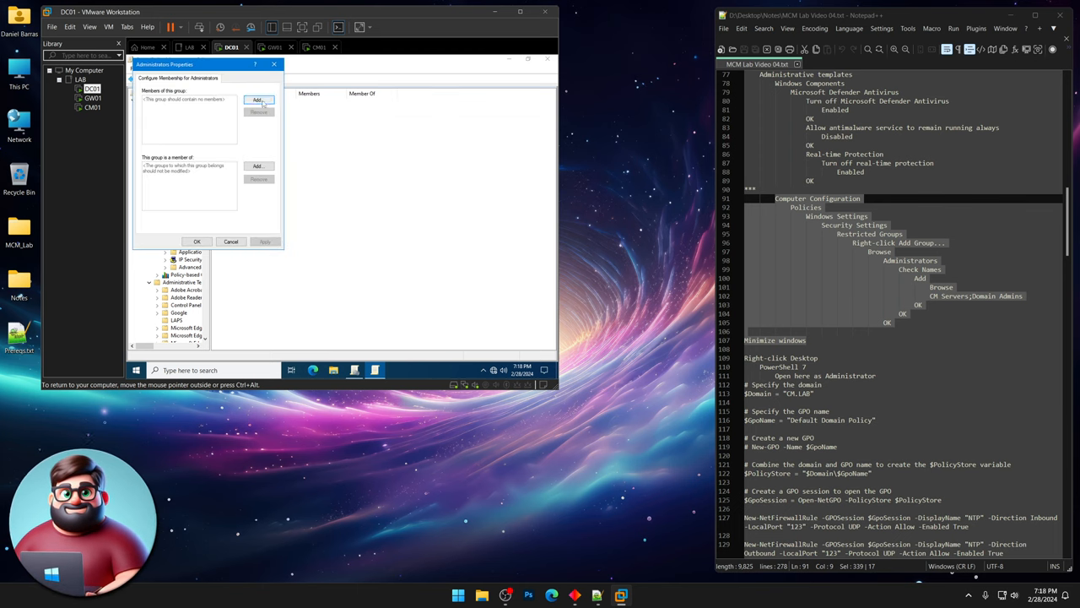
Make CM Servers and Domain Admins members of the Administrators restricted group.
click(258, 100)
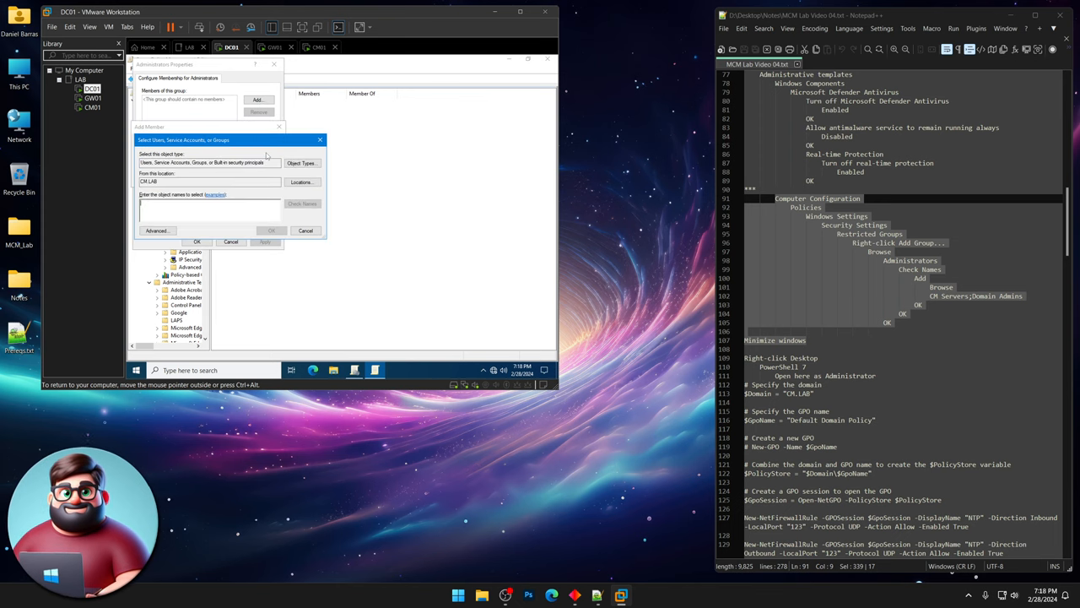
text(CM Servers)
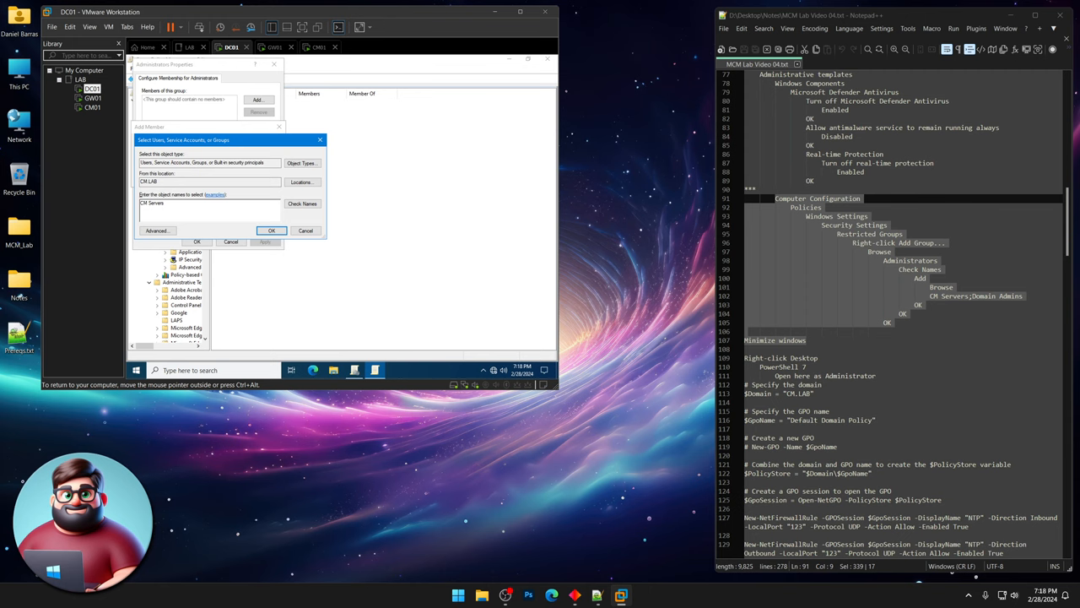
text(;Domain)
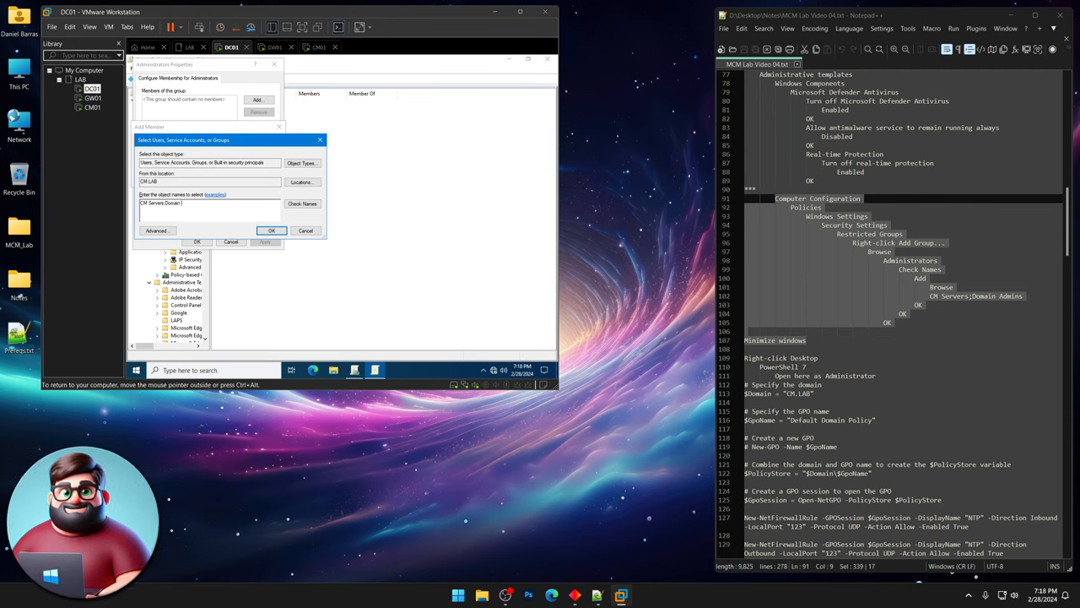
click(302, 203)
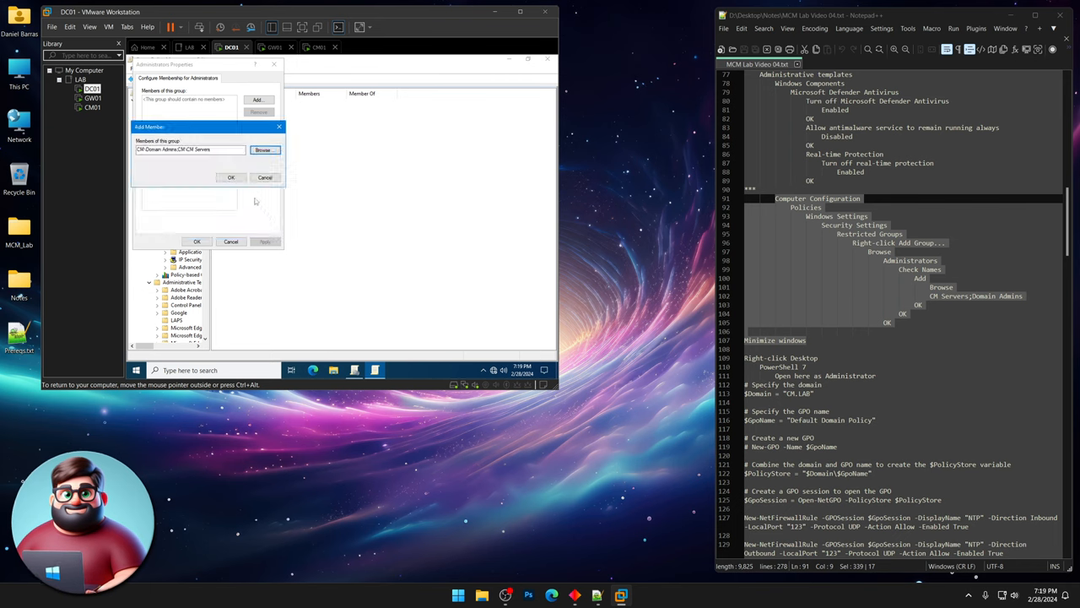
click(231, 177)
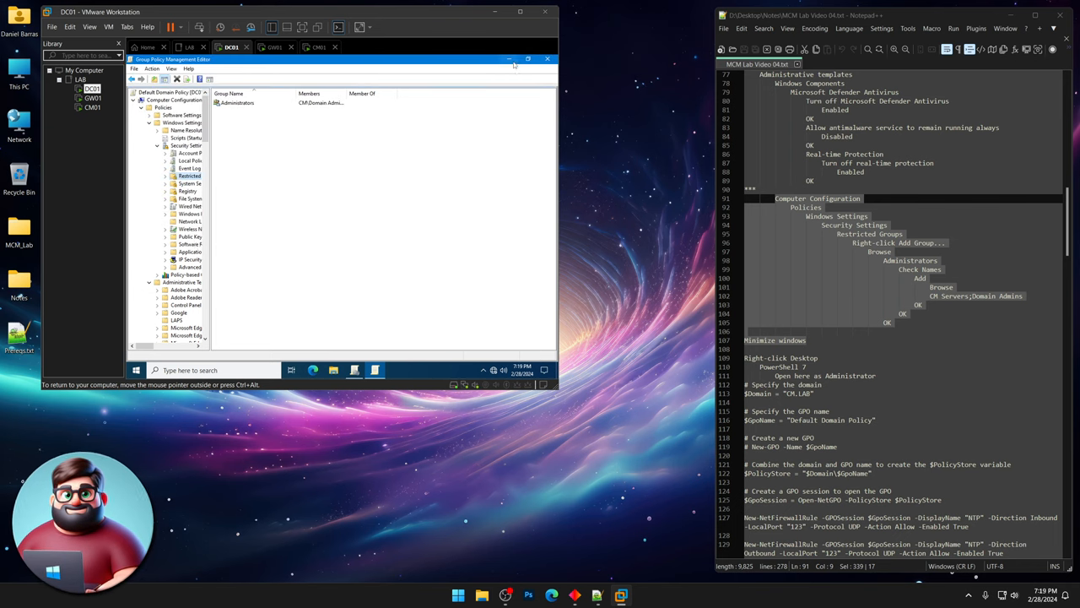
Minimize the policy editor and scroll through the New-NetFirewallRule commands in Notepad++.
click(528, 59)
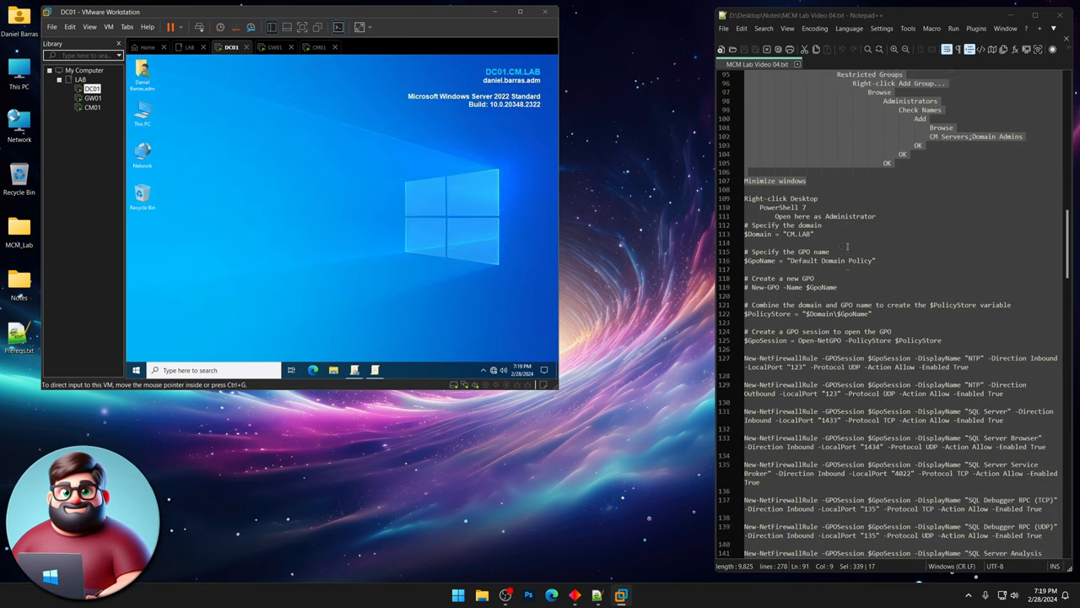
scroll(down, 3)
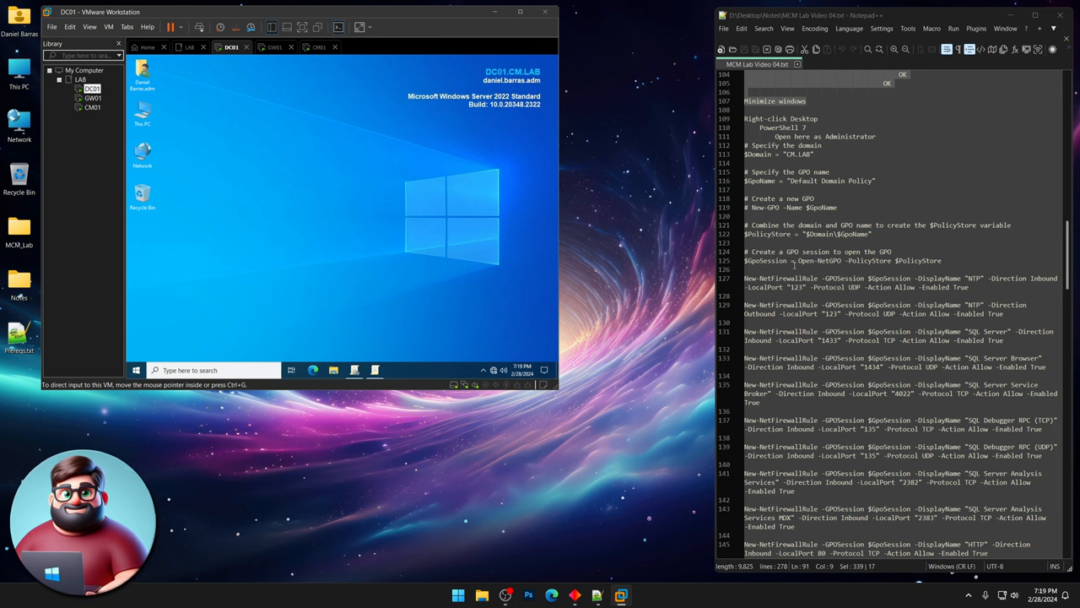
scroll(down, 3)
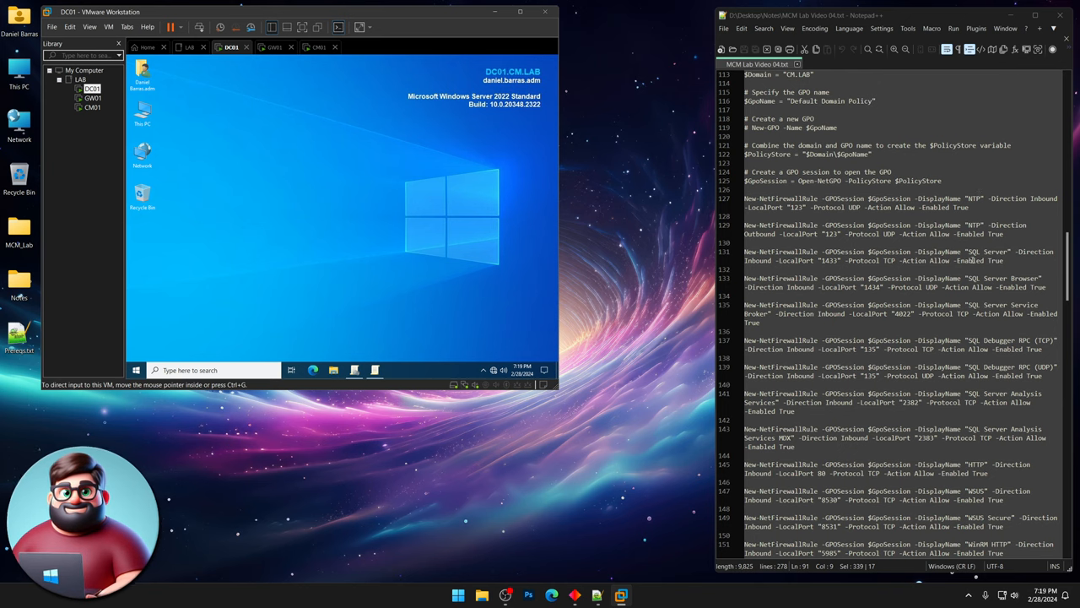
scroll(down, 3)
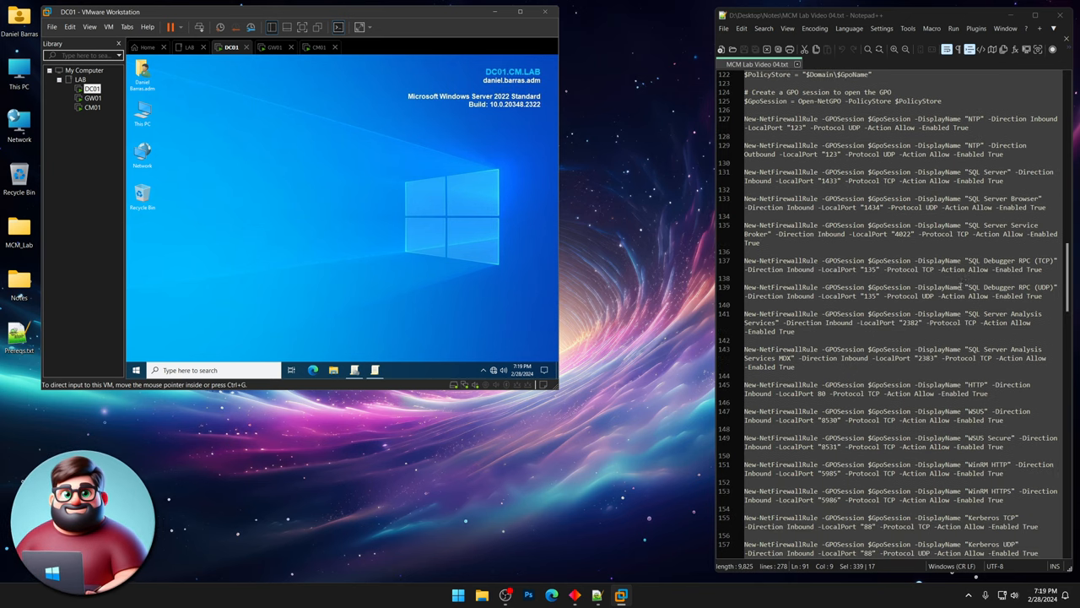
scroll(down, 3)
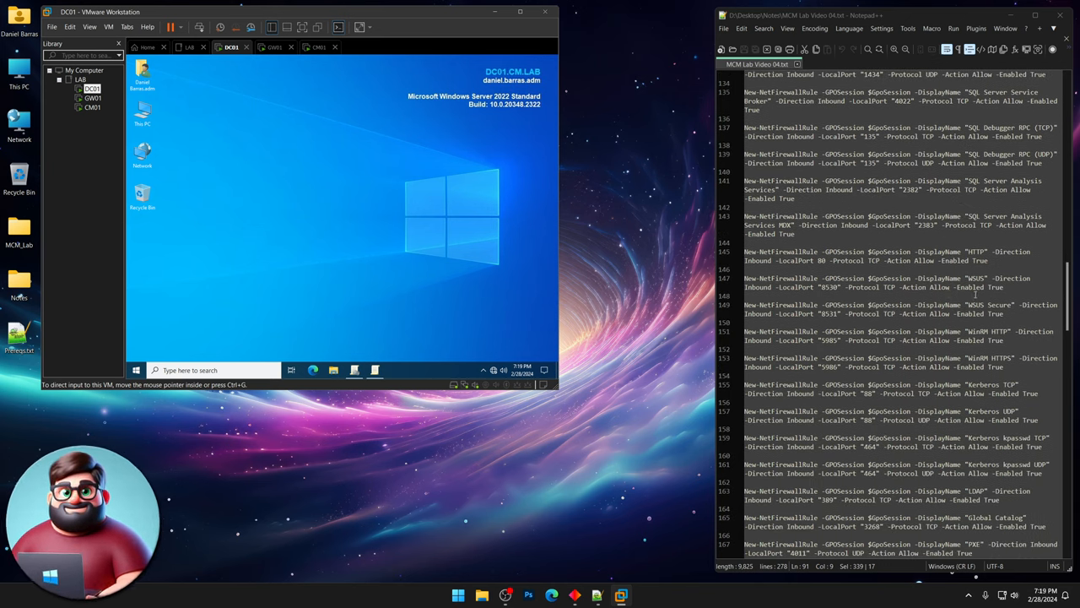
scroll(down, 3)
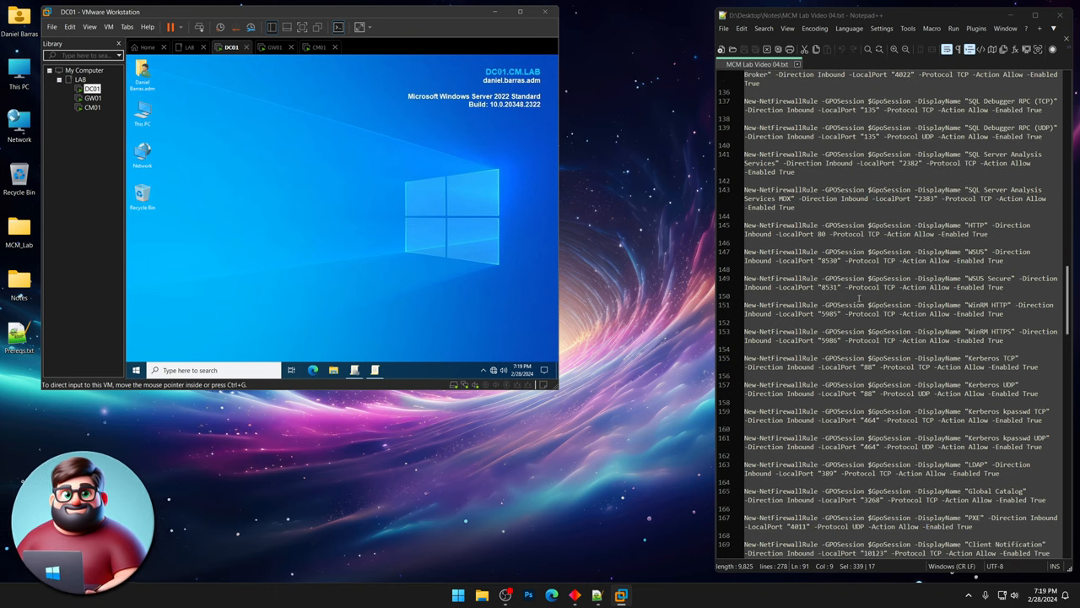
scroll(down, 3)
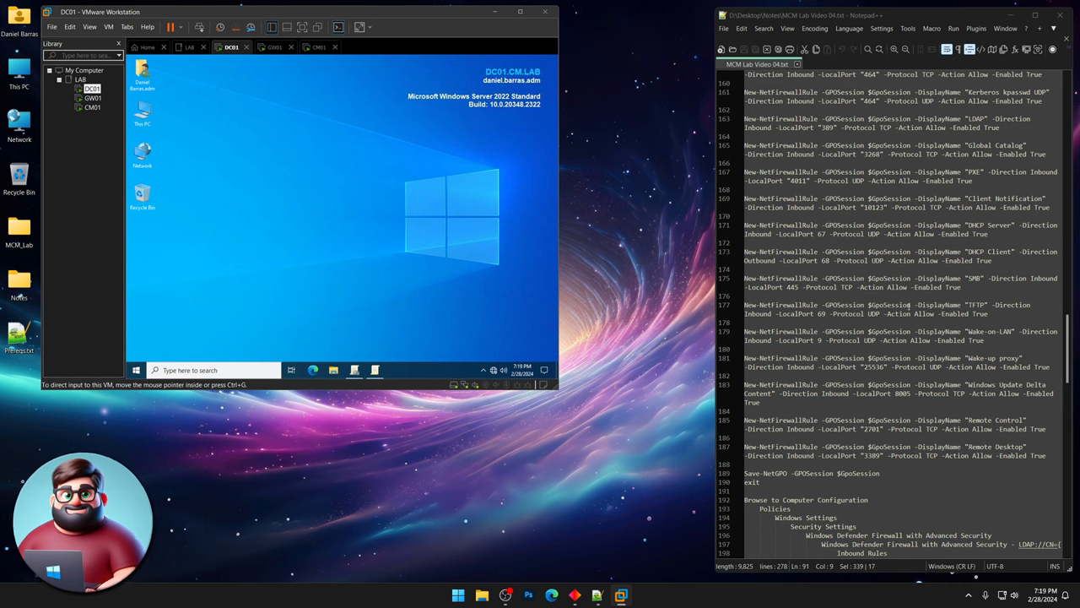
scroll(down, 3)
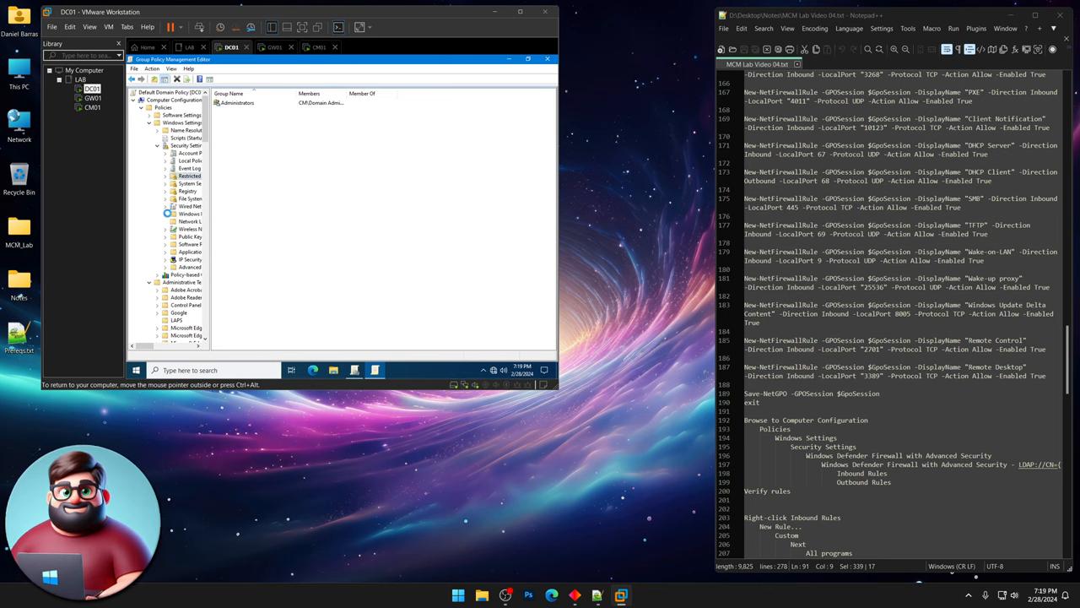
Expand the Default Domain Policy's Windows Defender Firewall settings and select Inbound Rules.
click(167, 214)
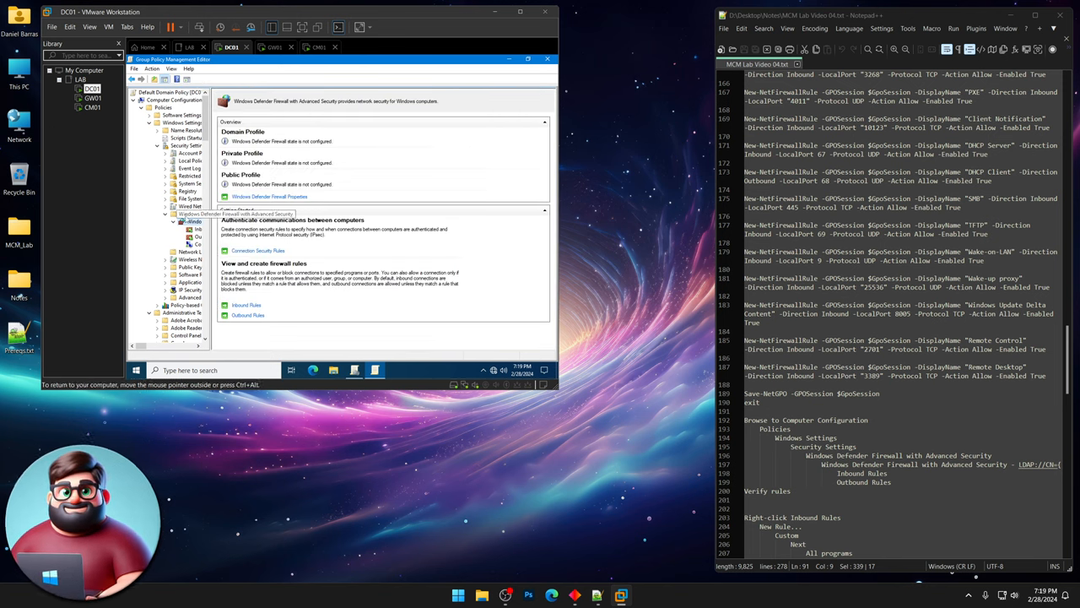
click(200, 229)
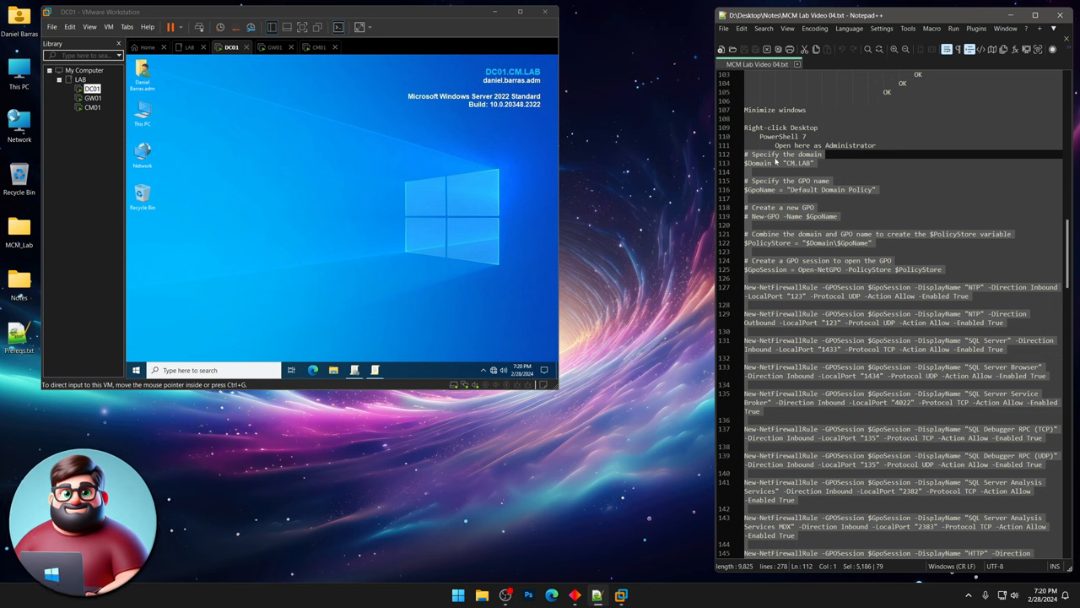
mouse_move(330, 129)
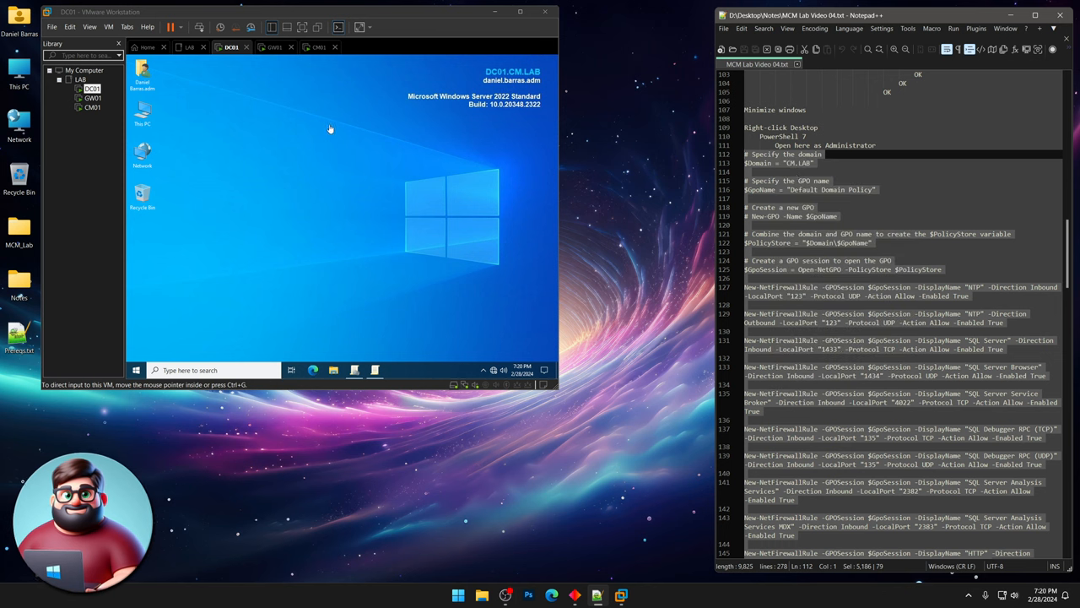
Launch PowerShell 7 as Administrator from the DC01 desktop and approve the UAC prompt.
right_click(330, 128)
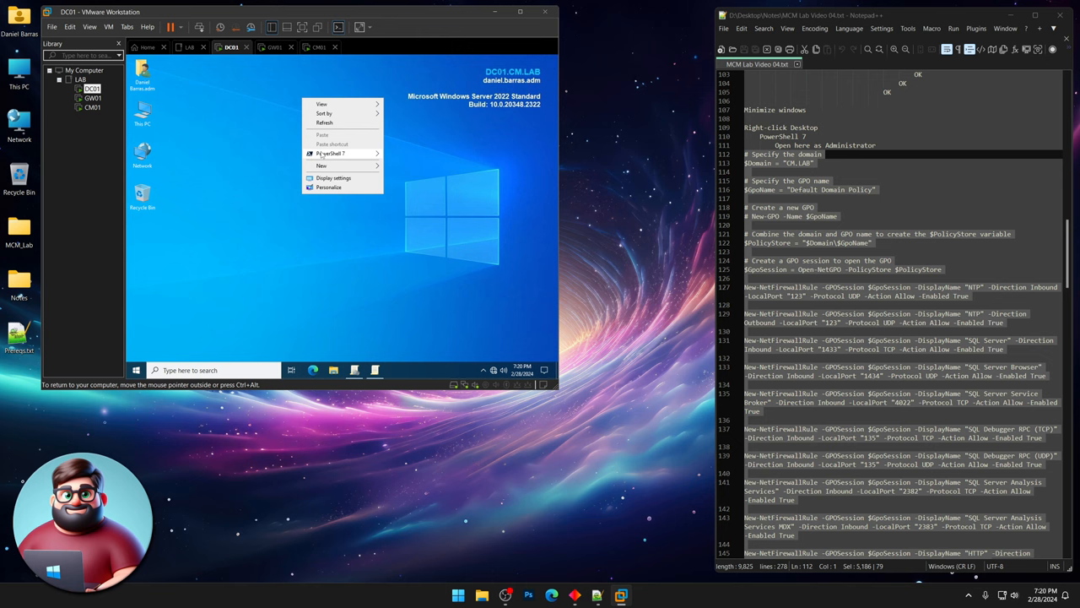
click(332, 153)
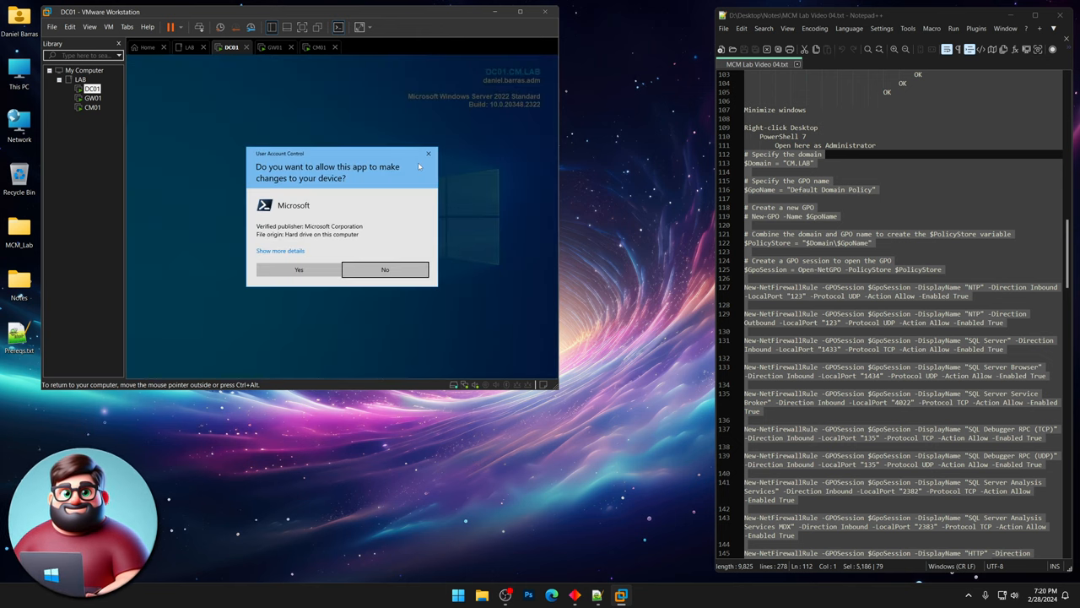
click(299, 269)
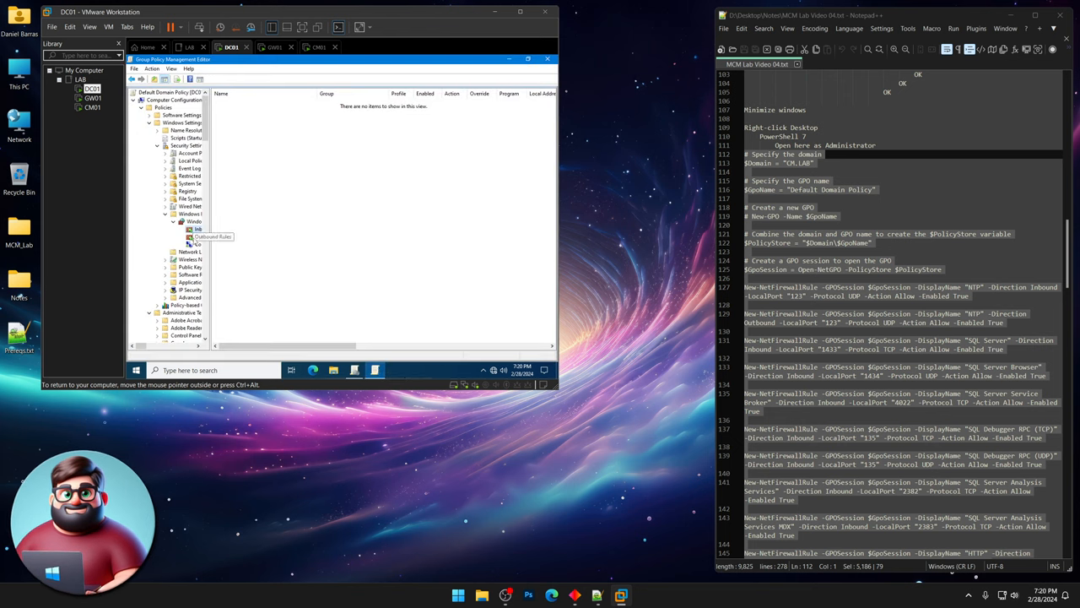
Reselect Inbound Rules to show the scripted firewall rules, all enabled and allowing.
click(200, 228)
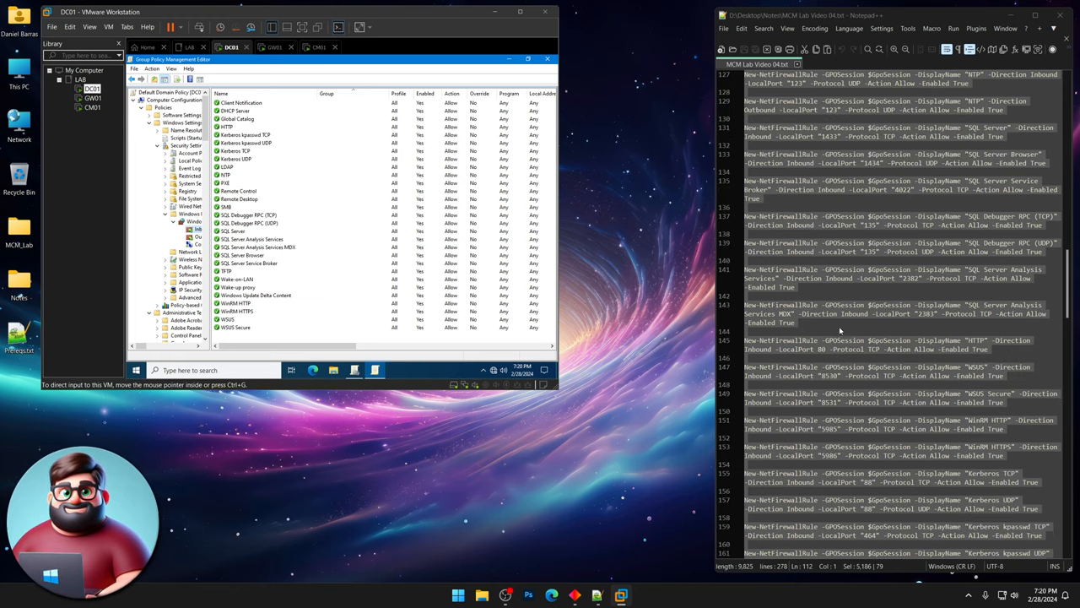
scroll(down, 3)
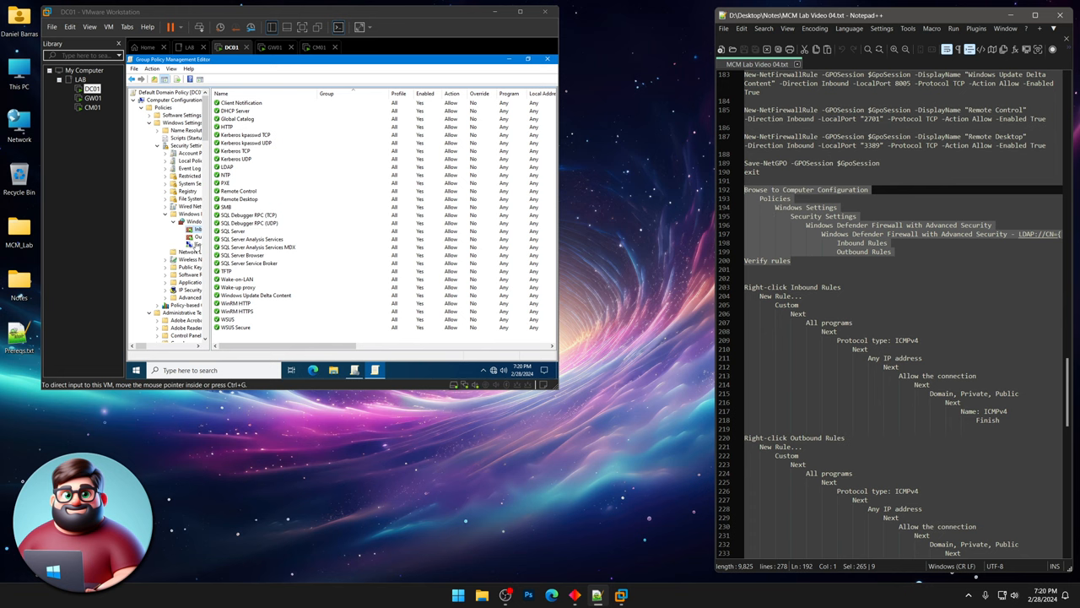
click(210, 230)
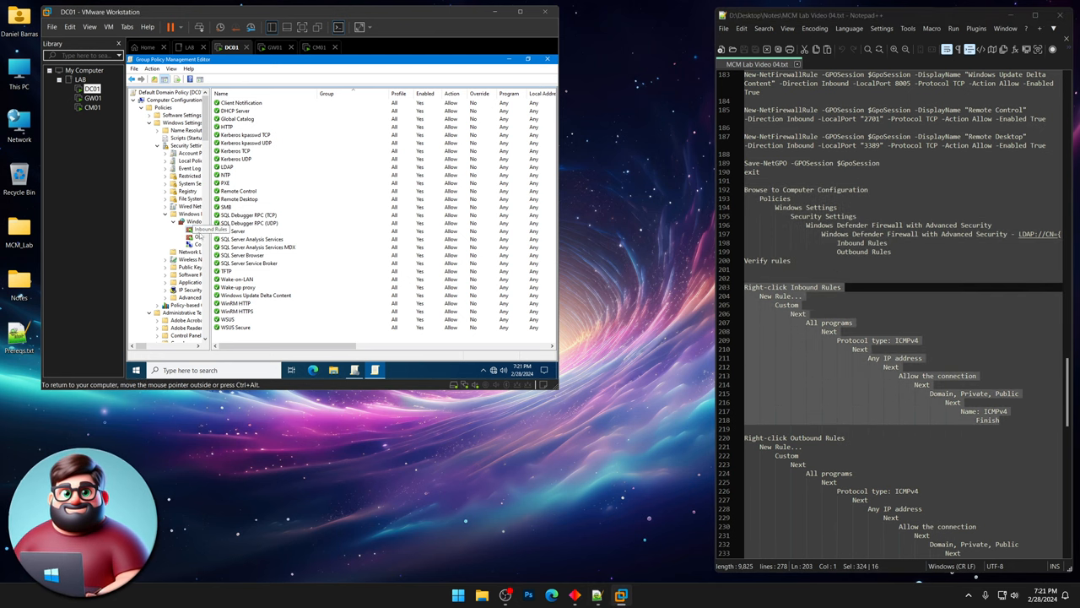
Create custom inbound rule ICMPv4: all programs, ICMPv4 protocol, any address, allow, all profiles.
right_click(197, 230)
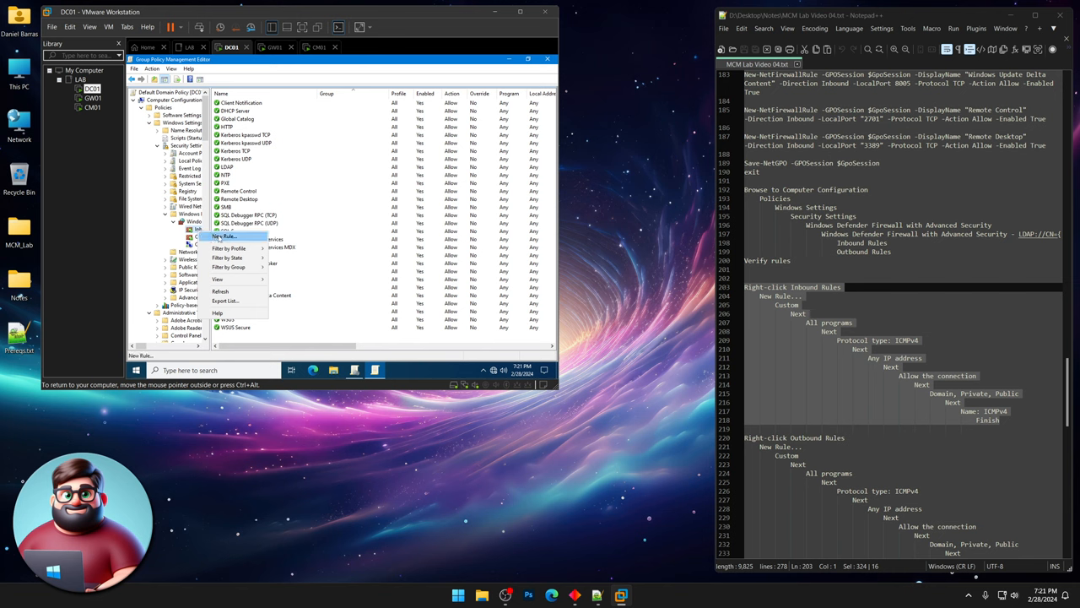
click(225, 236)
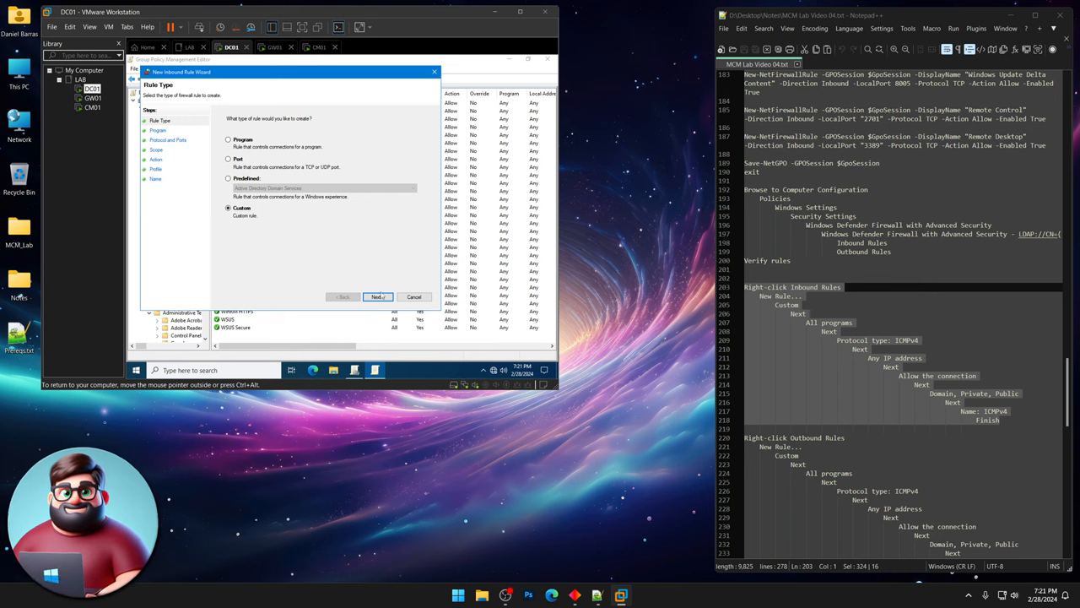
click(376, 296)
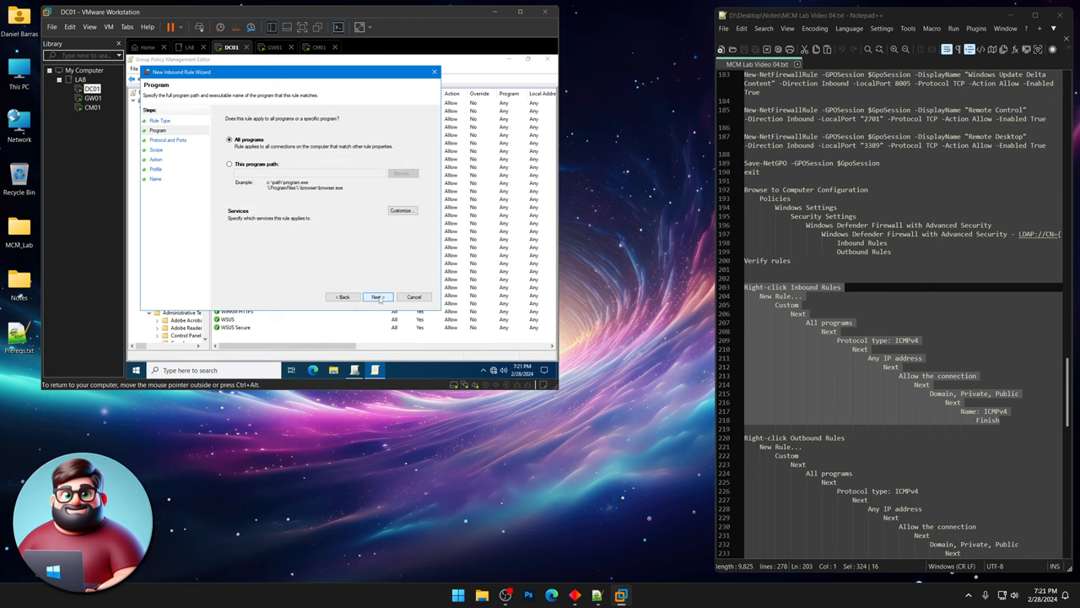
click(377, 297)
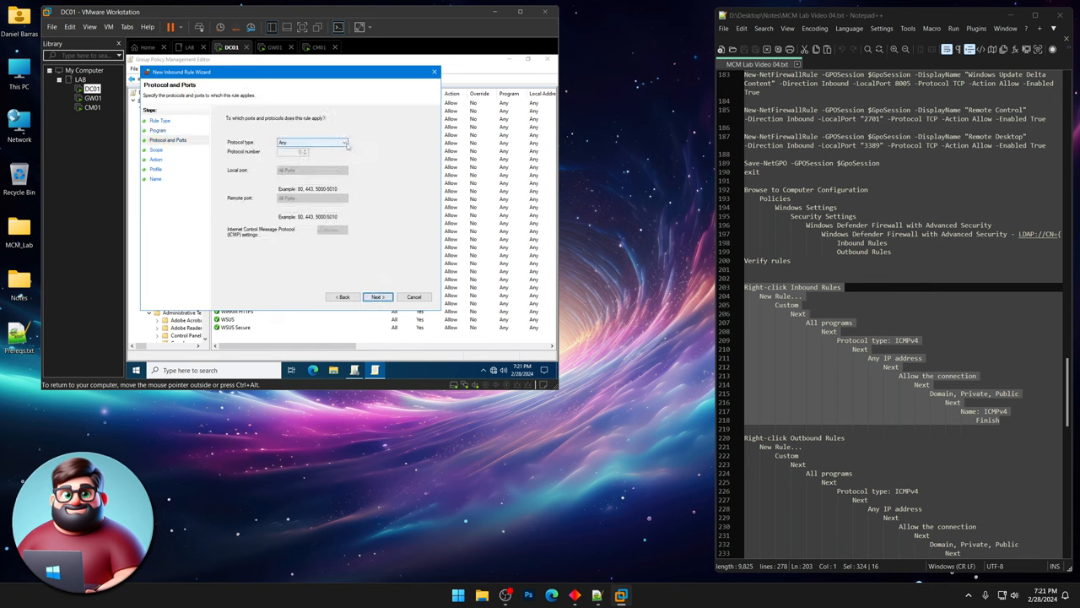
click(312, 142)
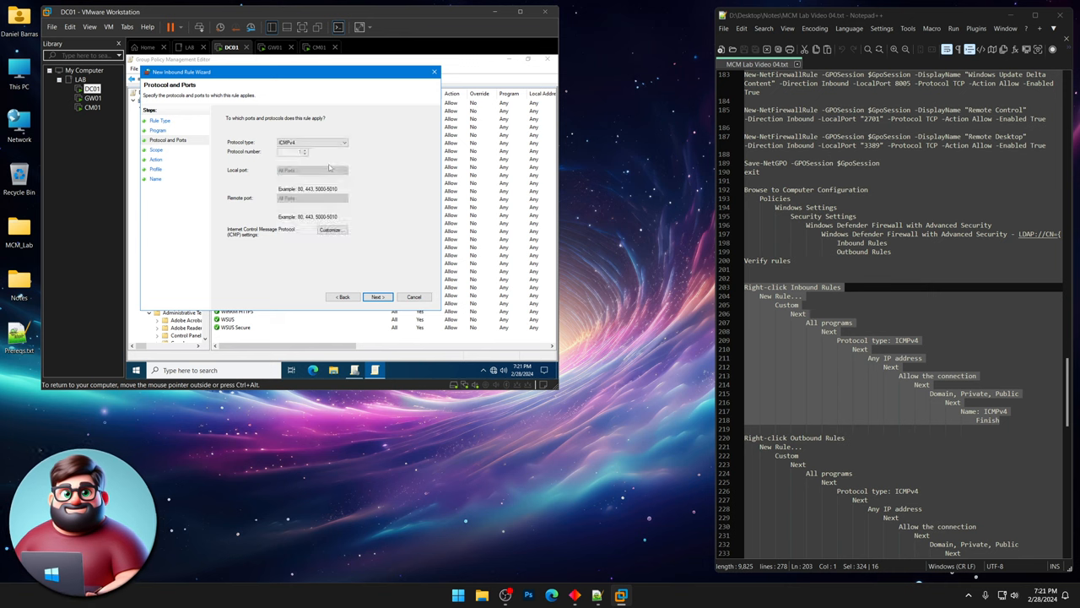
click(376, 296)
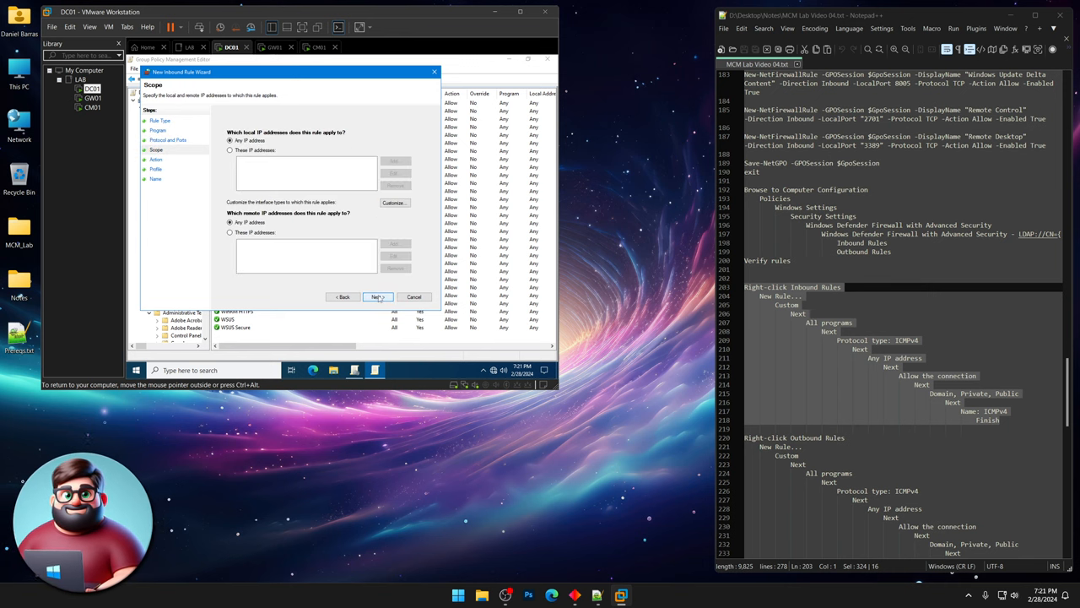
click(376, 297)
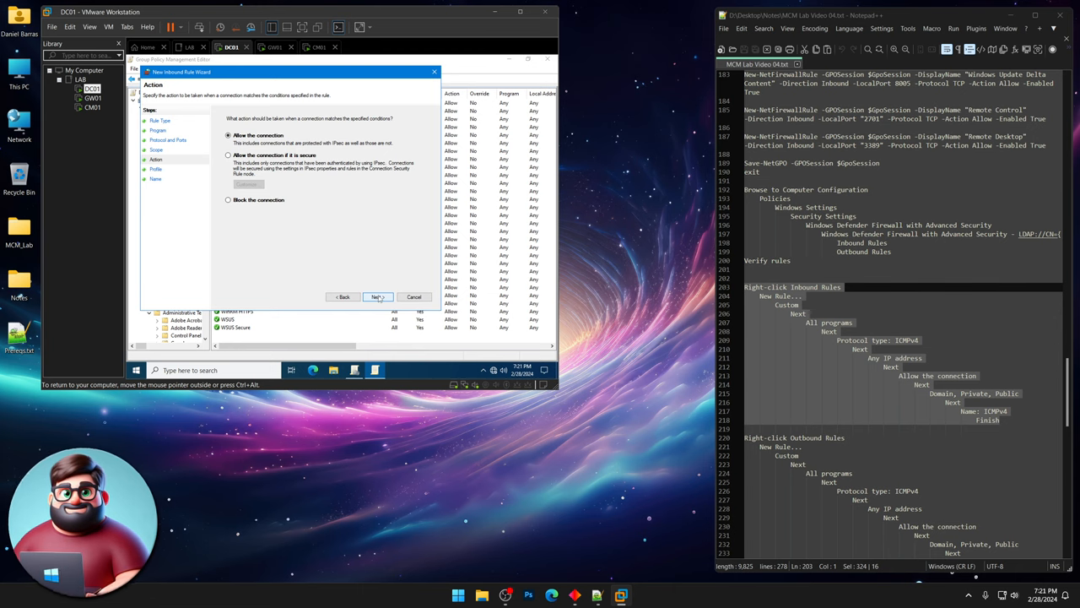
click(377, 296)
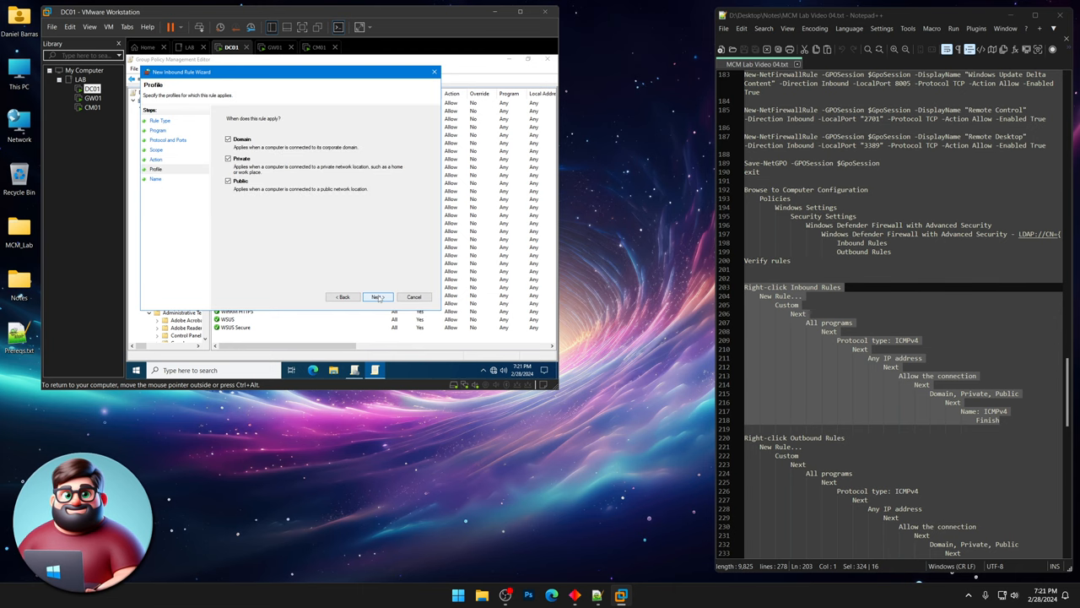
click(377, 296)
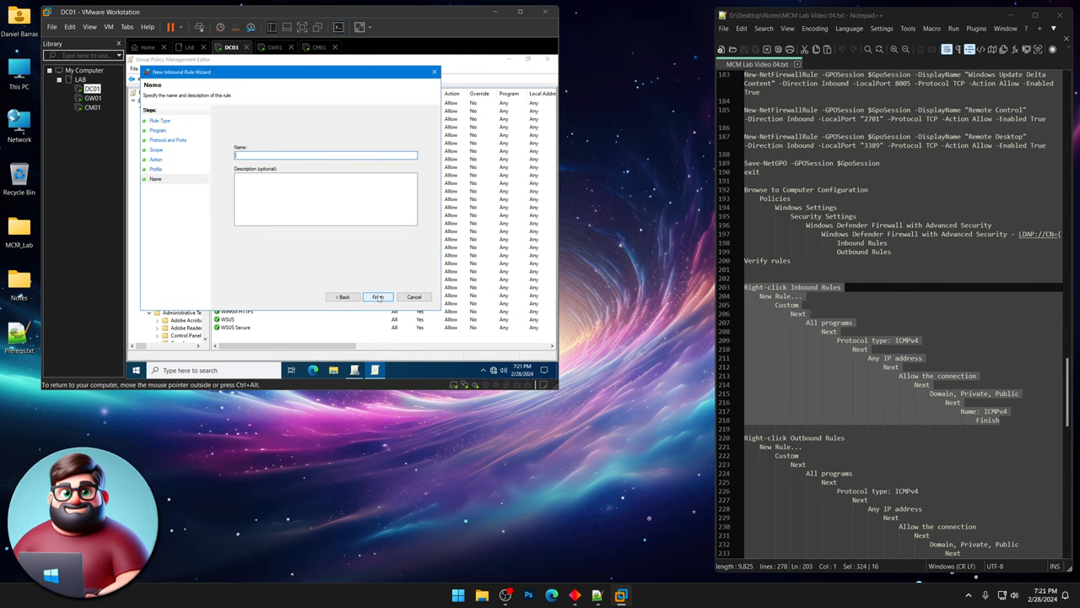
text(ICMPv4)
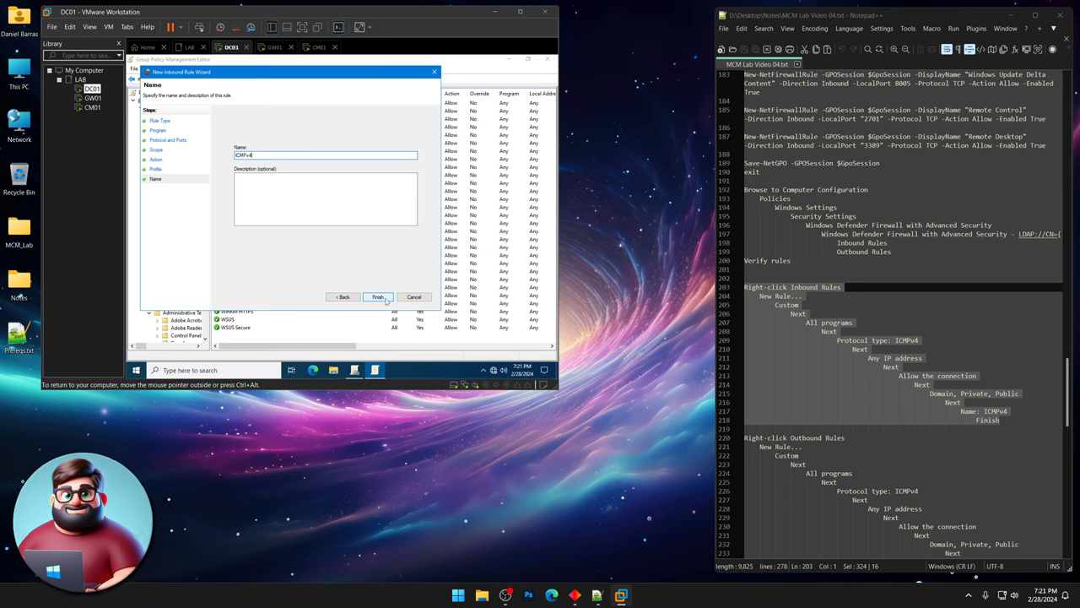
click(377, 296)
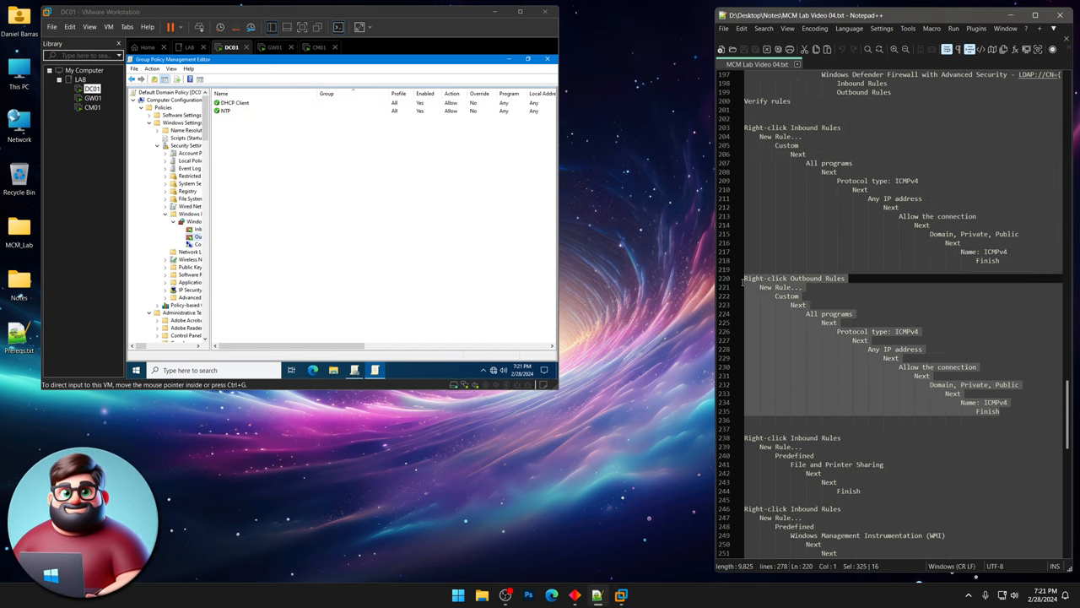
Create custom outbound rule ICMPv4: all programs, ICMPv4, any address, allow, all profiles.
right_click(195, 245)
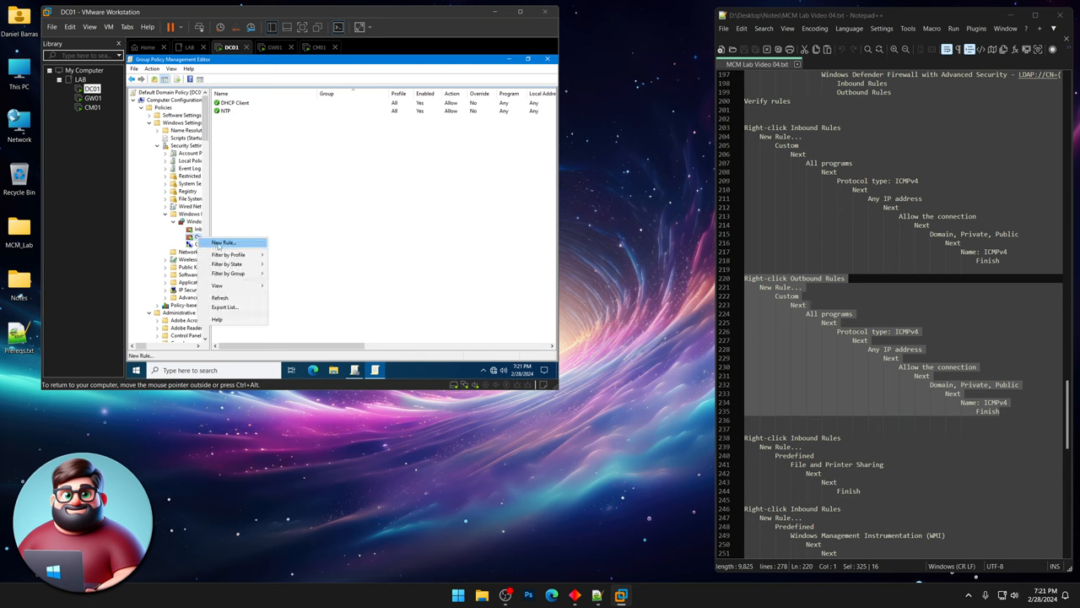
click(222, 242)
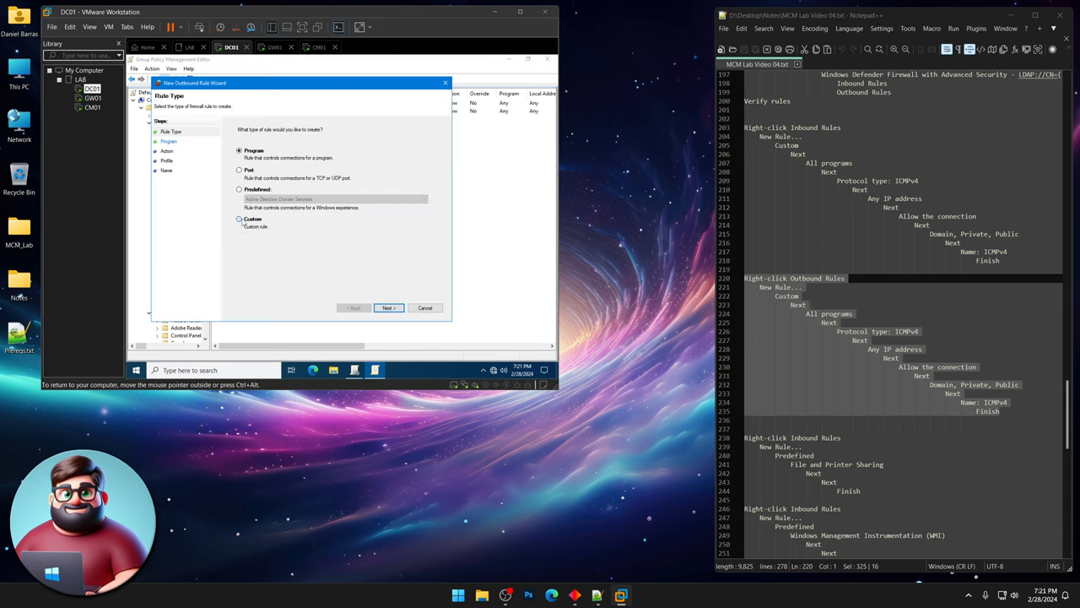
click(387, 307)
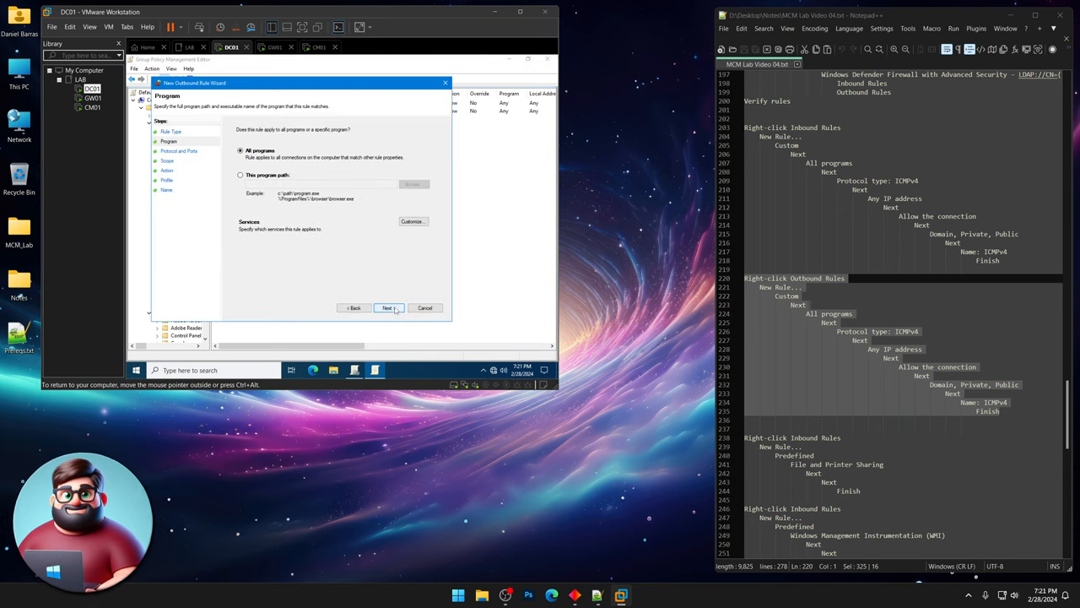
click(387, 307)
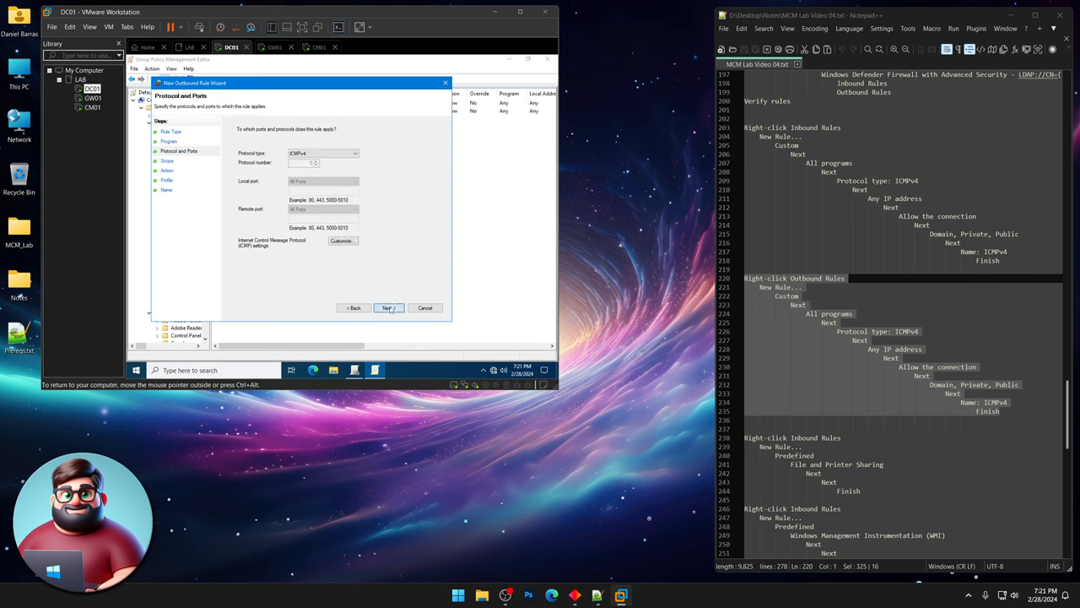
click(388, 307)
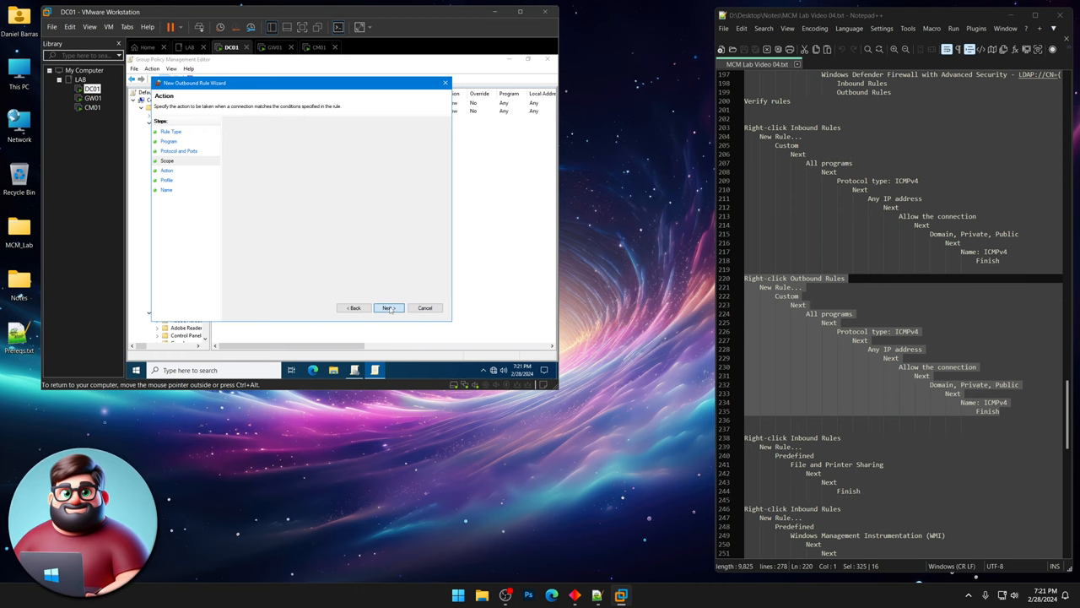
click(387, 308)
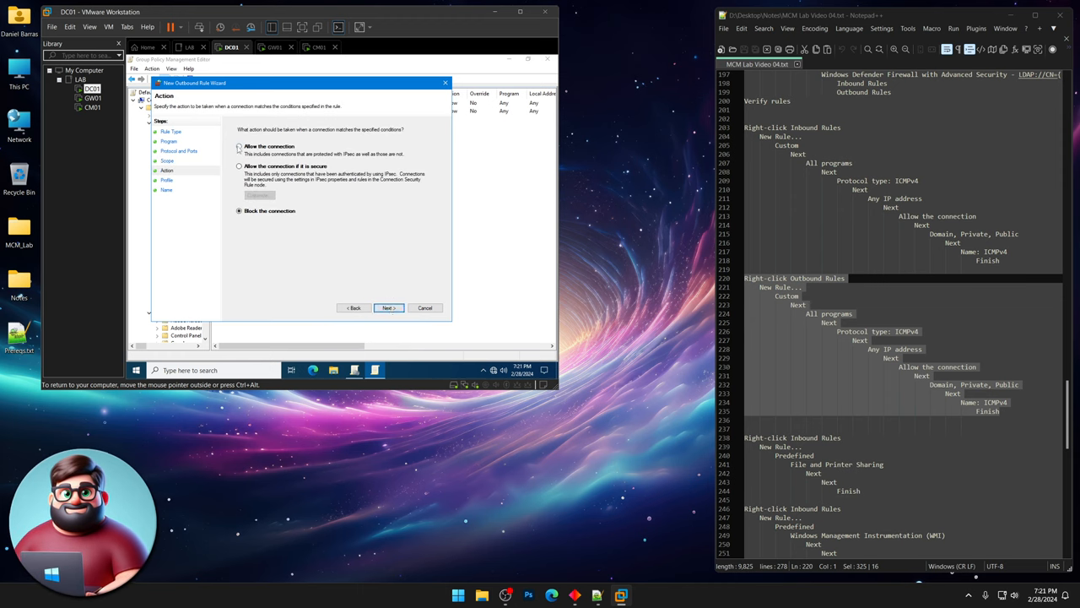
click(240, 146)
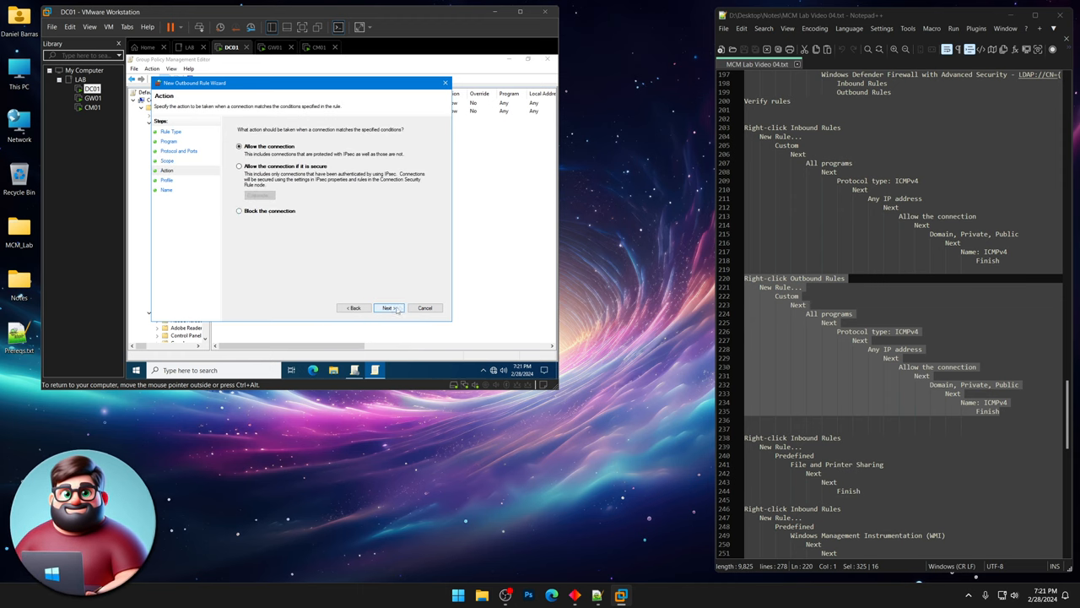
click(390, 307)
text(ICMPv4)
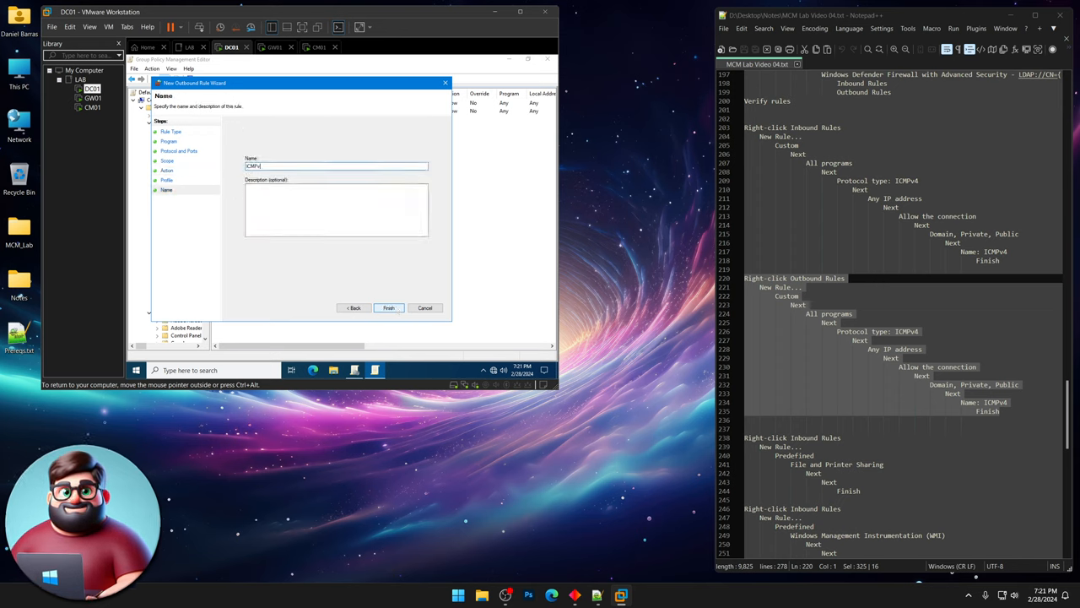
click(388, 307)
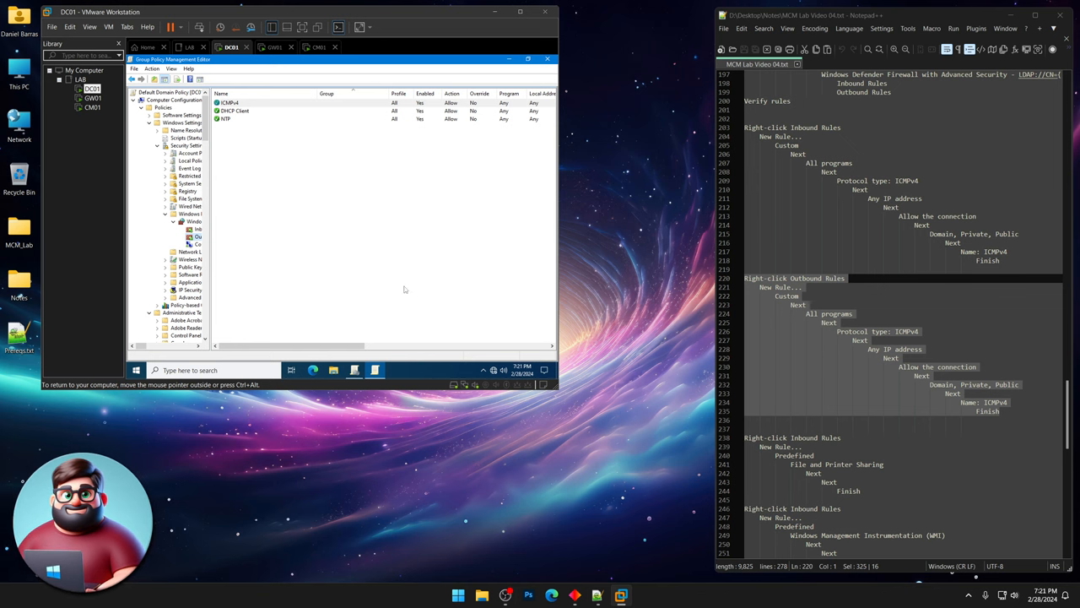
scroll(down, 3)
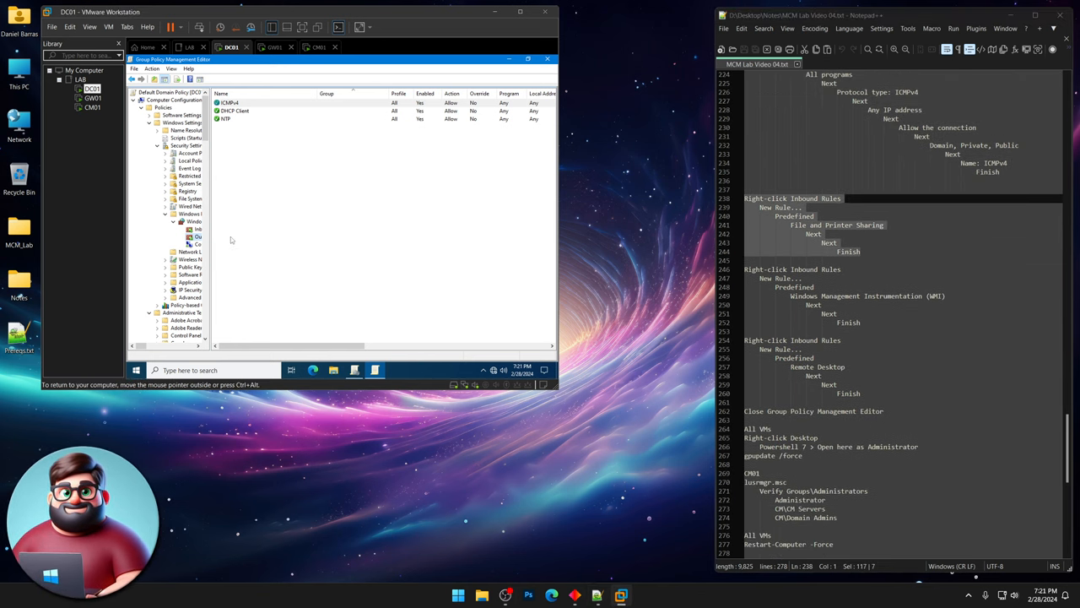
Add the predefined File and Printer Sharing inbound rules, keeping all rules and allowing connections.
right_click(194, 232)
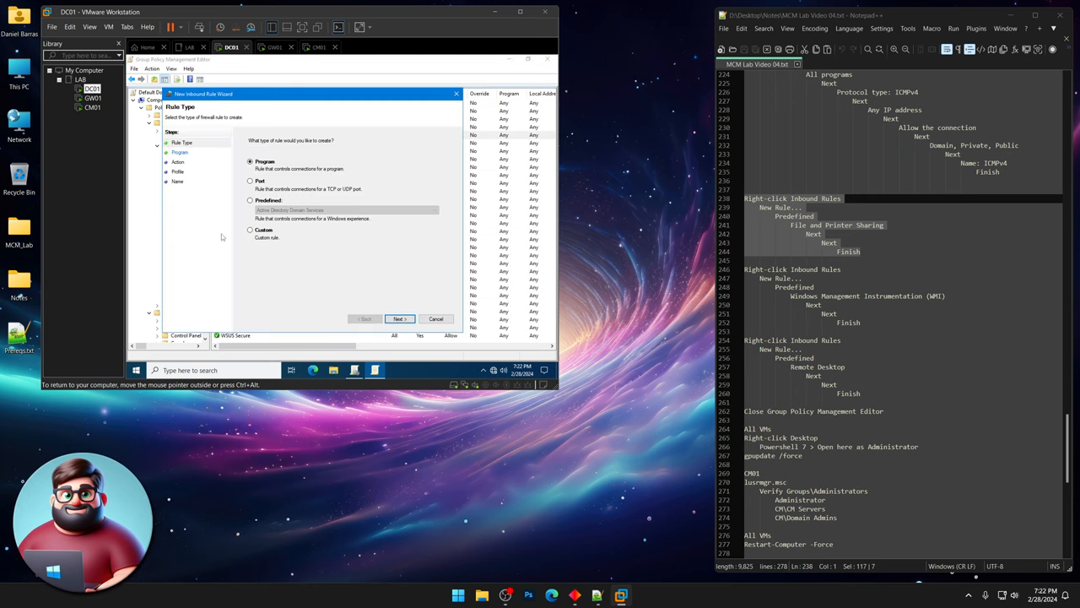
click(251, 200)
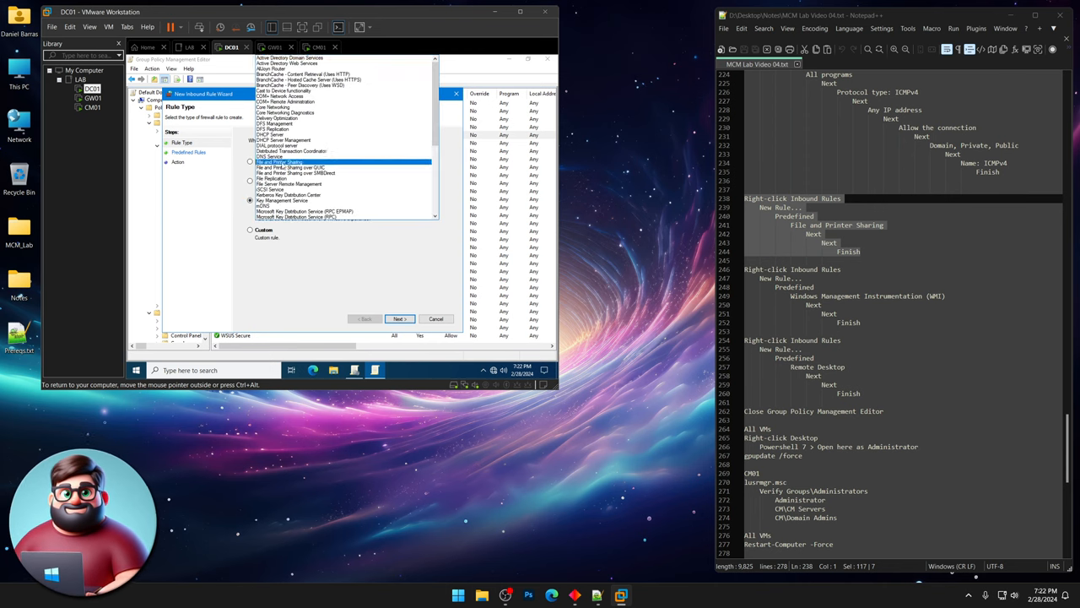
click(400, 319)
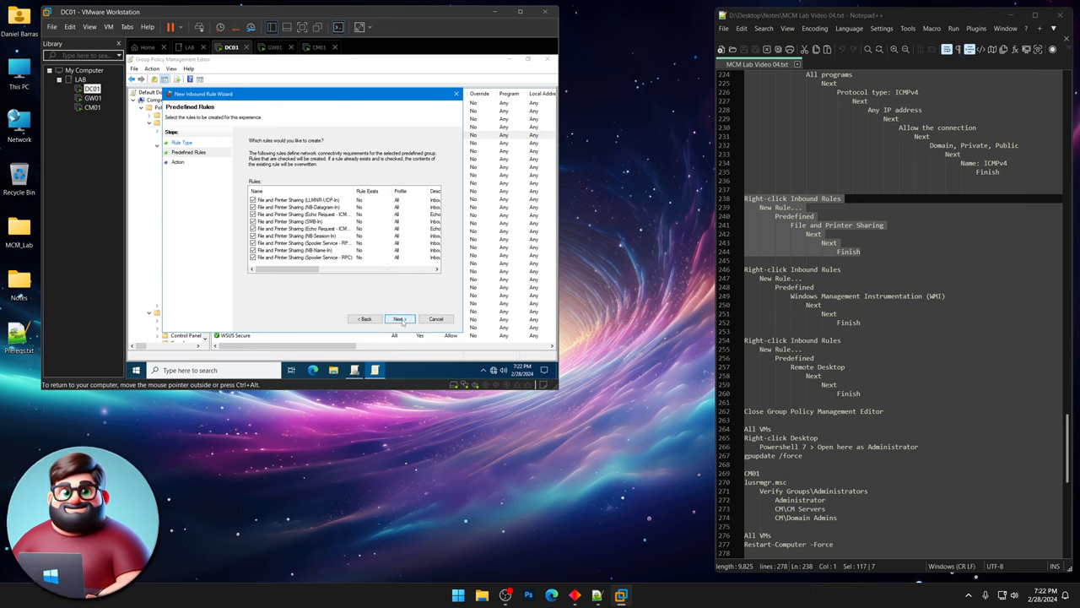
click(398, 319)
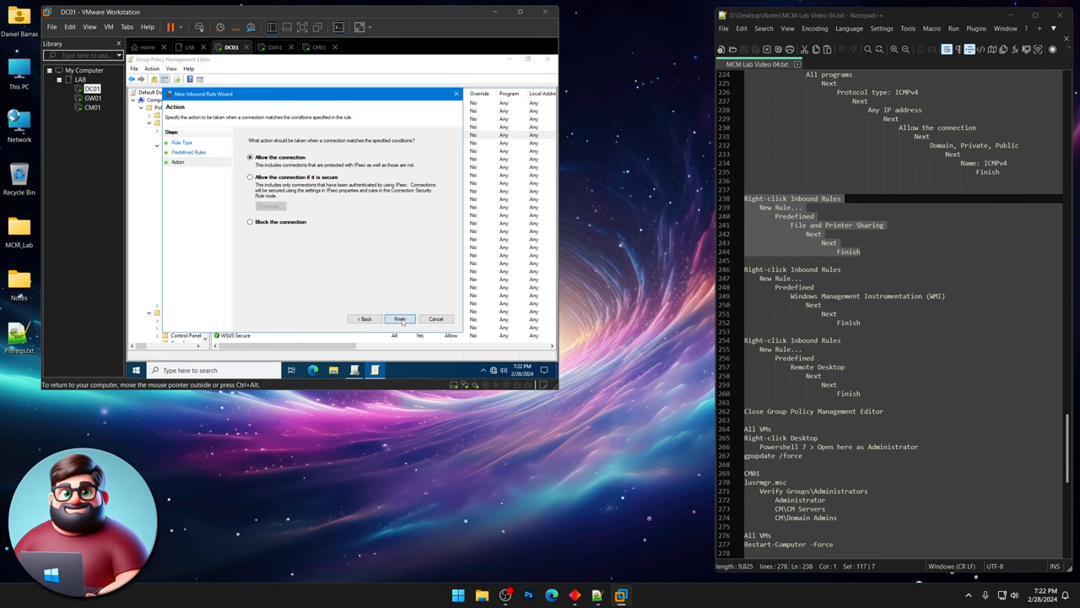
click(399, 319)
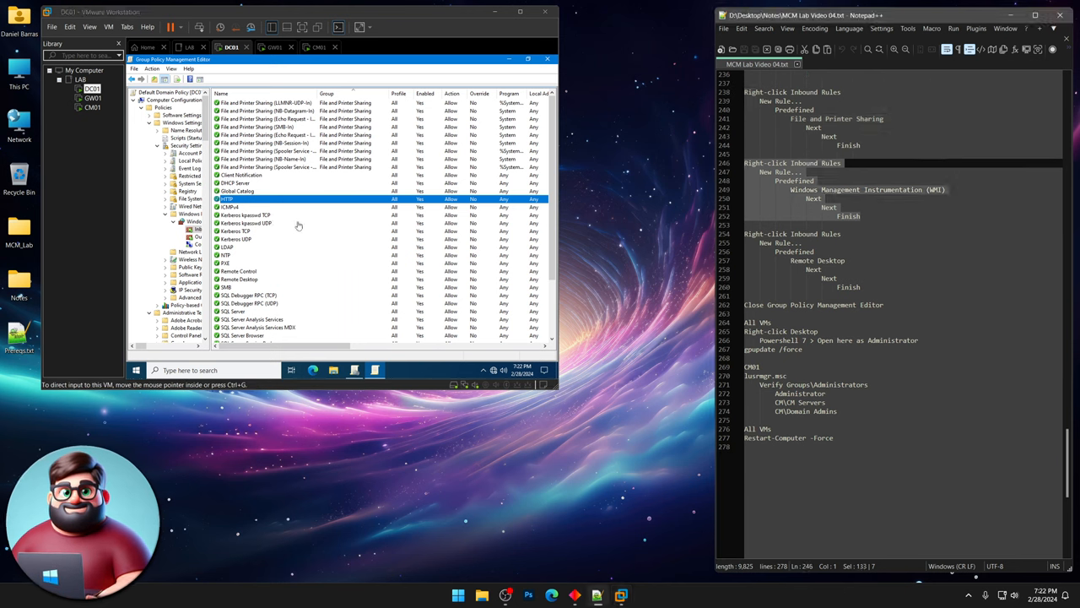
Add all three predefined Windows Management Instrumentation (WMI) inbound rules via the New Rule wizard.
right_click(225, 199)
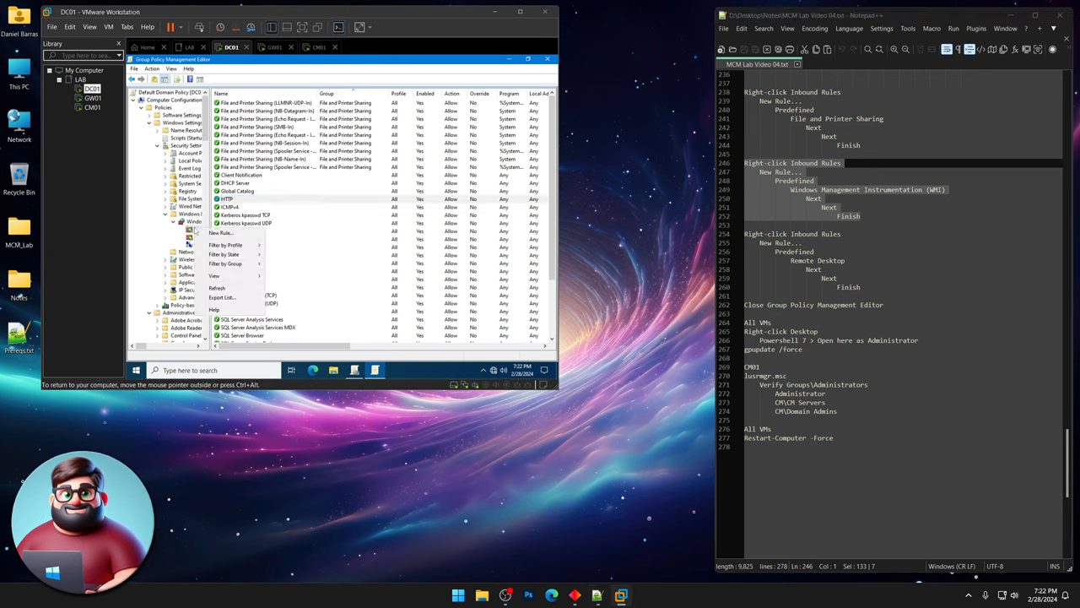
click(221, 232)
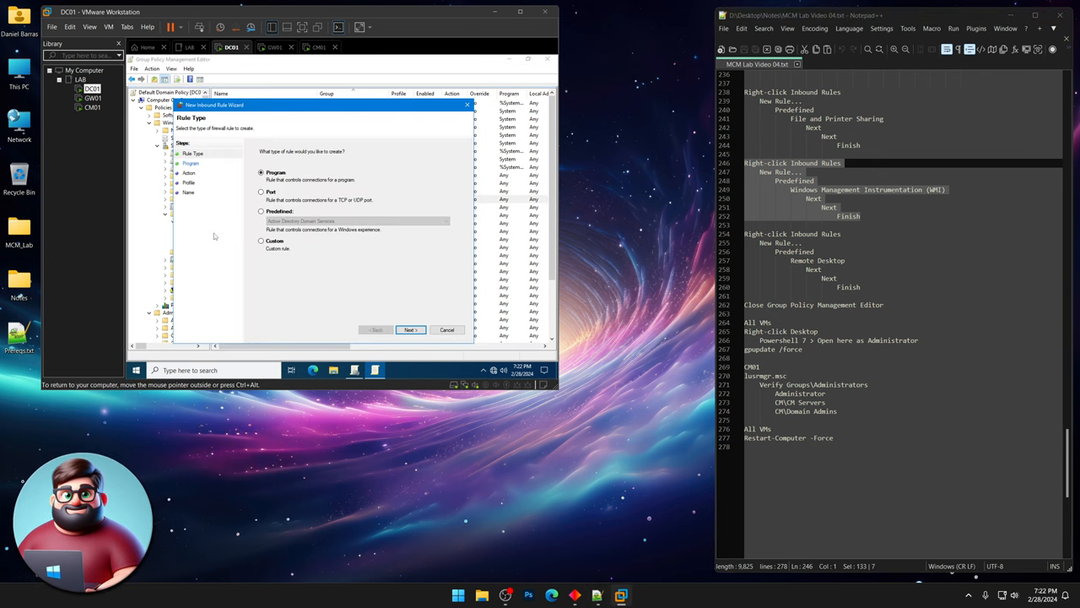
click(262, 211)
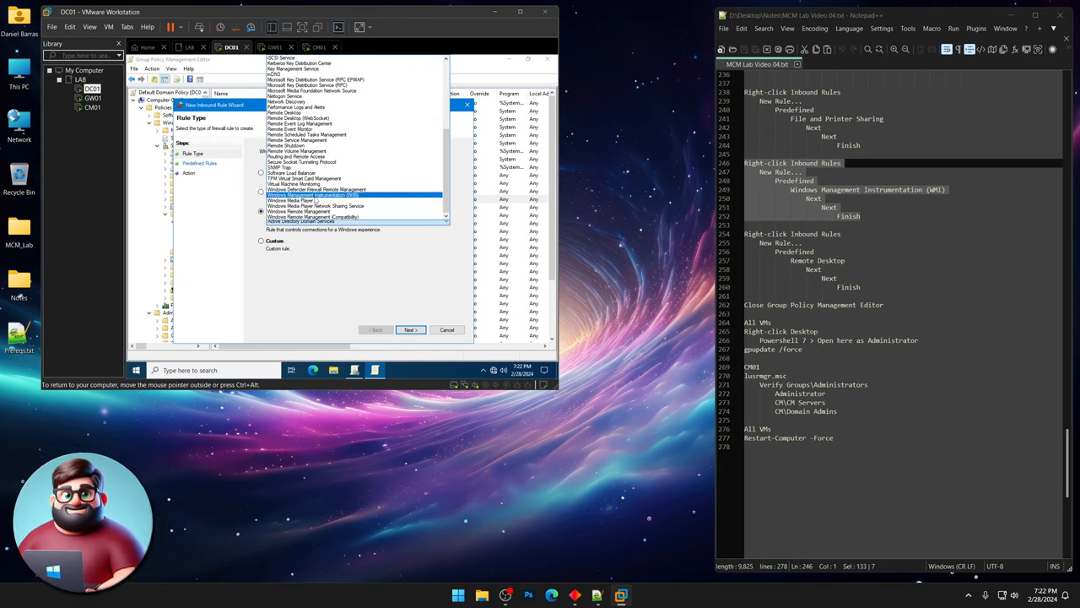
click(316, 195)
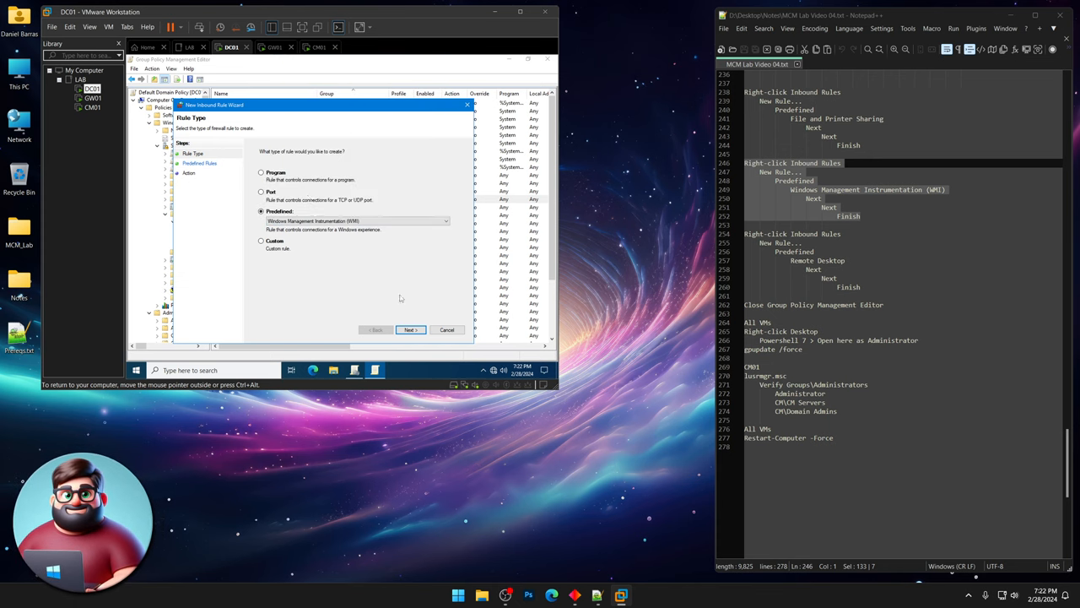
click(411, 330)
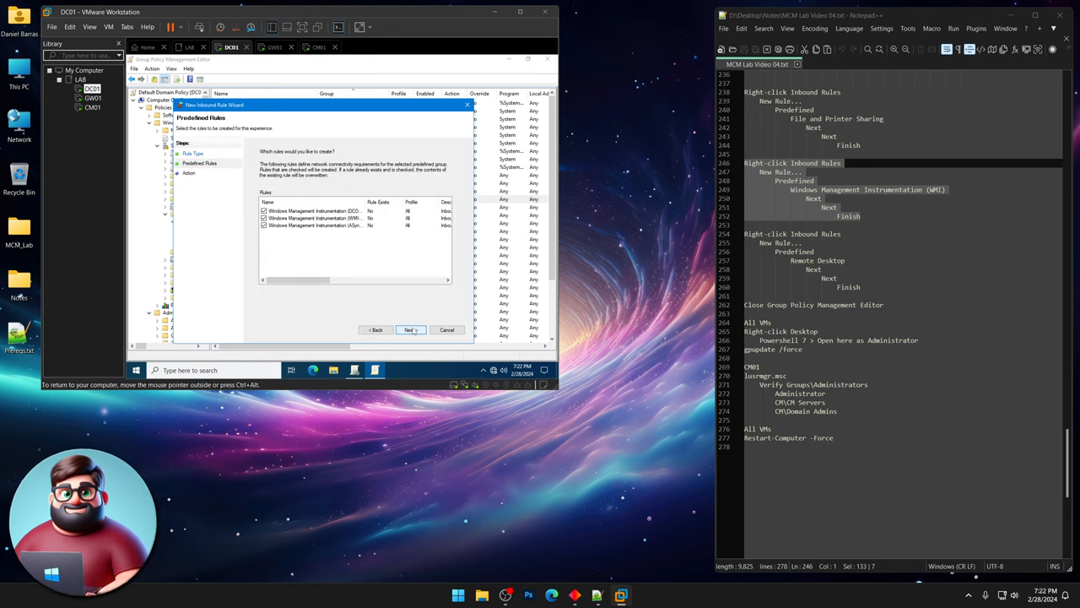
click(410, 330)
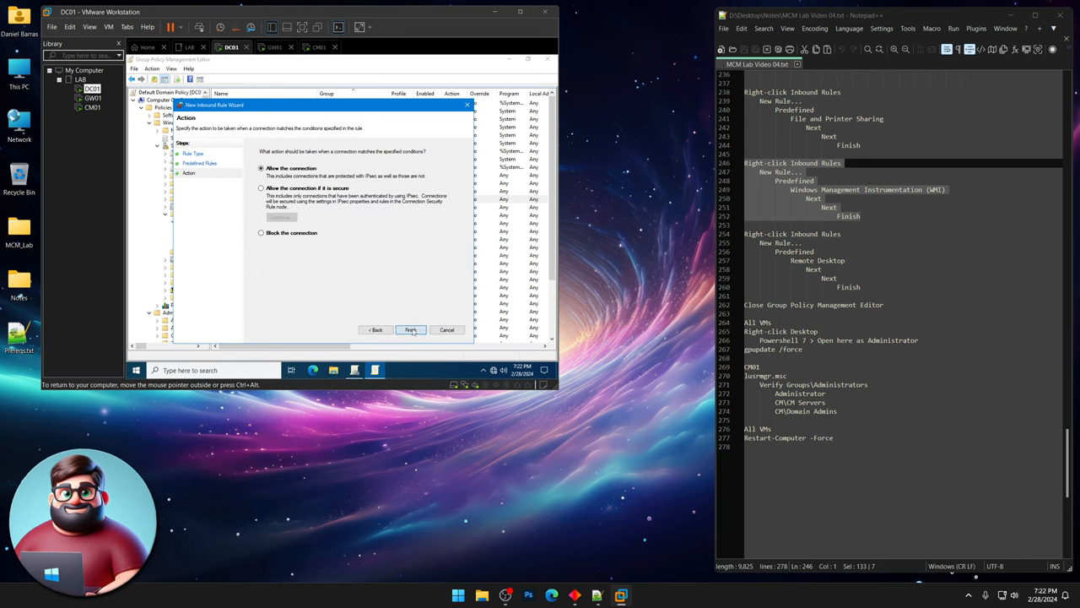
click(410, 329)
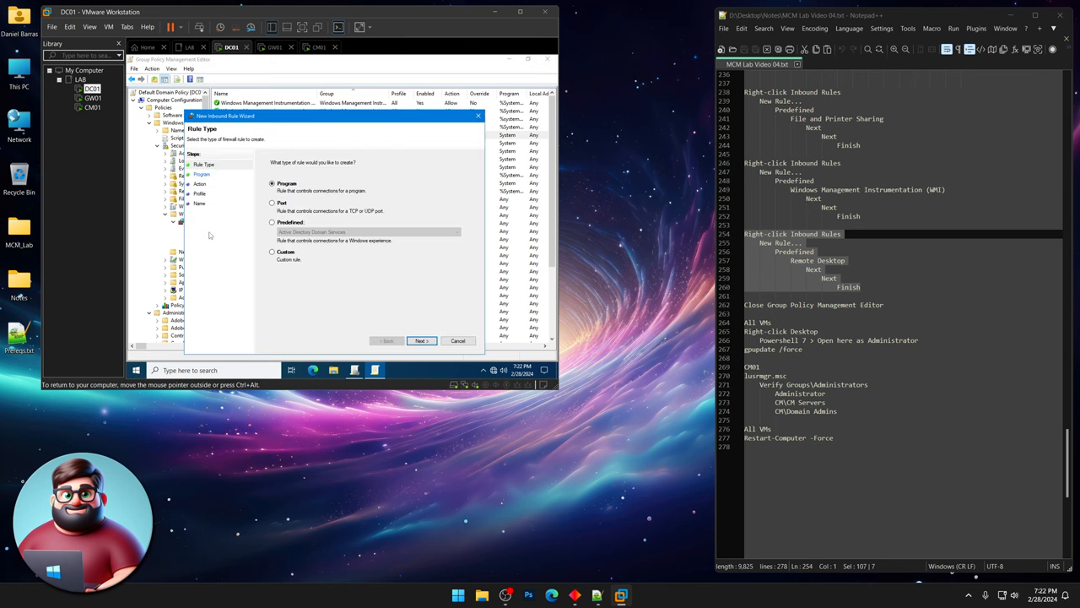
Choose the predefined Remote Desktop group and accept all three of its inbound rules.
click(273, 222)
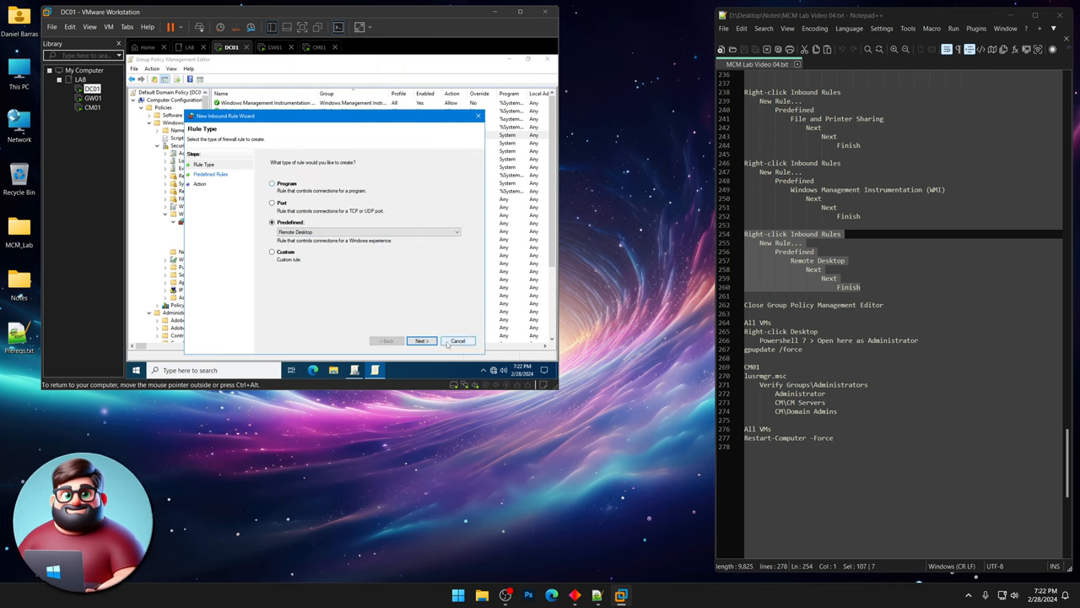
click(421, 340)
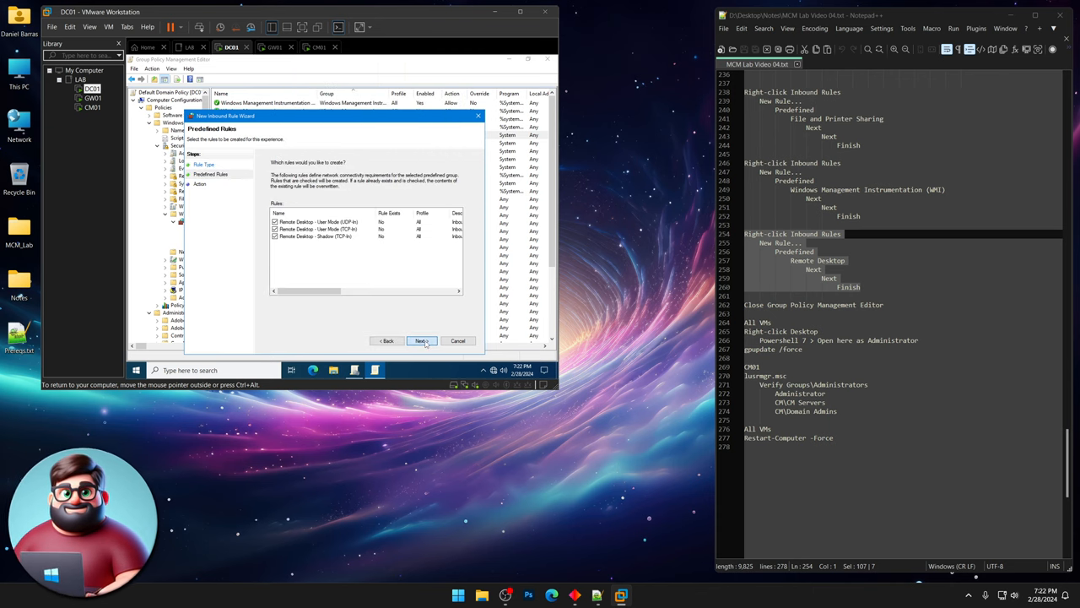
click(421, 340)
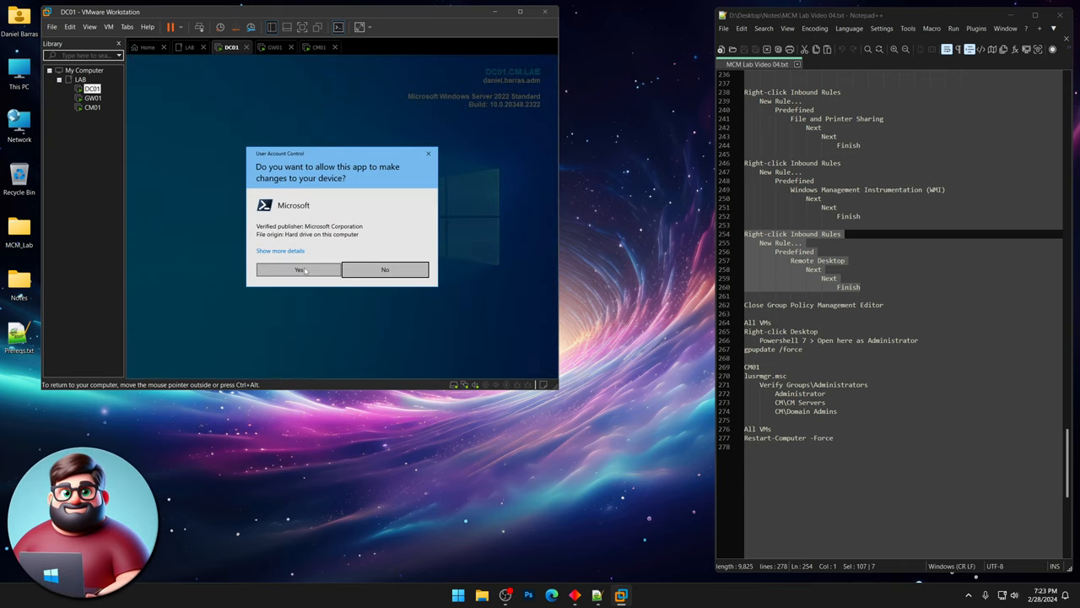
Approve UAC, open PowerShell 7 as Administrator on CM01, and run gpupdate /force.
click(297, 269)
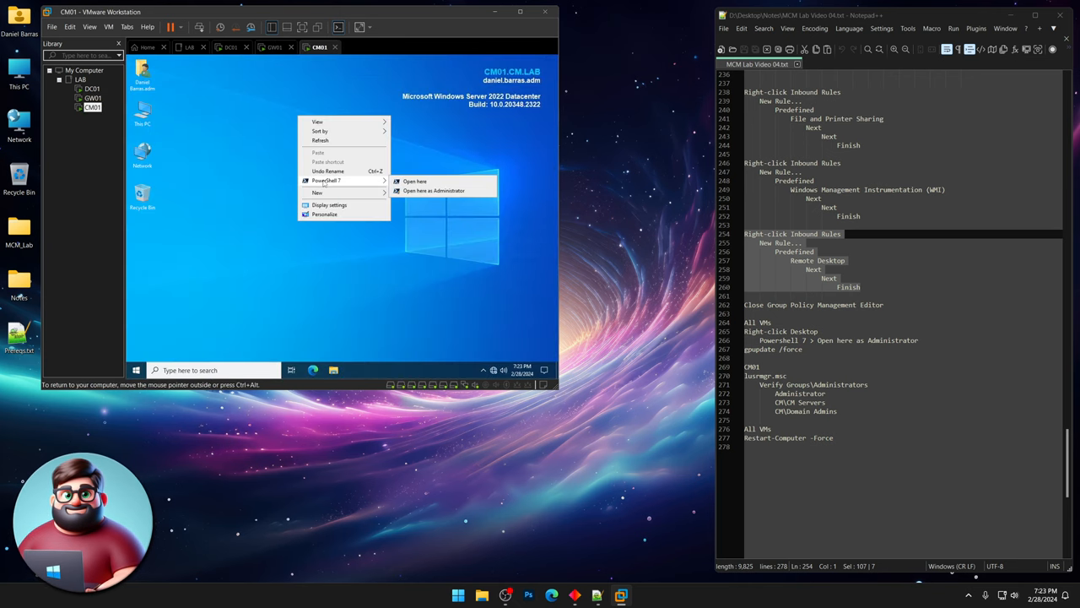
click(434, 190)
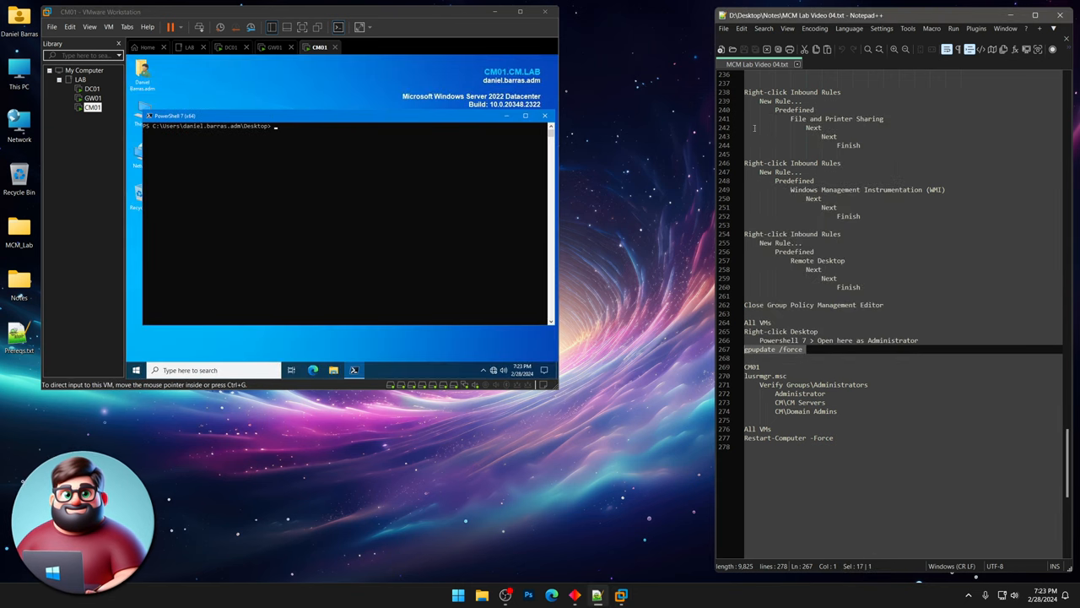
click(232, 47)
text(gpupdate /force)
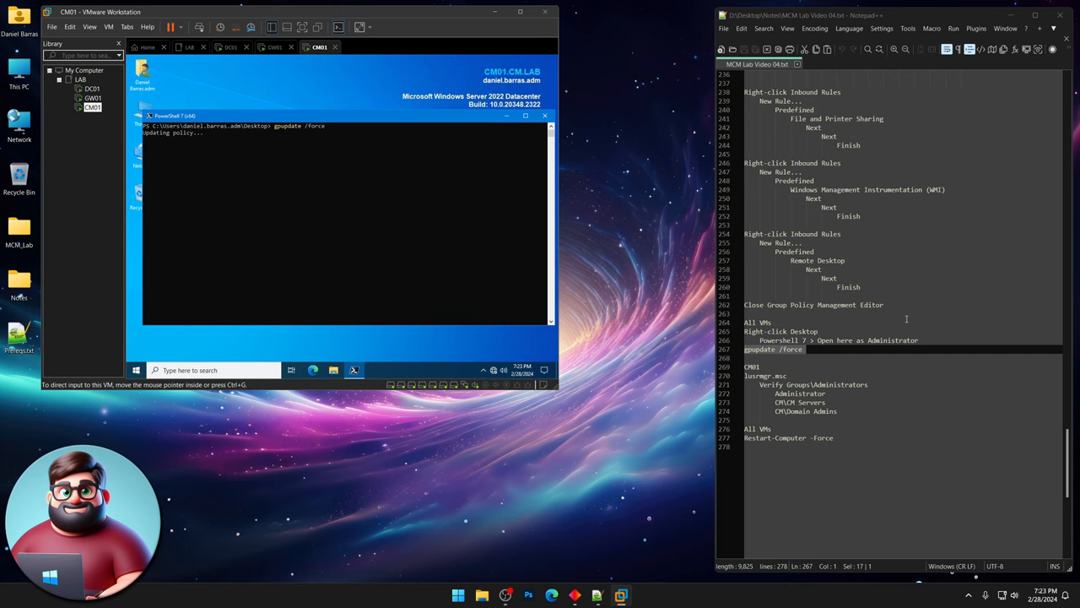
scroll(down, 3)
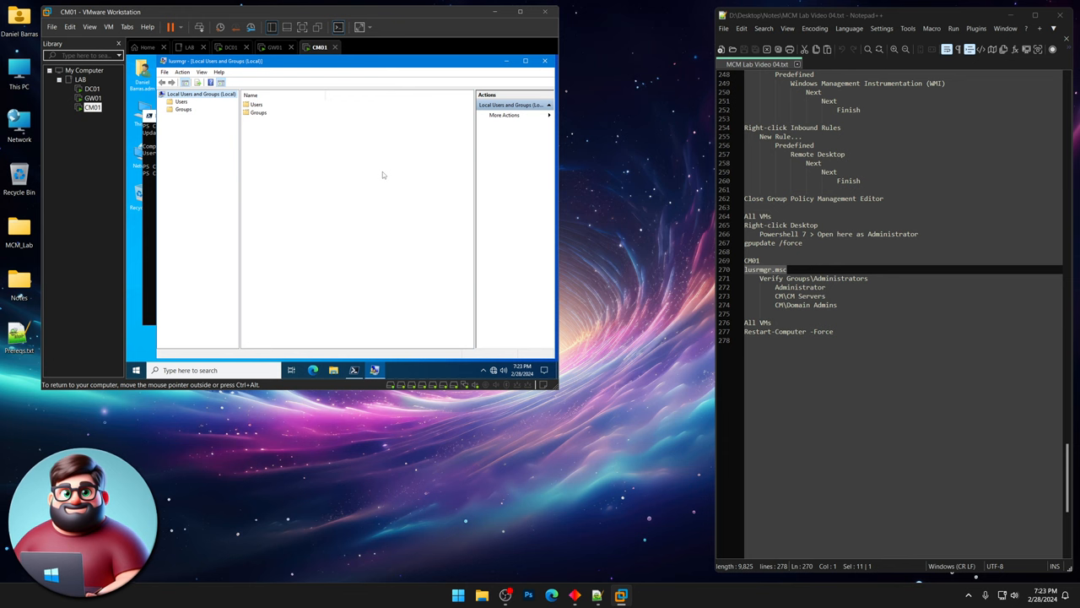
Open CM01's Administrators group and check members Administrator, CM\CM Servers and CM\Domain Admins.
click(183, 110)
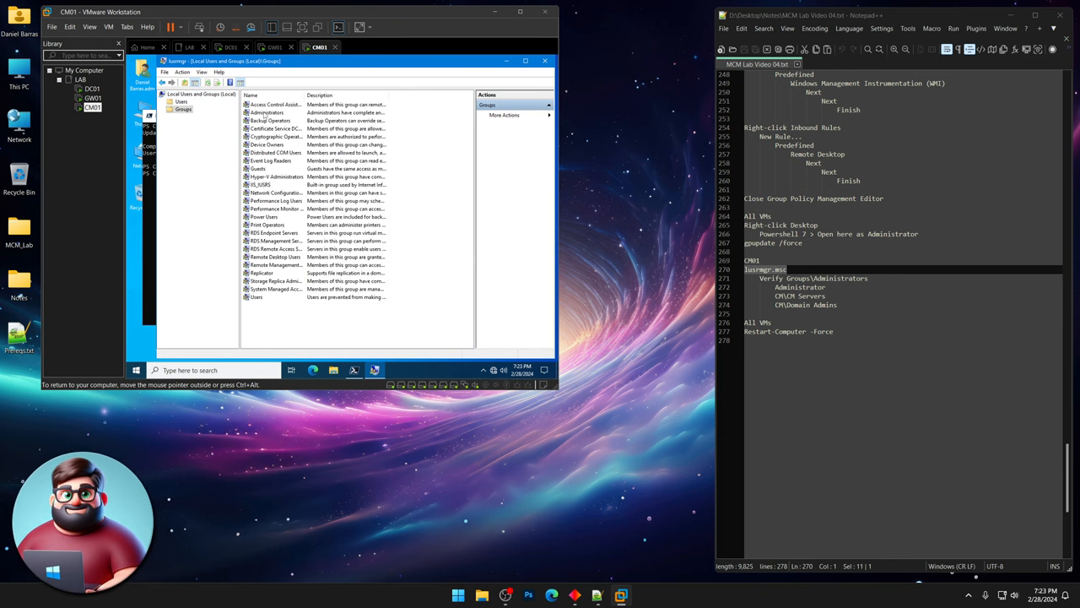
double_click(267, 112)
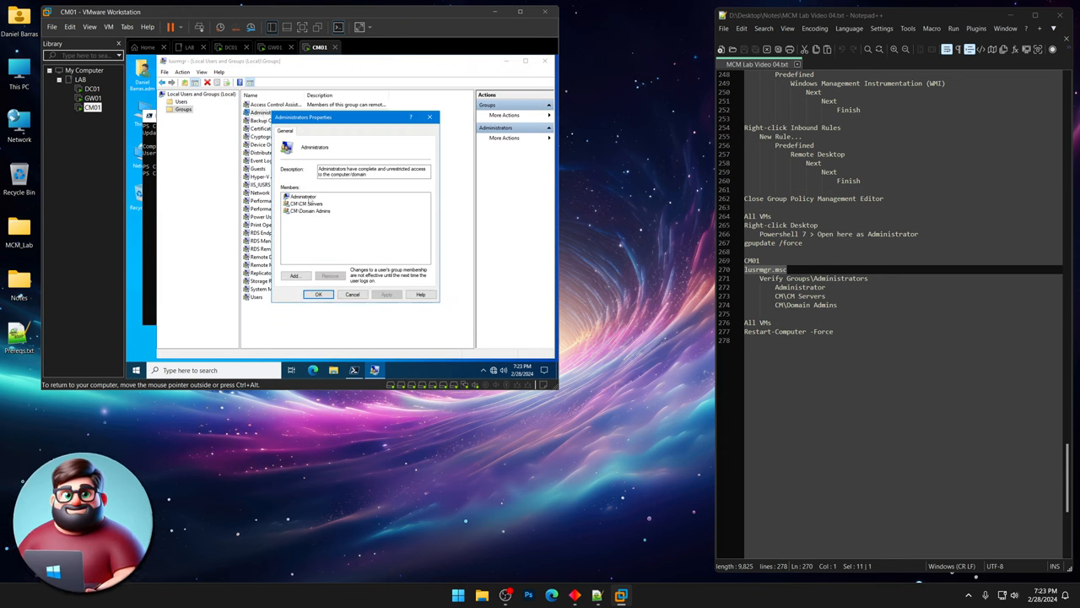
click(306, 203)
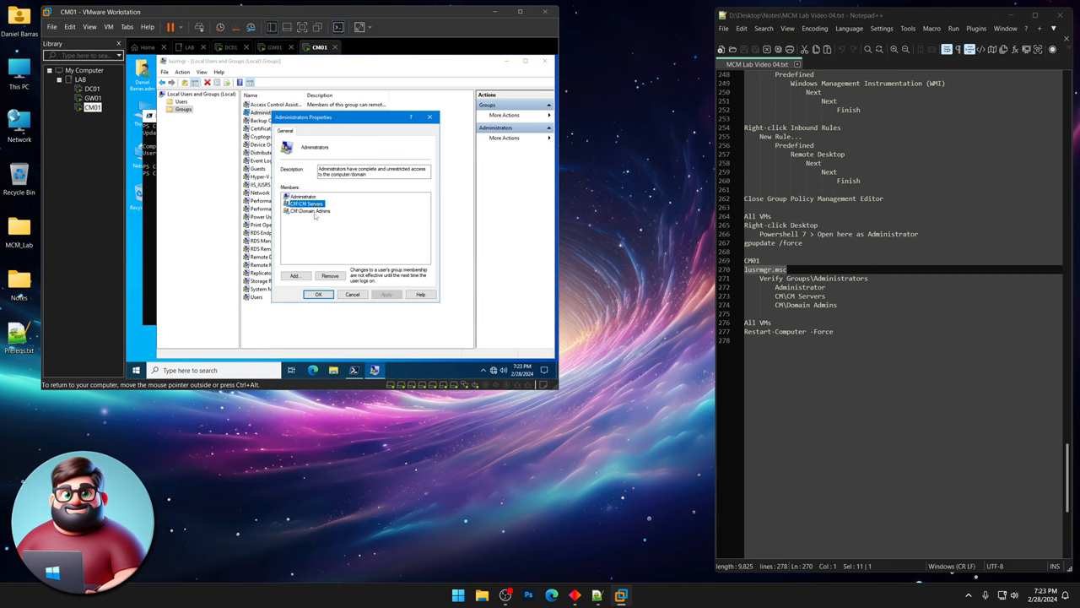
click(318, 294)
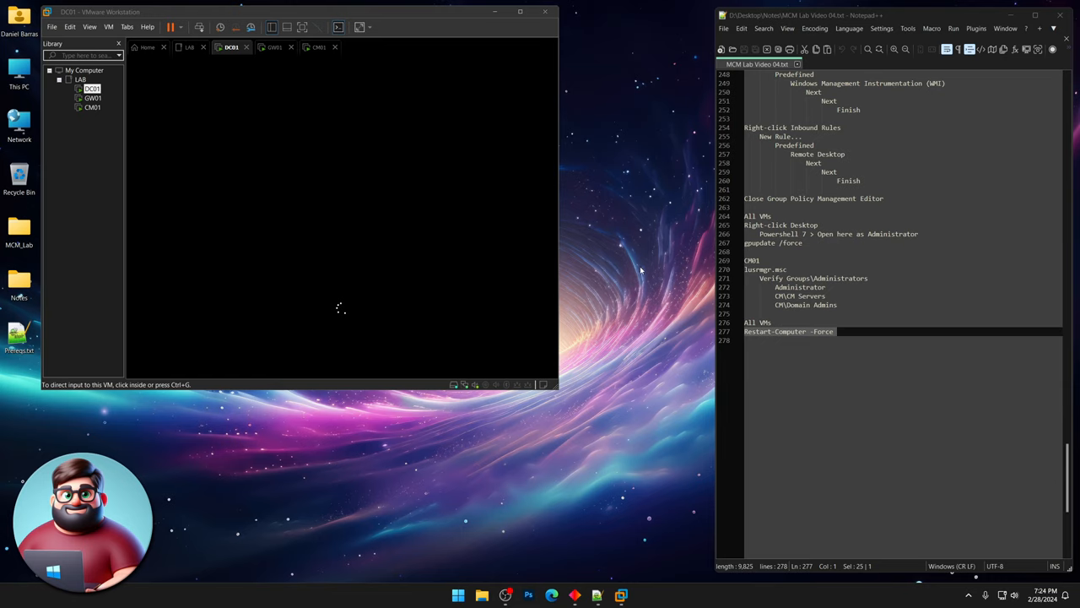
mouse_move(475, 104)
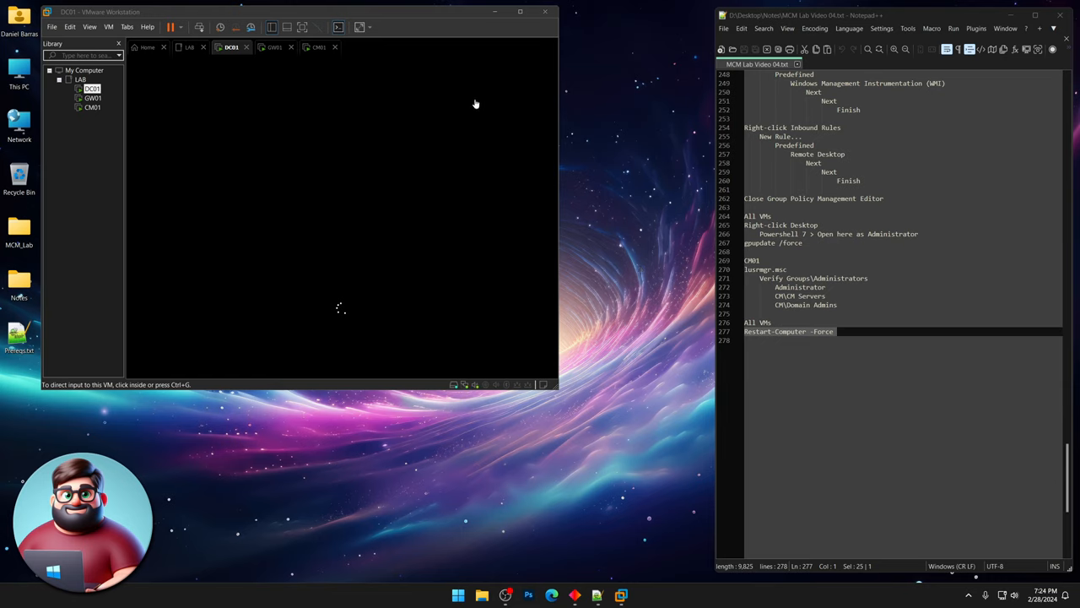
Switch between the DC01, GW01 and CM01 tabs to watch each VM reboot to its lock screen.
click(93, 98)
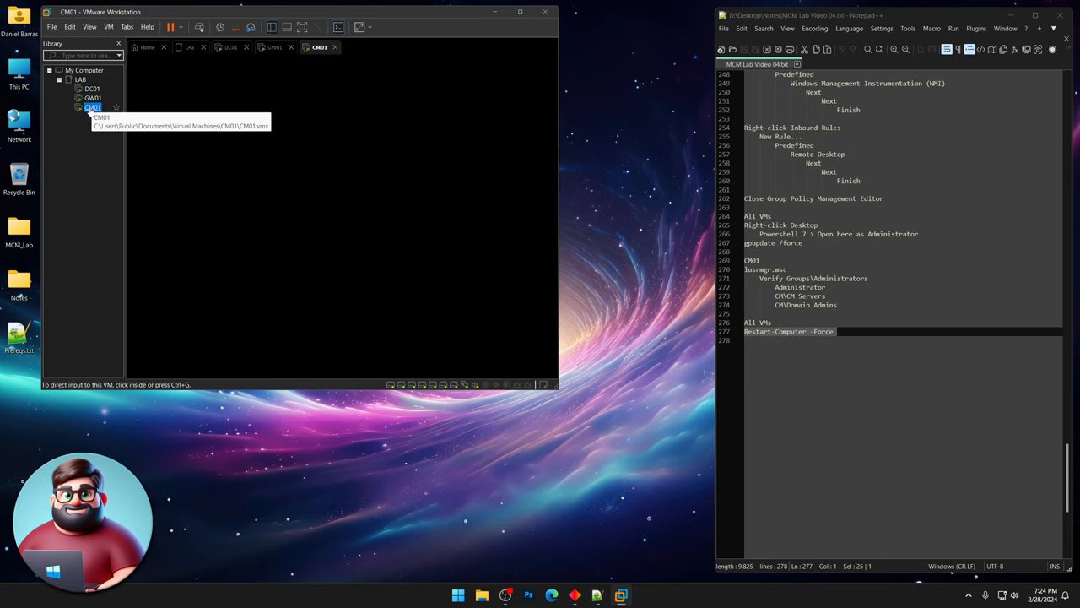
click(91, 89)
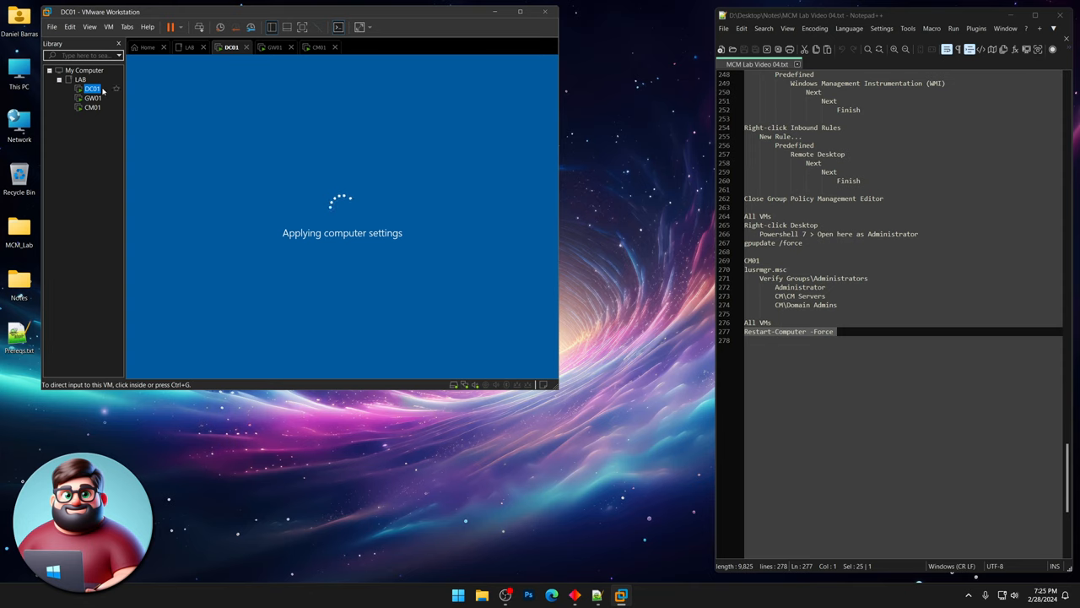
click(93, 98)
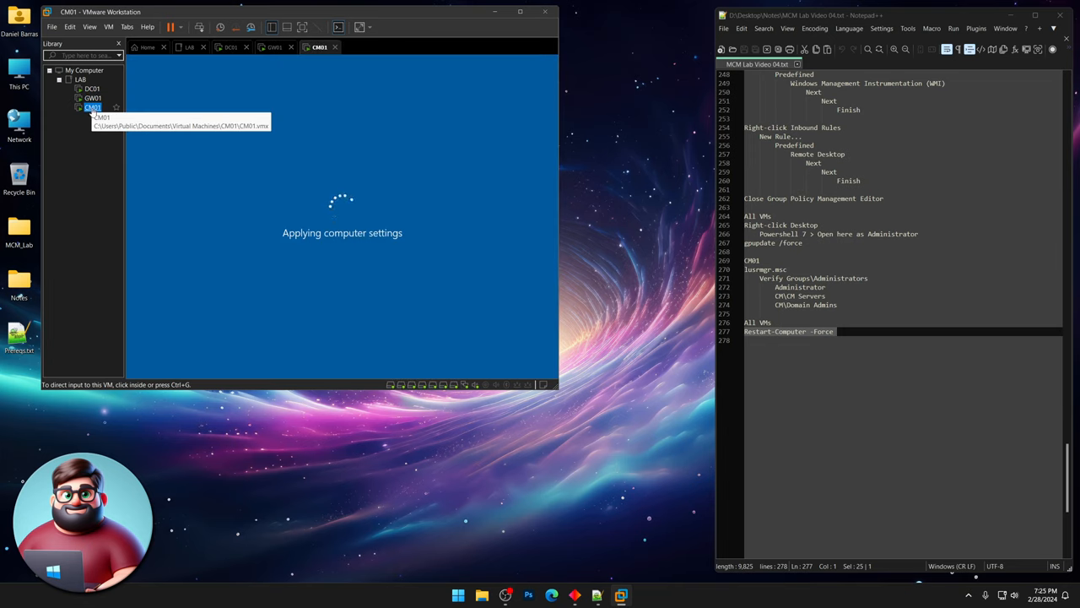
mouse_move(91, 98)
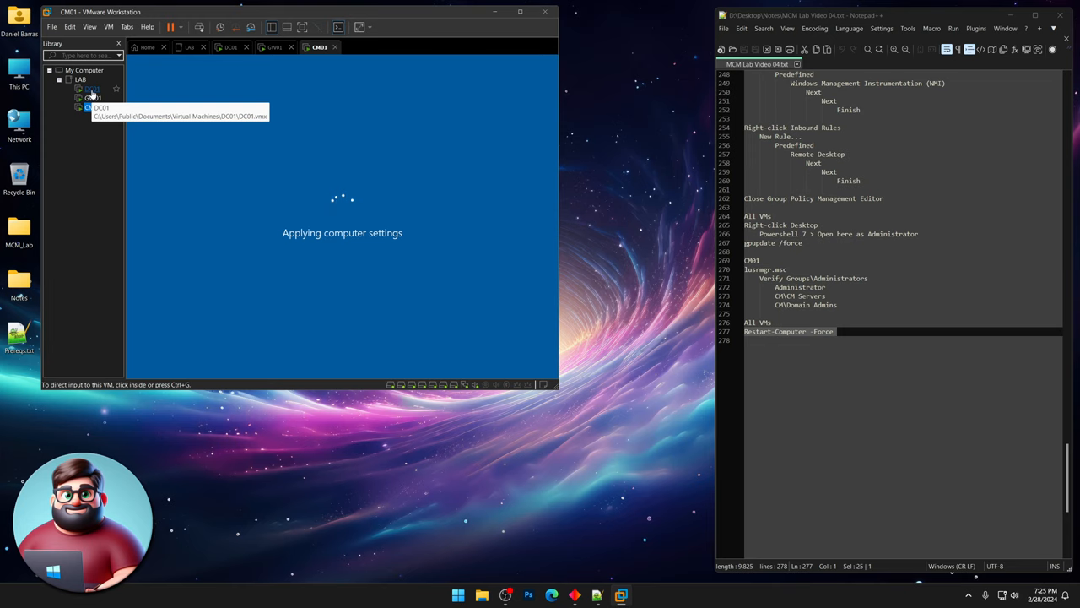
click(92, 98)
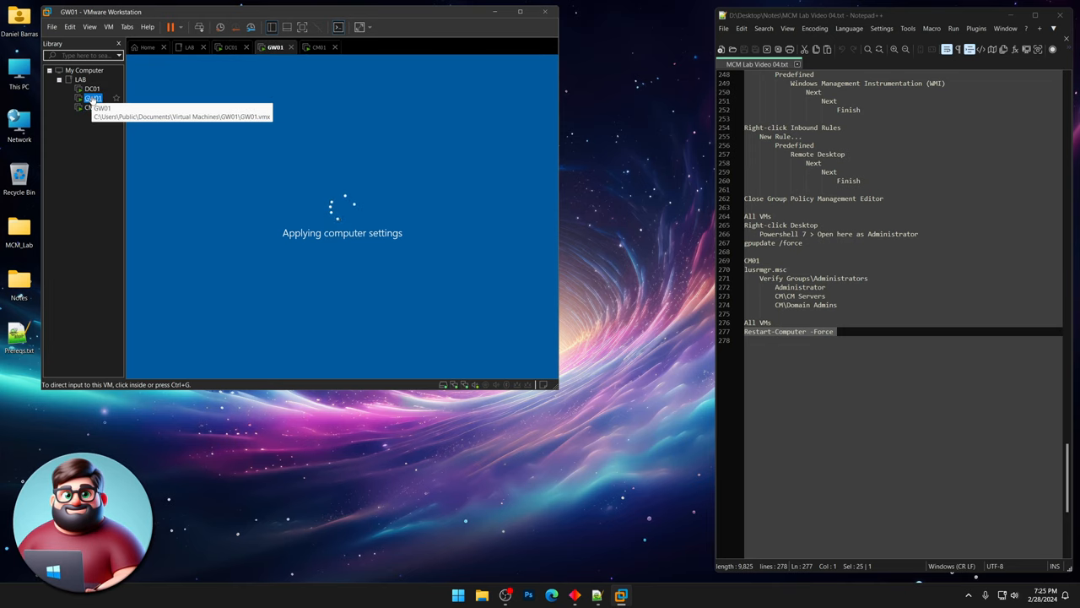
click(93, 88)
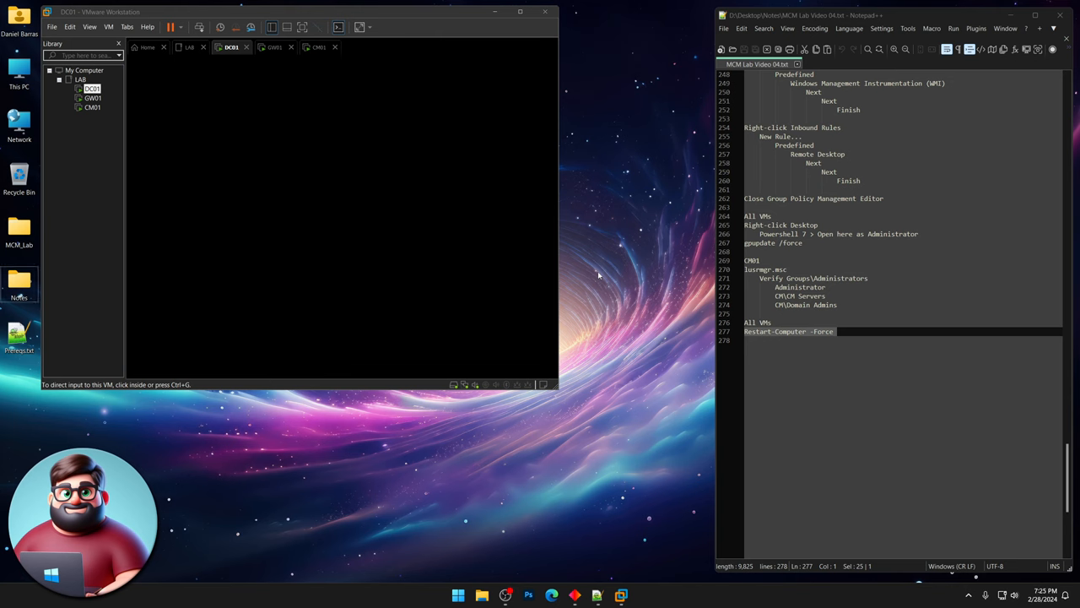
click(92, 98)
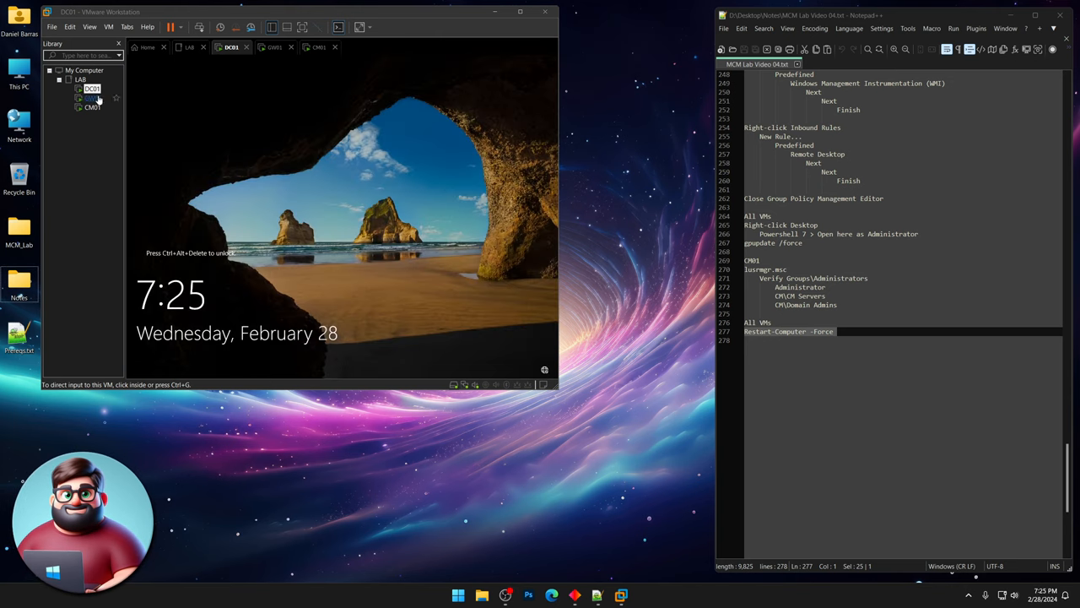
click(93, 98)
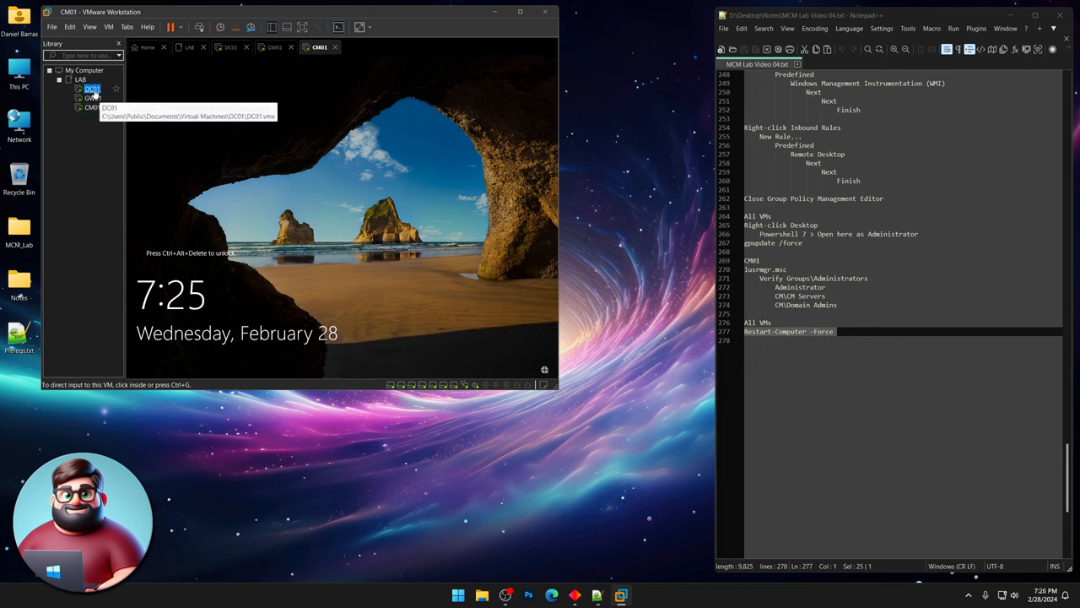
click(231, 47)
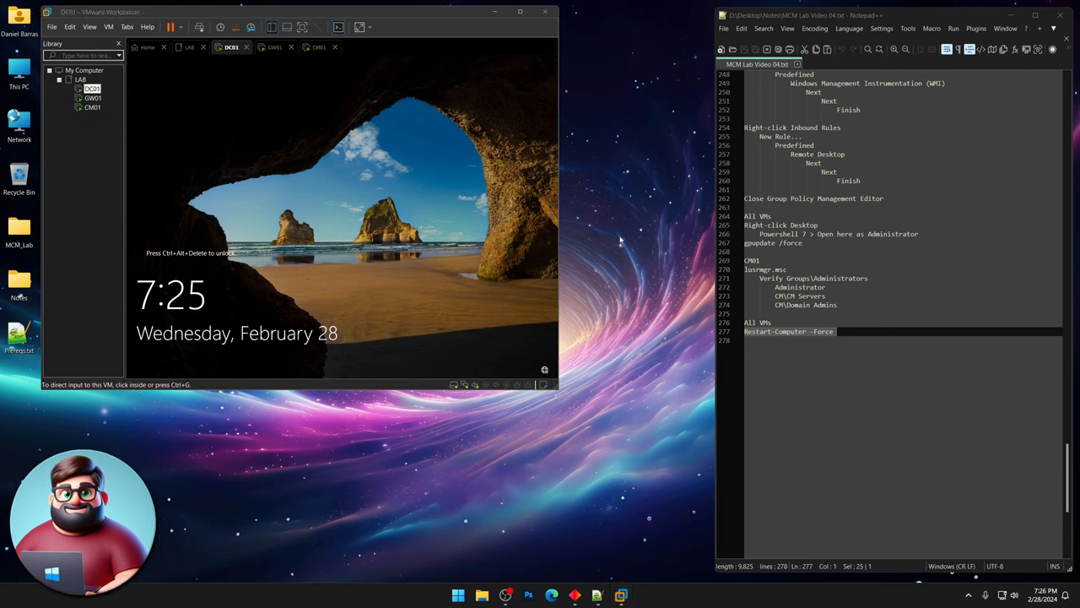